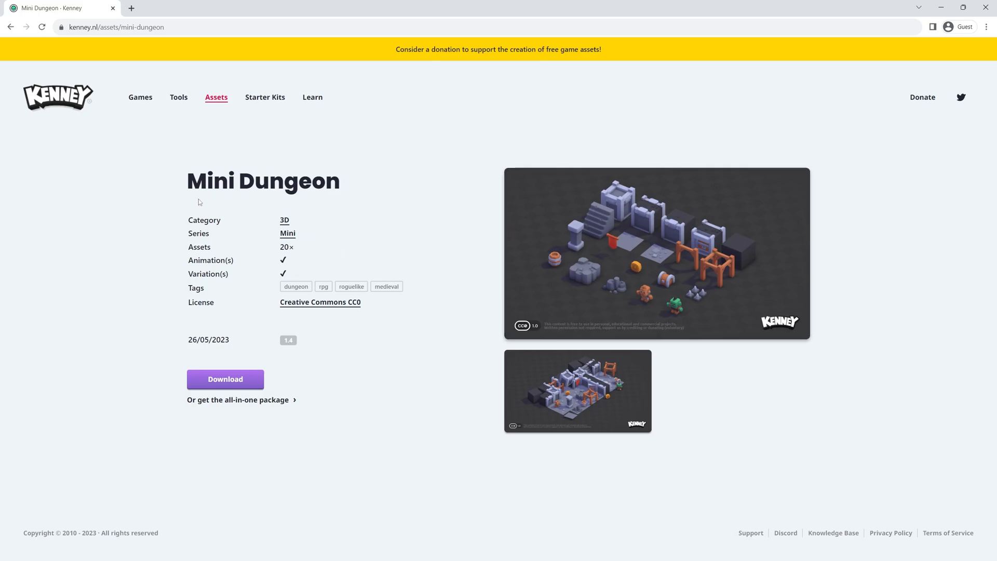
pyautogui.moveTo(619, 338)
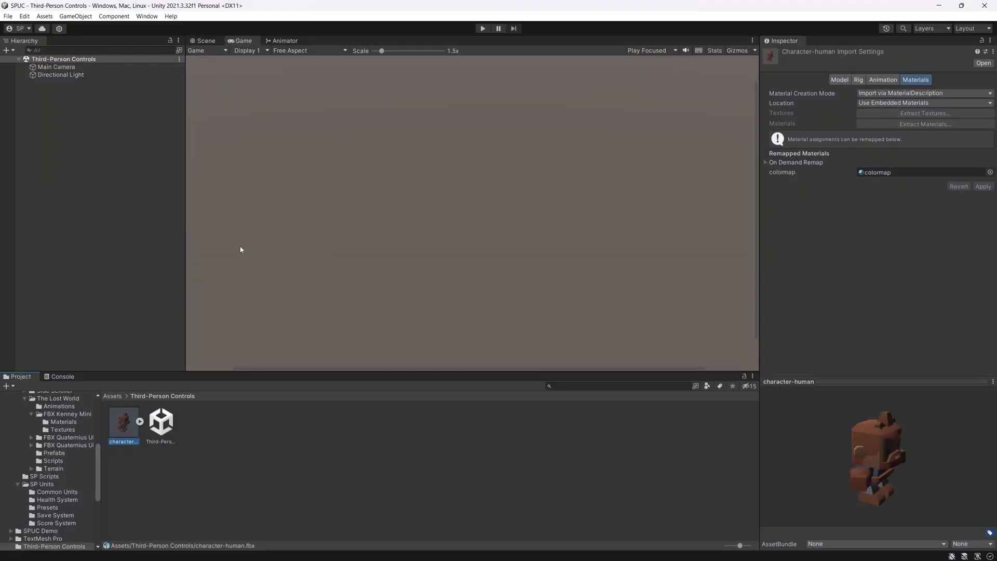
pyautogui.moveTo(135, 419)
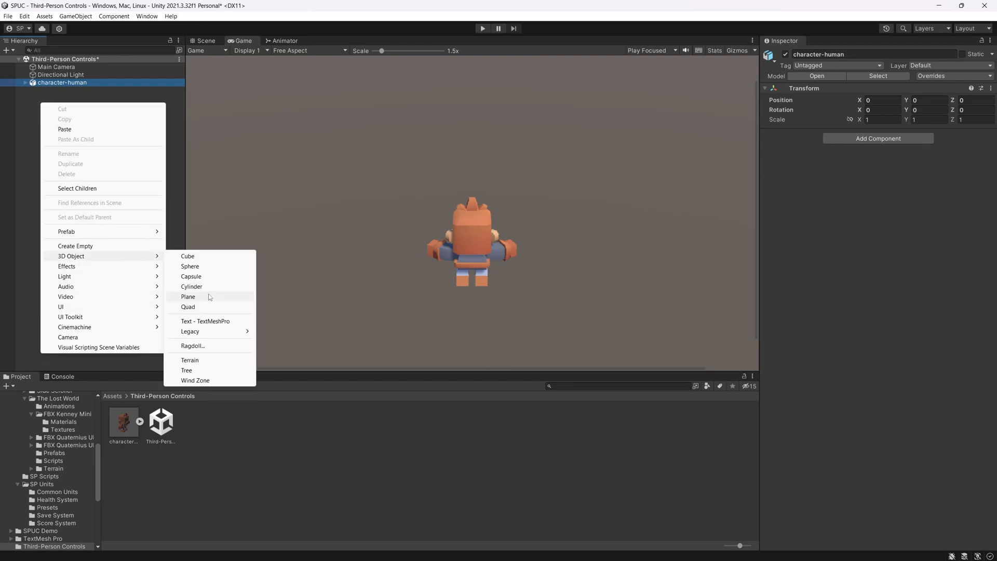
# Add a ground plane for the character-human model to stand on
pyautogui.click(188, 295)
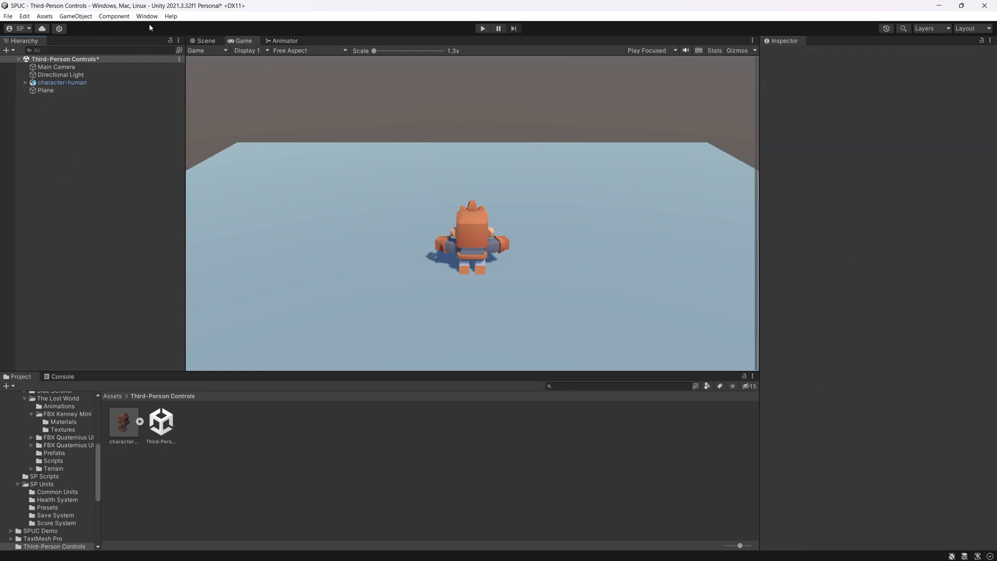
pyautogui.click(146, 15)
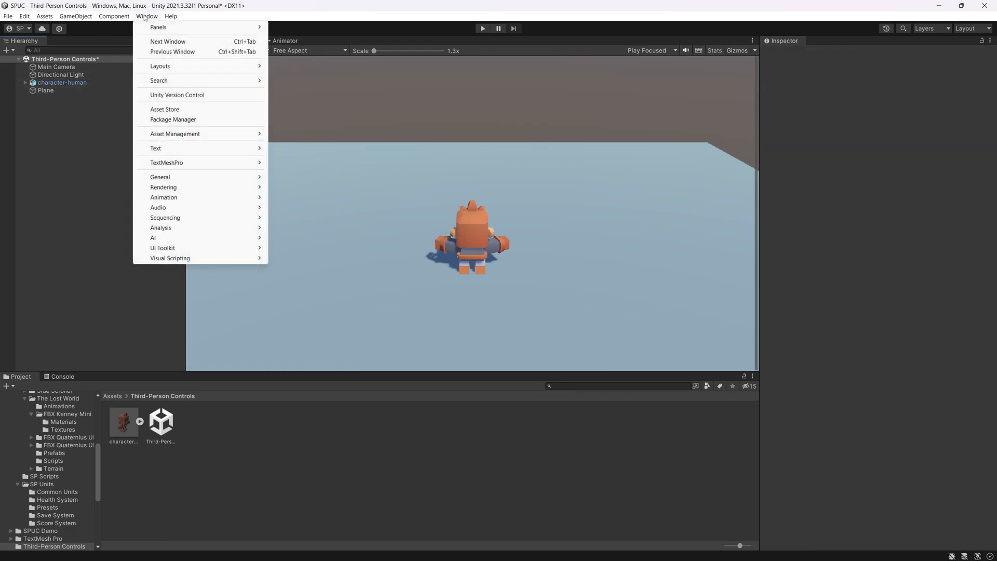
pyautogui.click(172, 120)
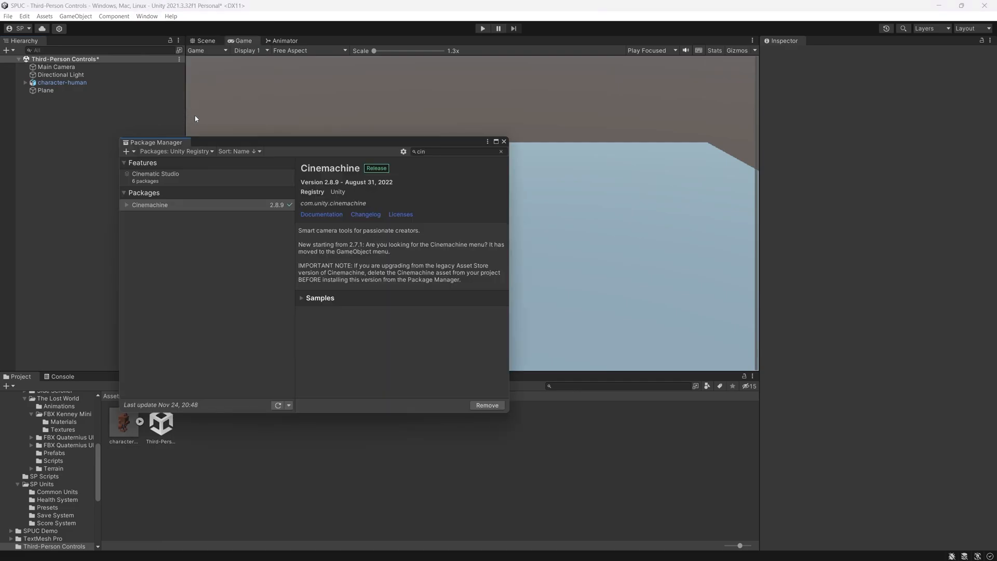
pyautogui.click(174, 152)
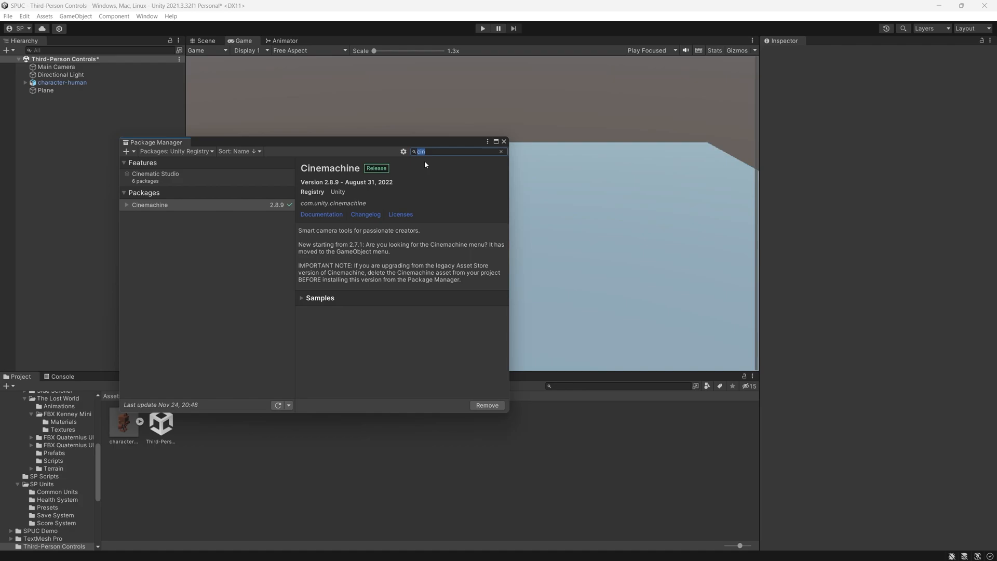
pyautogui.click(150, 205)
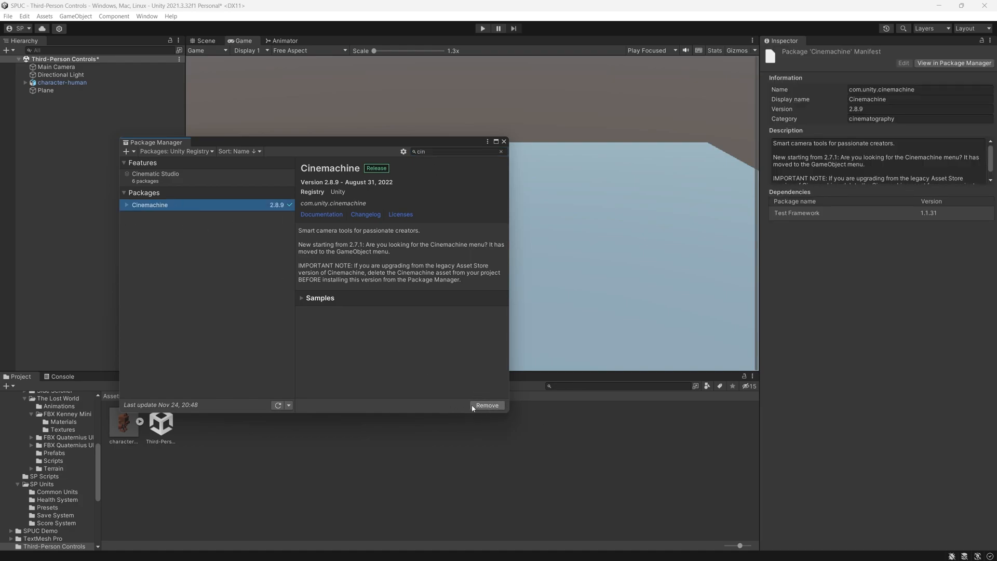
pyautogui.moveTo(486, 405)
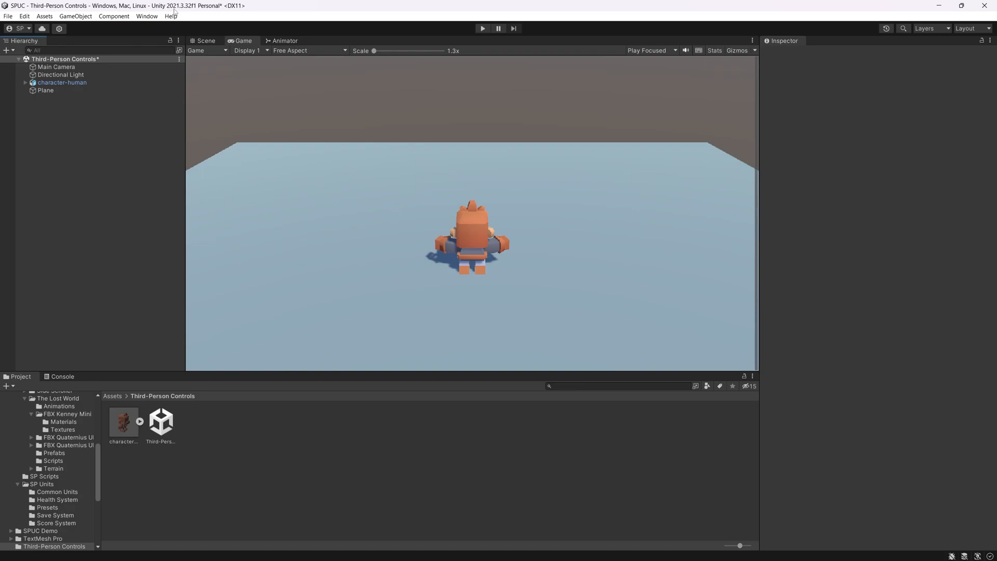
pyautogui.moveTo(53, 124)
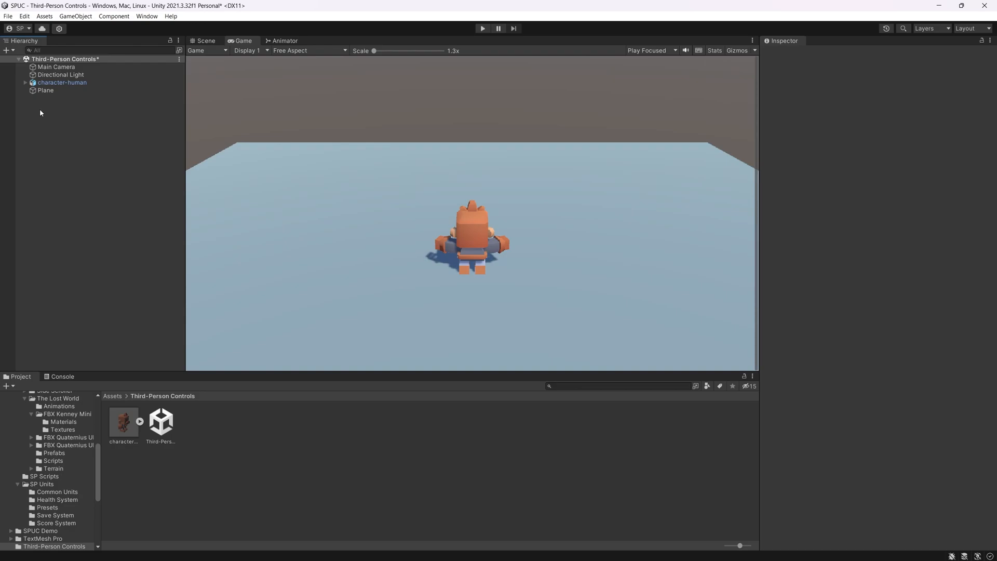
# Create a Cinemachine FreeLook camera (CM FreeLook1) from the Hierarchy context menu
pyautogui.rightClick(41, 114)
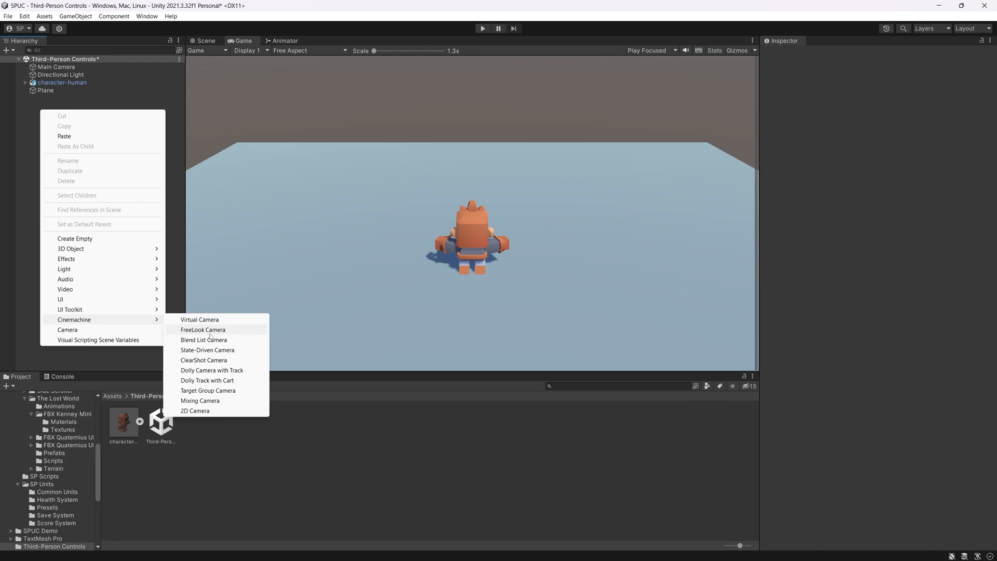
pyautogui.click(202, 330)
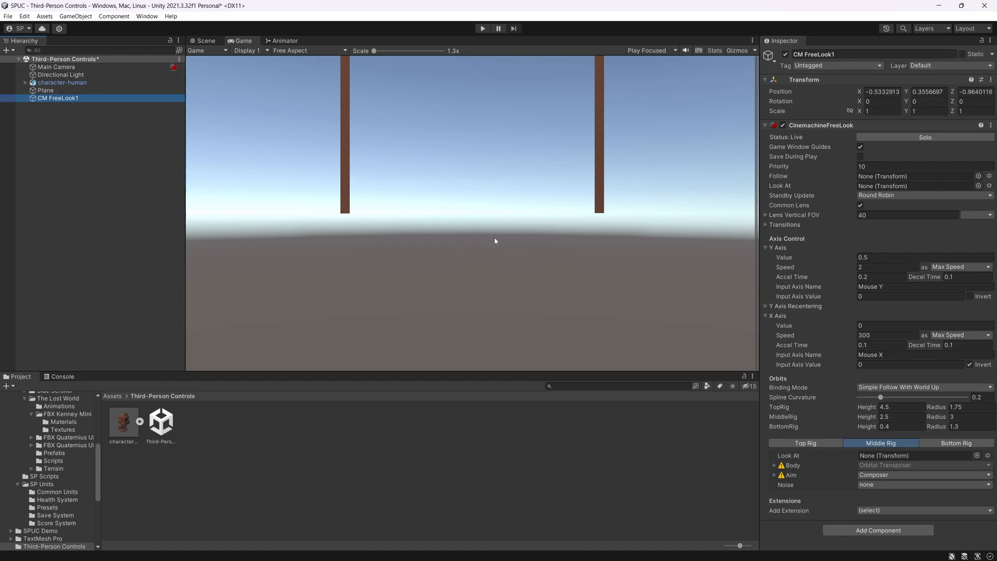
# Check the Main Camera's CinemachineBrain shows CM FreeLook1 live, then return to the FreeLook camera
pyautogui.click(56, 66)
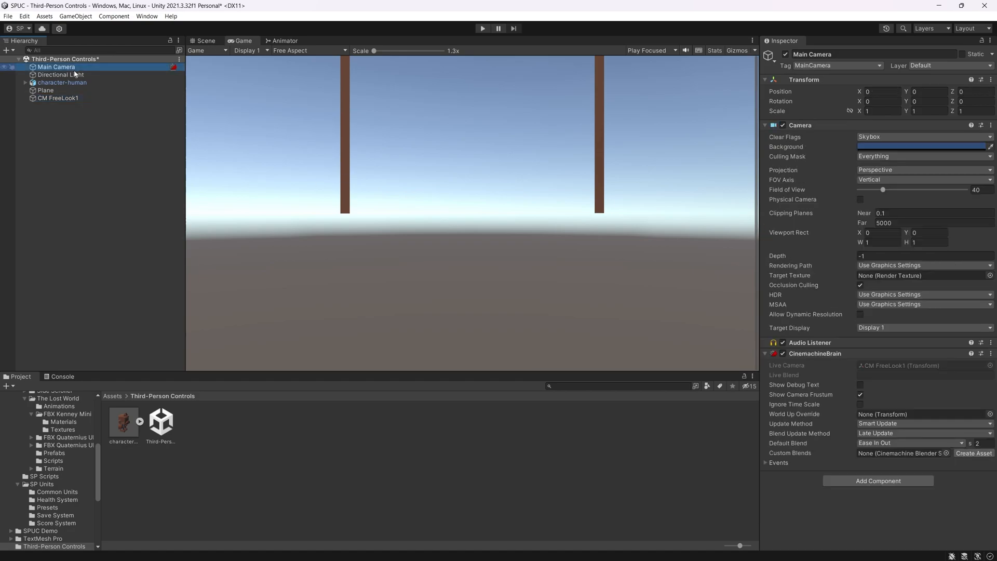
pyautogui.click(58, 98)
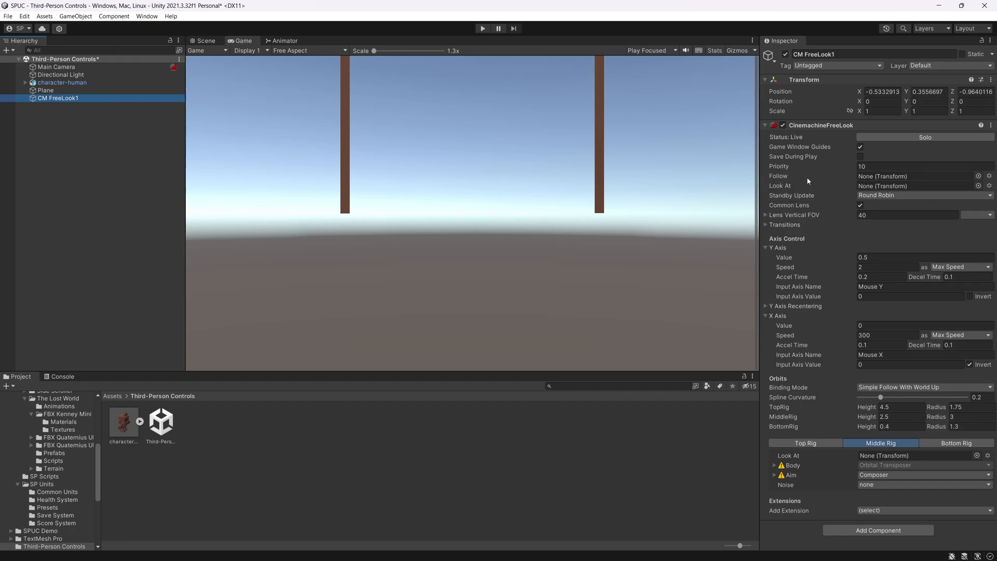
pyautogui.moveTo(877, 195)
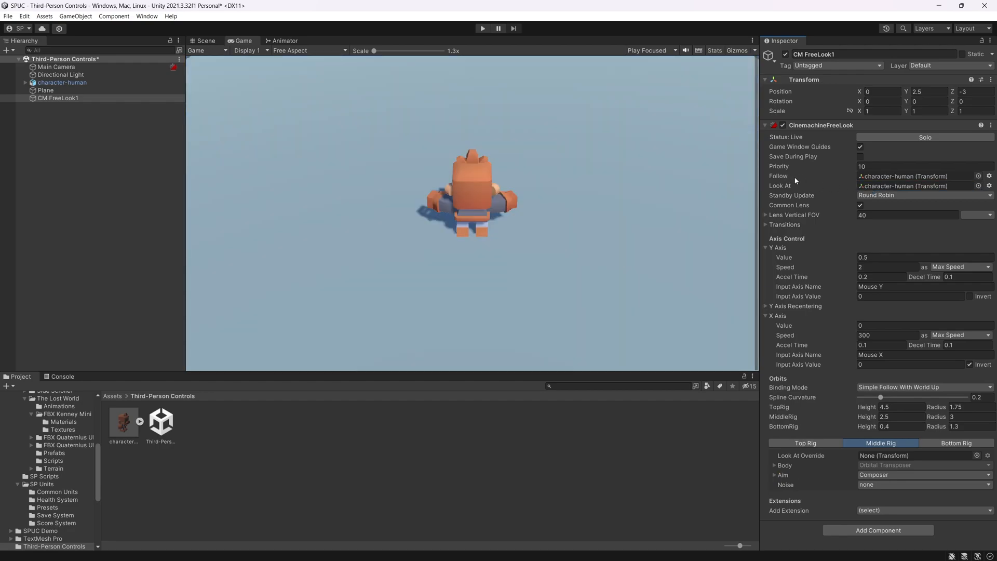
pyautogui.moveTo(788, 180)
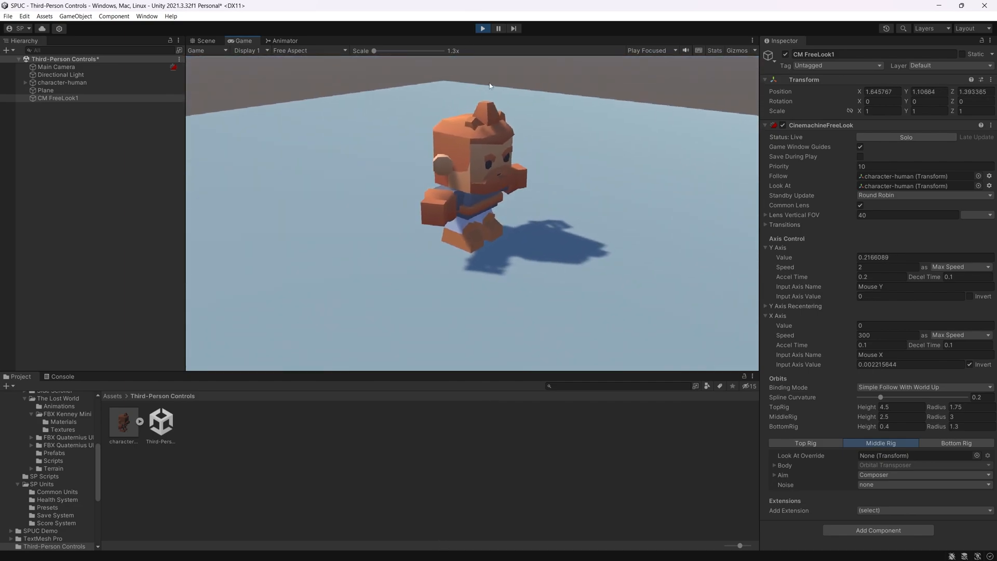
# Stop the play test and create an empty child named AimPoint under character-human, raised on the model
pyautogui.click(482, 29)
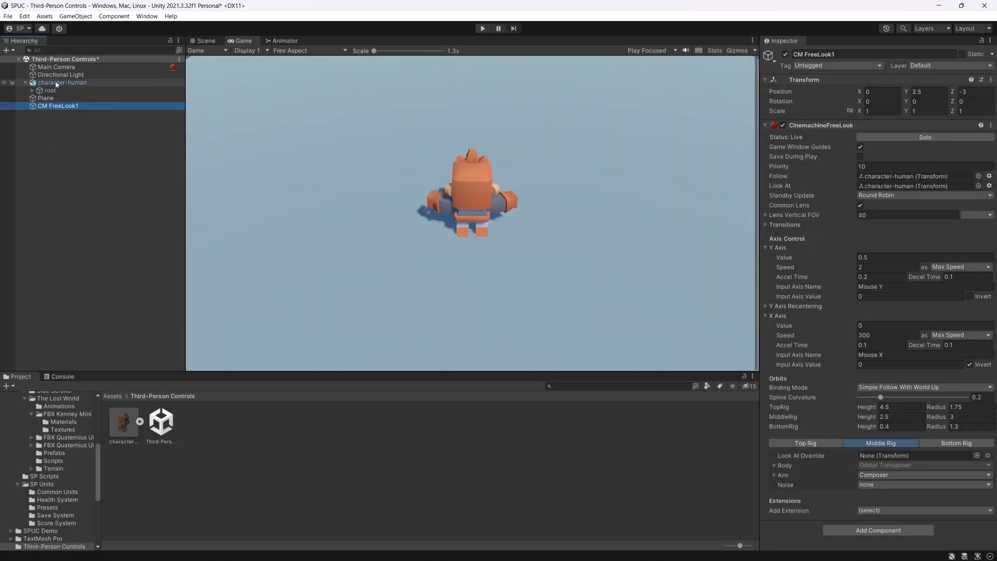
pyautogui.rightClick(62, 82)
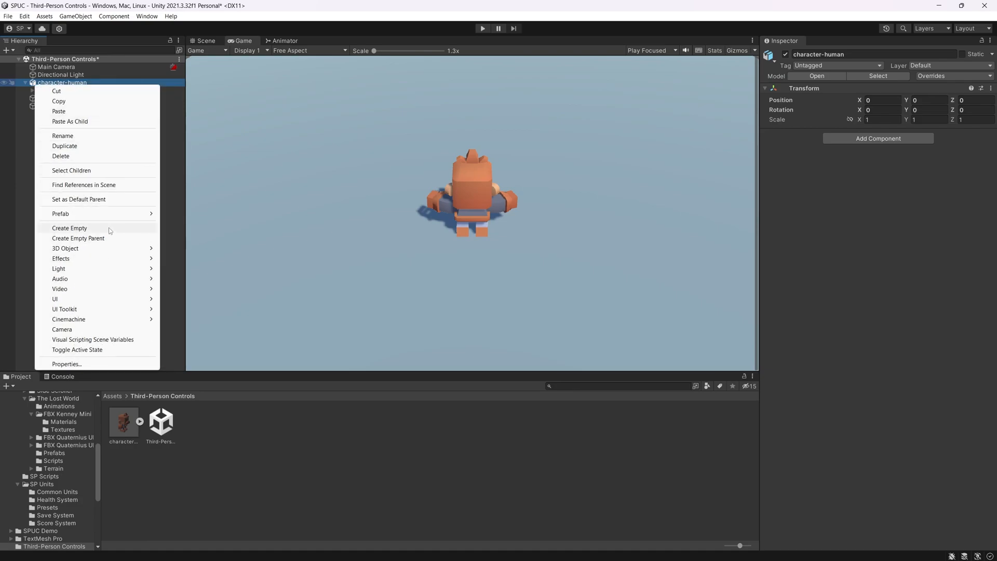
pyautogui.click(69, 227)
pyautogui.write('AimP')
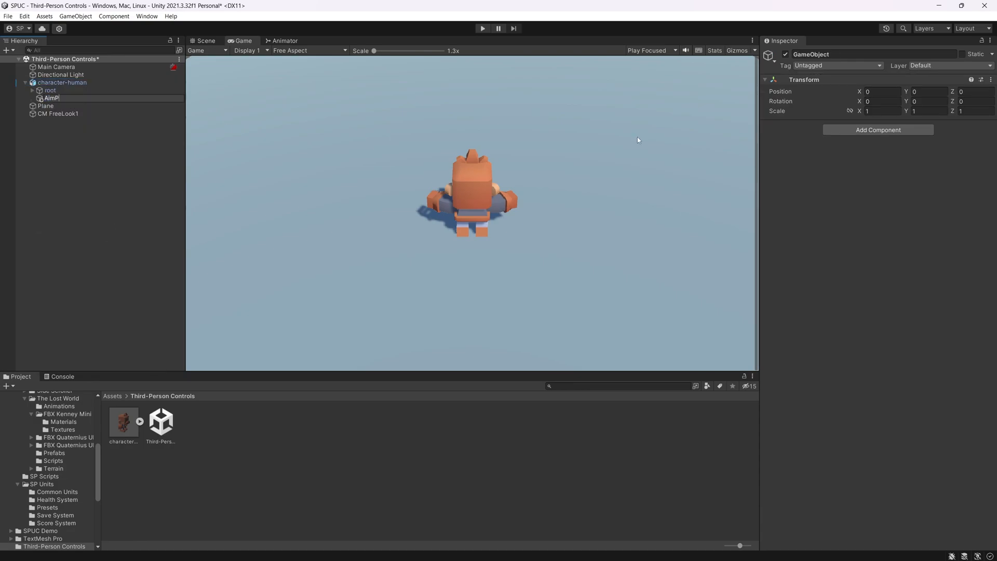
pyautogui.click(204, 40)
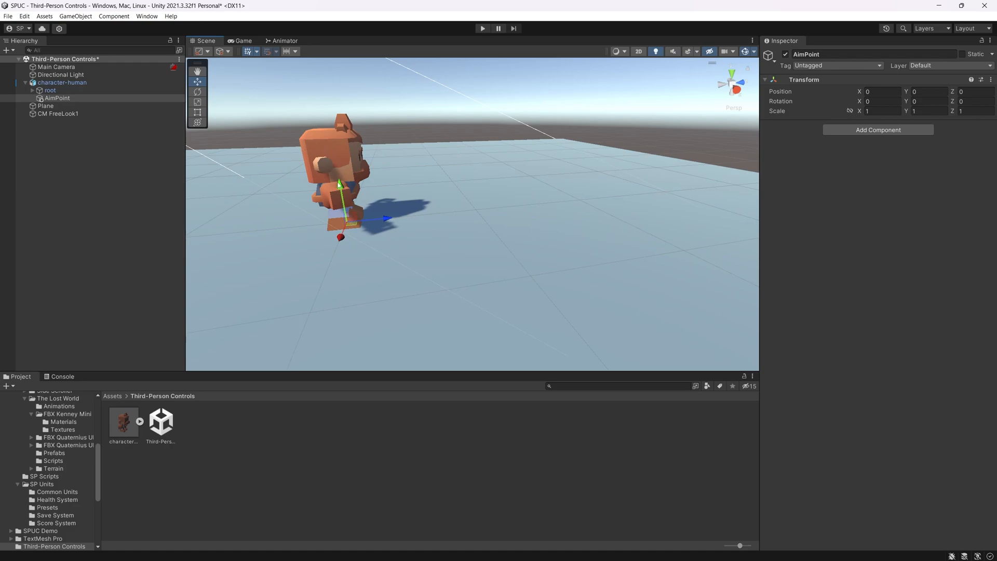
pyautogui.moveTo(340, 185); pyautogui.dragTo(334, 121)
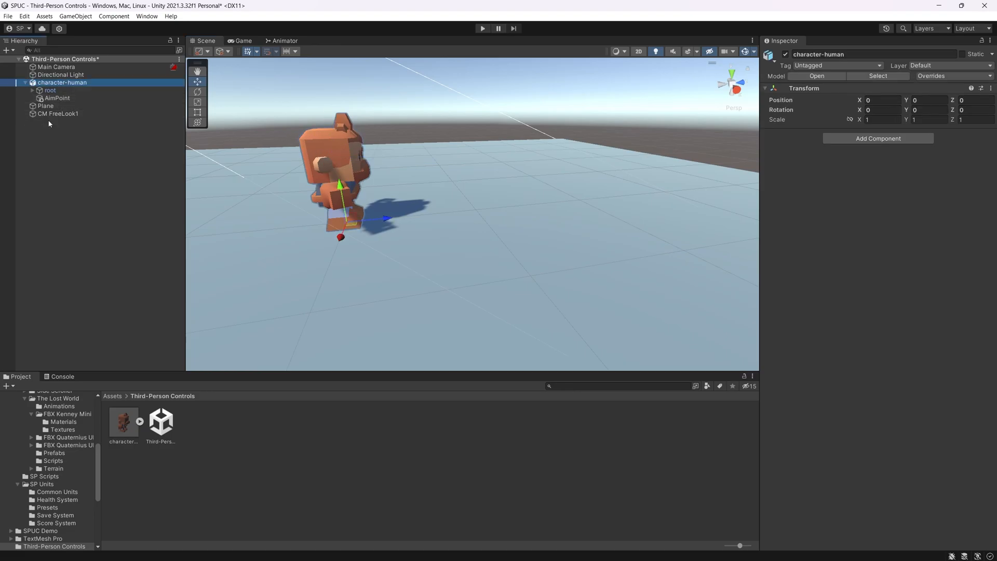
# Select CM FreeLook1 and preview its top, middle and bottom orbits in the Game view
pyautogui.click(58, 113)
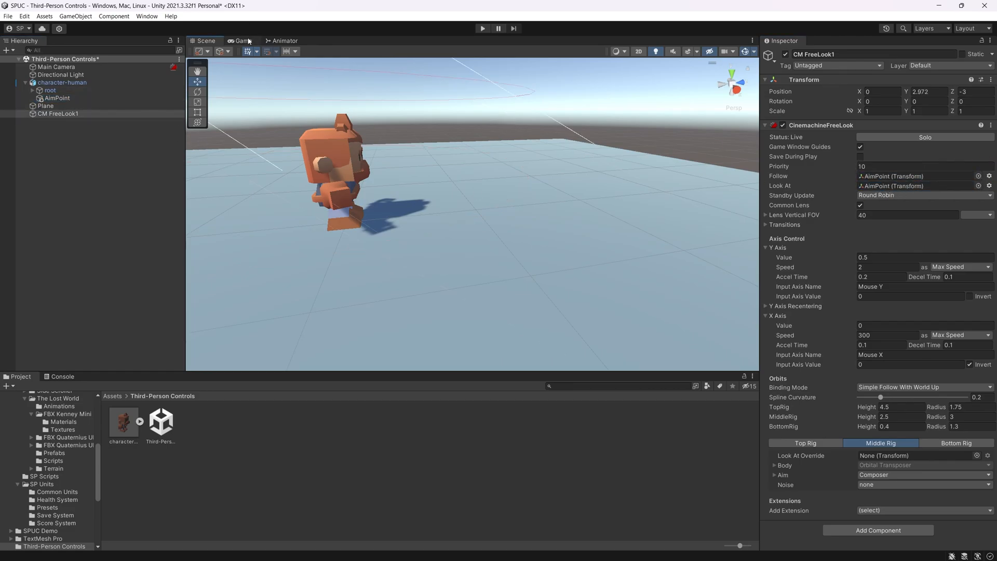
pyautogui.click(241, 41)
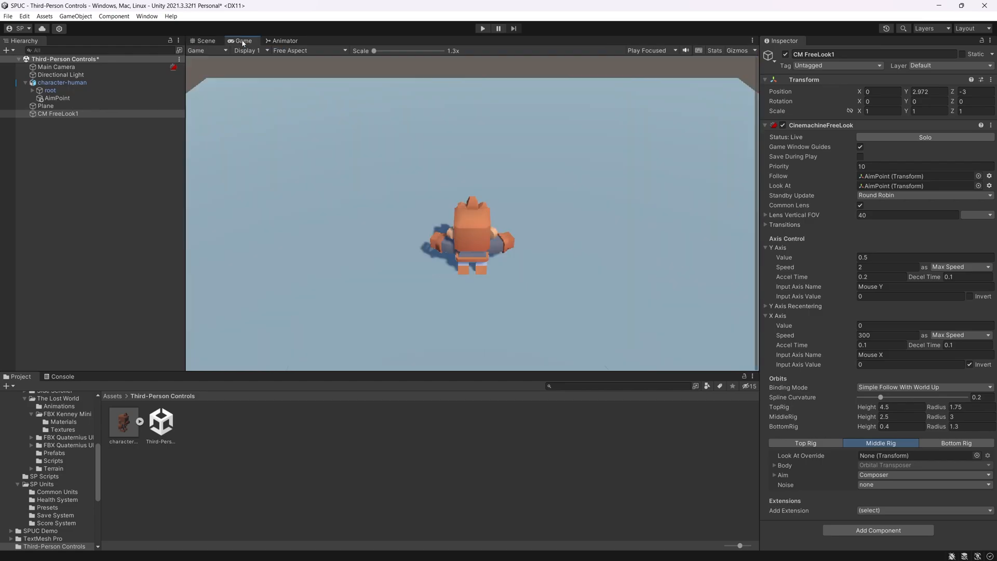
pyautogui.moveTo(688, 364)
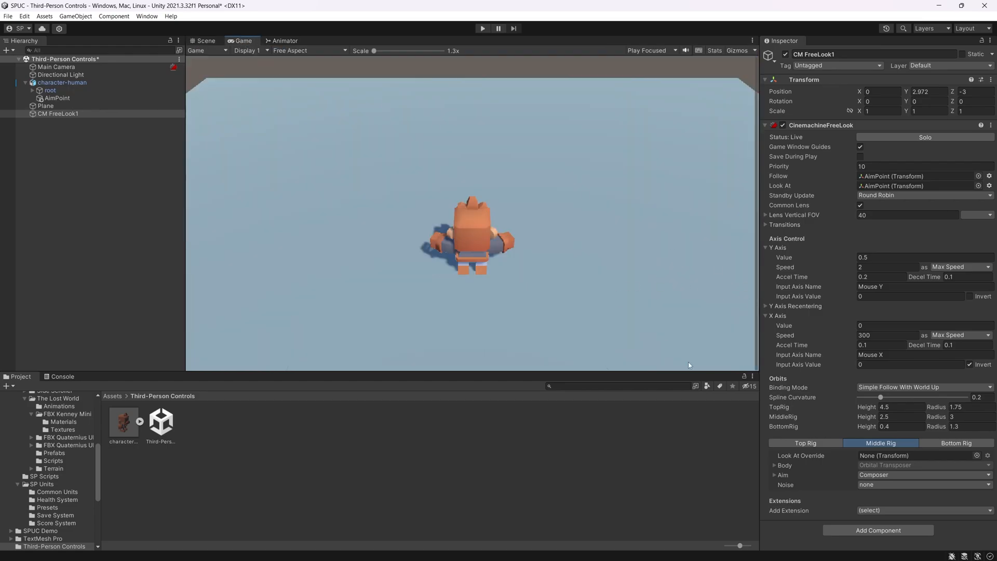
pyautogui.click(804, 443)
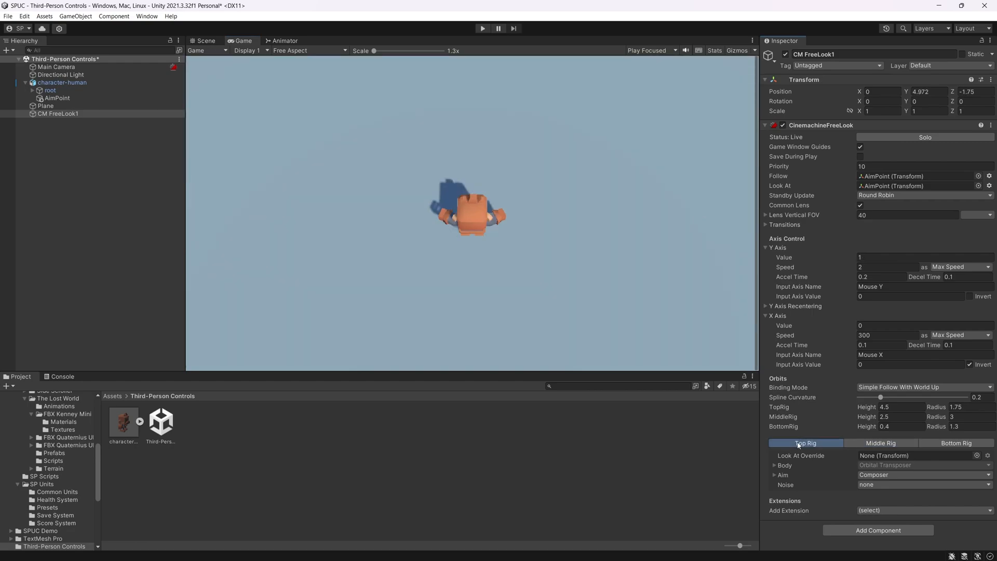
pyautogui.click(881, 444)
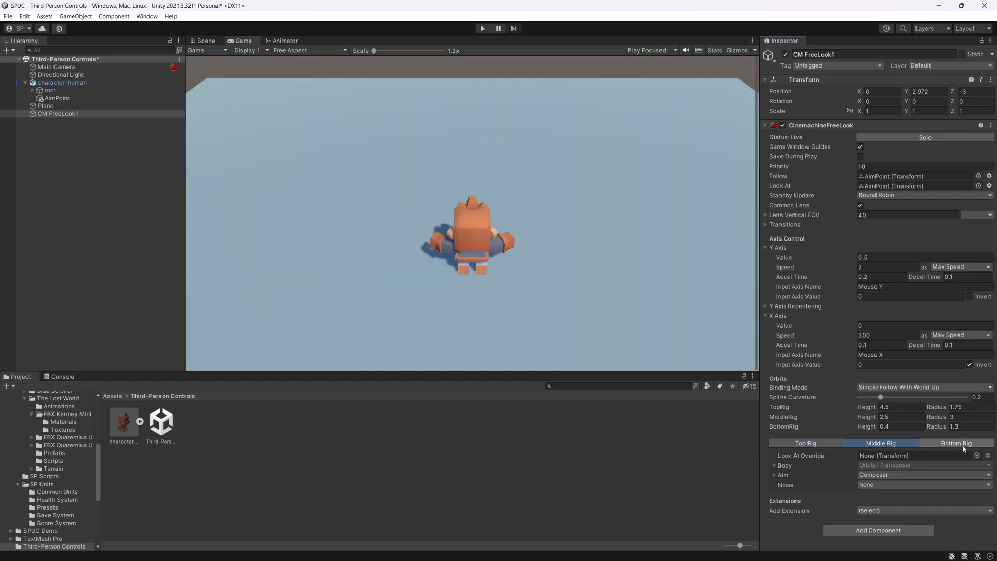
pyautogui.click(955, 443)
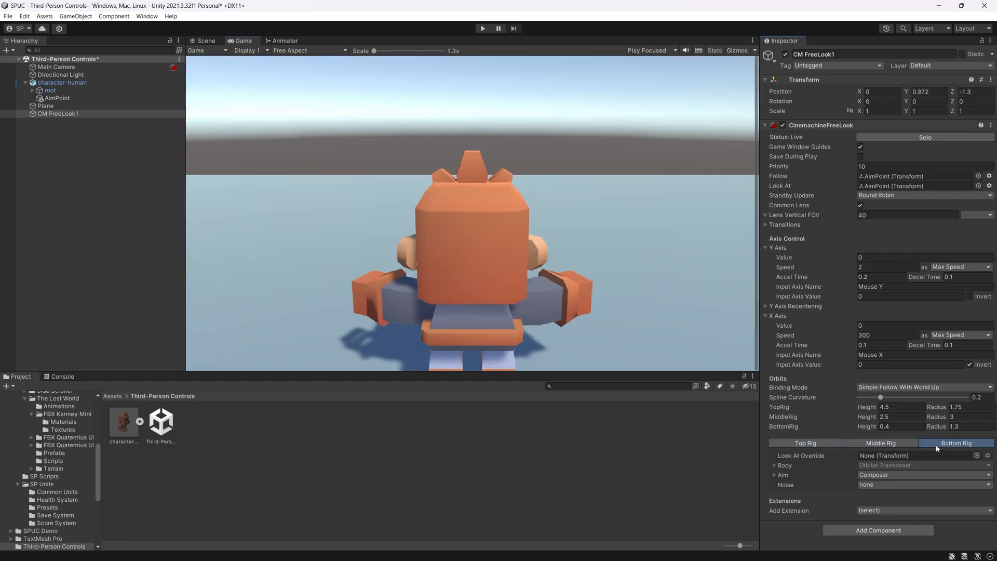
# Cycle through the top, middle and bottom orbit previews again to compare framing
pyautogui.click(804, 443)
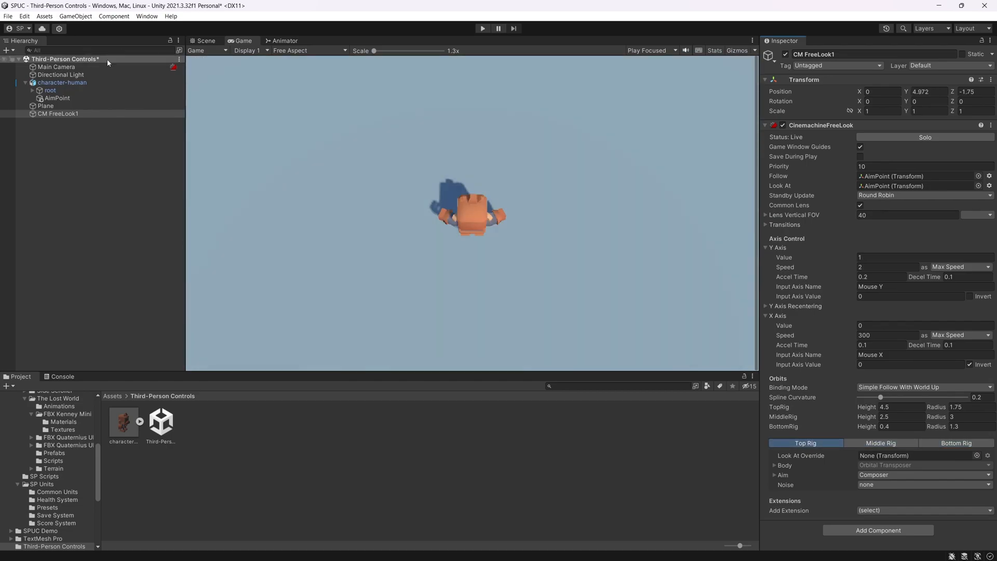
pyautogui.click(204, 41)
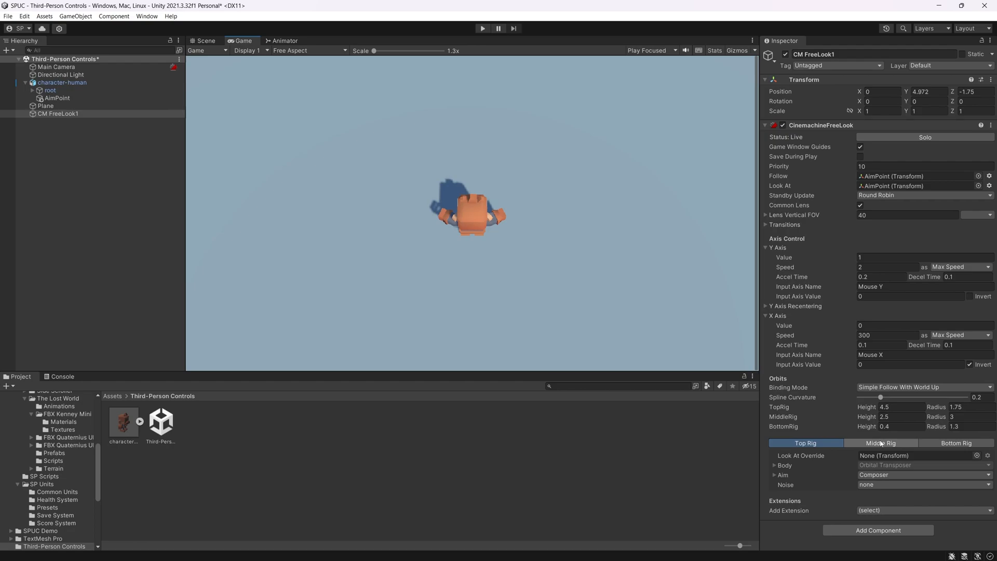
pyautogui.click(882, 442)
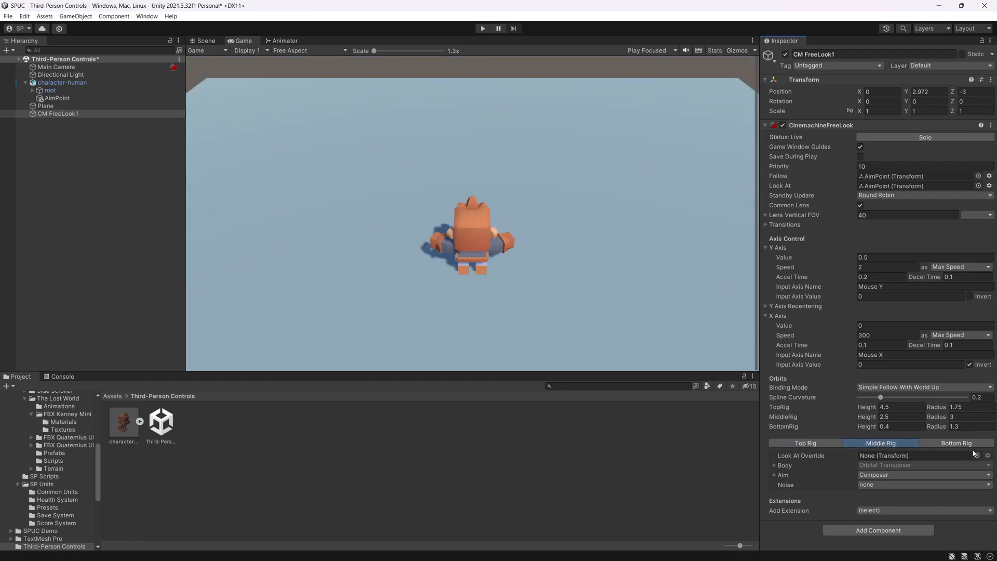
pyautogui.click(955, 444)
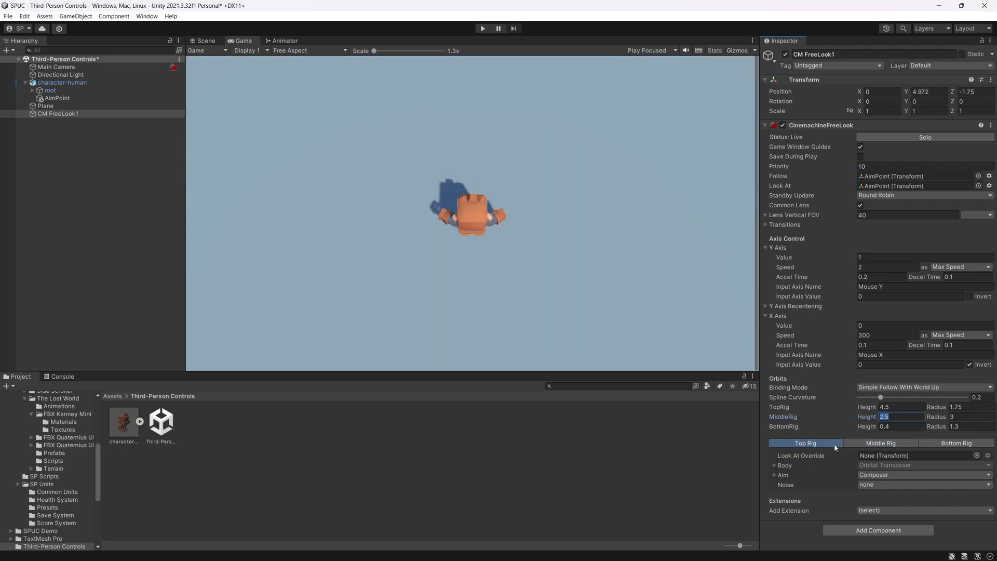
# Set the MiddleRig height to 0 and the BottomRig height to -4.5
pyautogui.click(880, 443)
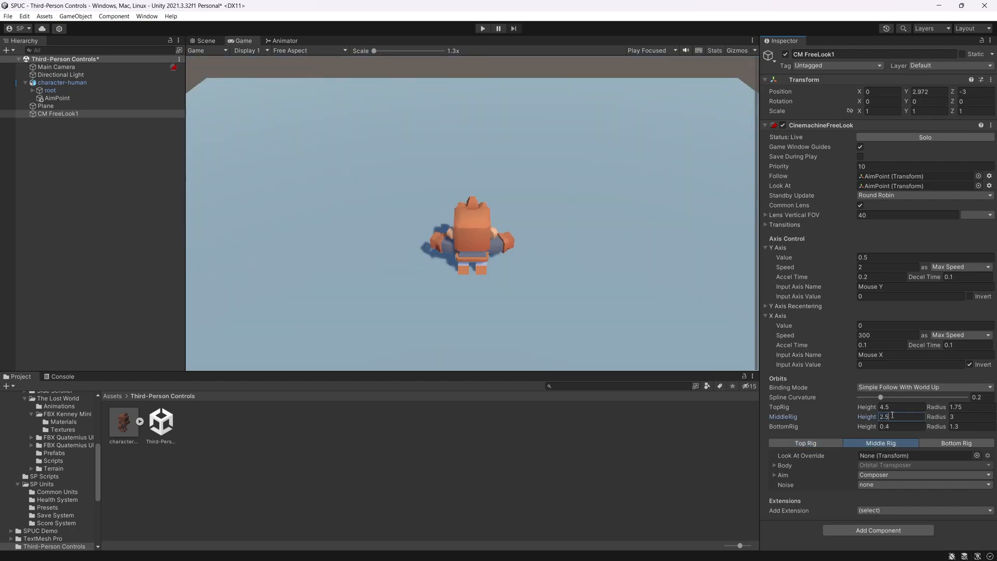
pyautogui.write('0')
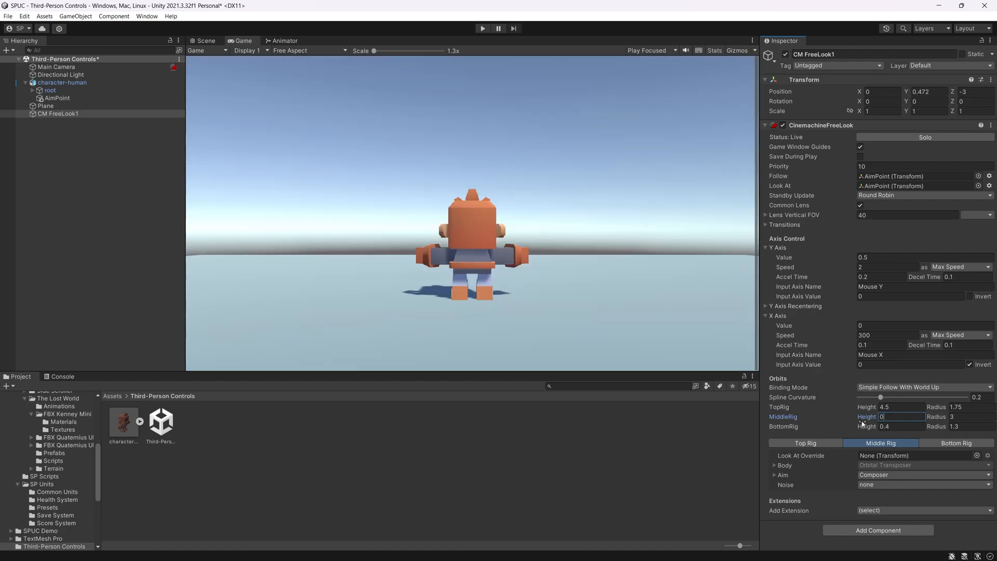
pyautogui.moveTo(457, 219)
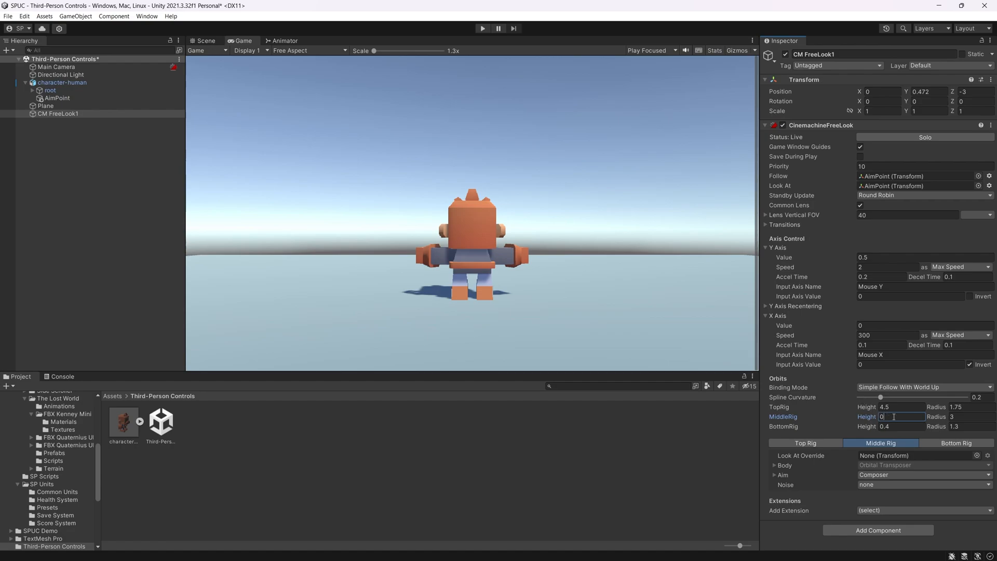
pyautogui.click(902, 425)
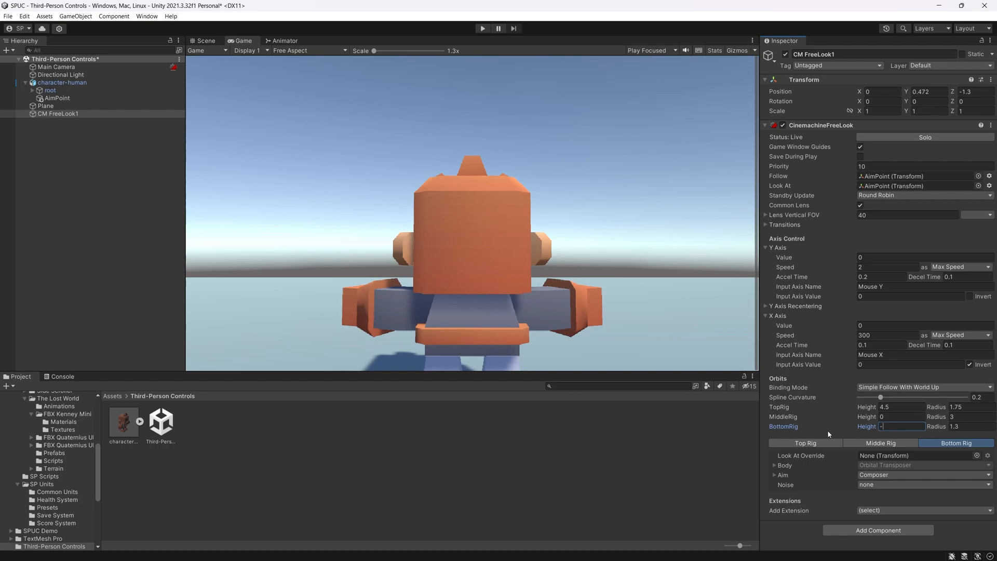
pyautogui.write('-4.5')
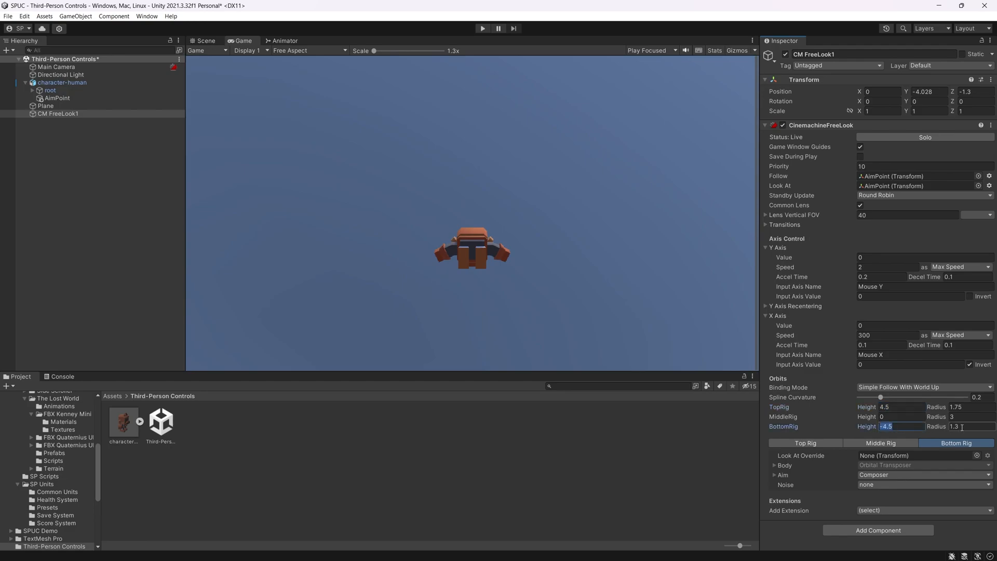
pyautogui.click(970, 425)
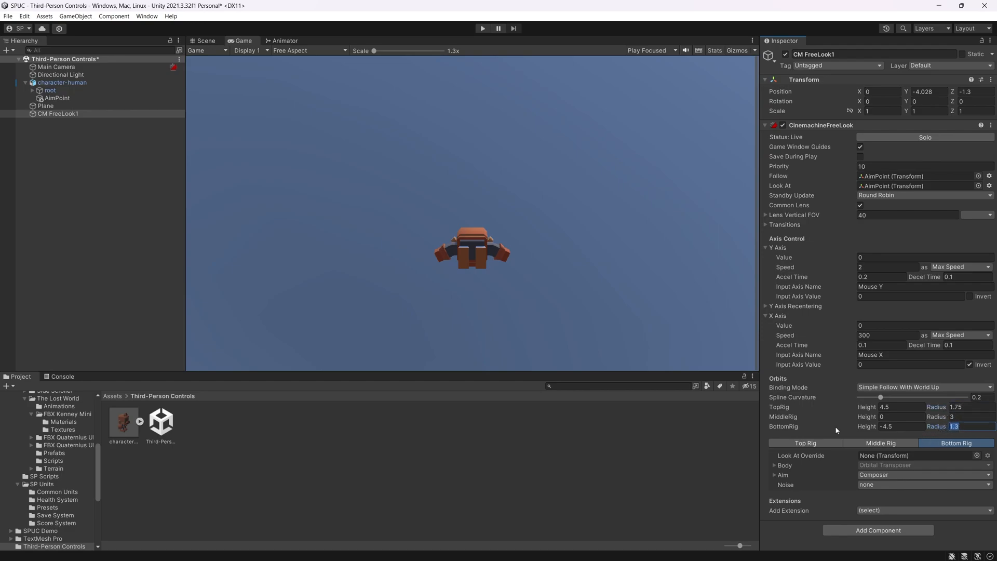
pyautogui.moveTo(440, 311)
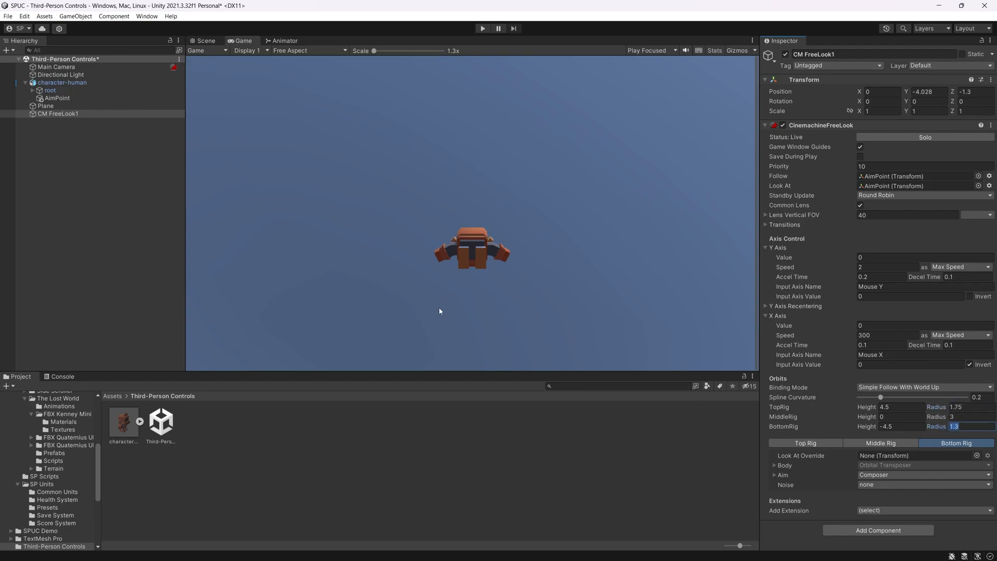
pyautogui.moveTo(474, 311)
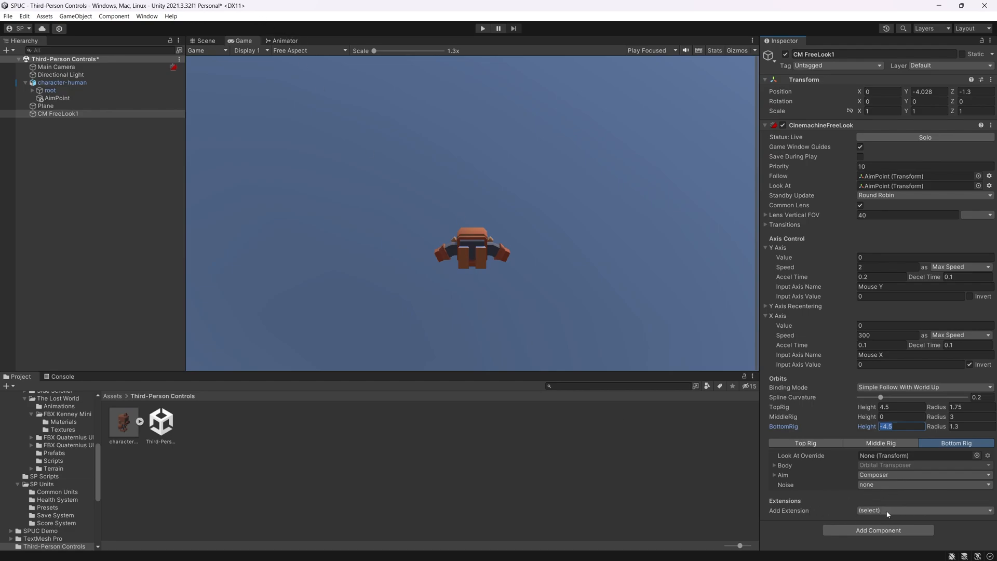
# Add a CinemachineCollider extension and widen the BottomRig radius to 3.46
pyautogui.click(869, 510)
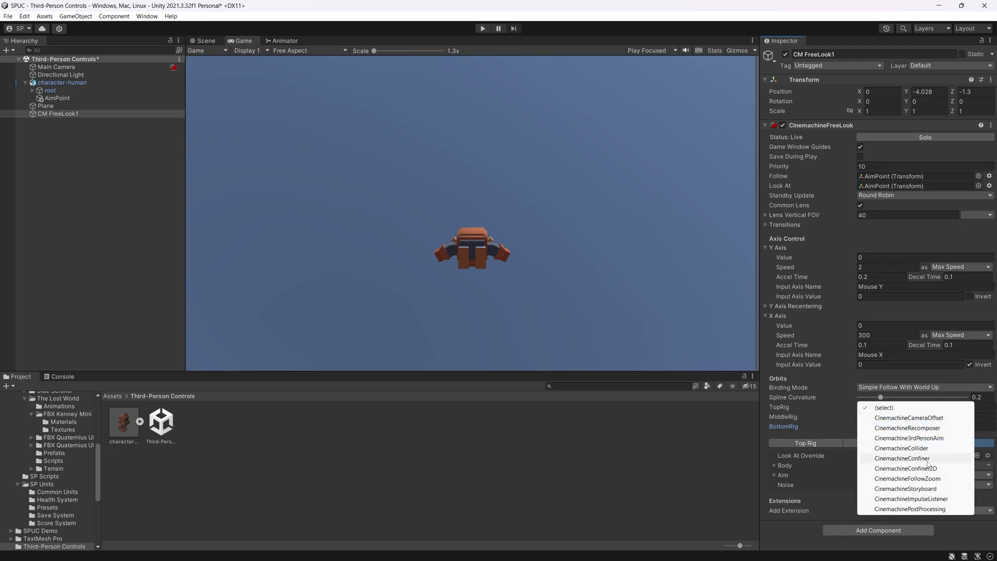
pyautogui.moveTo(899, 447)
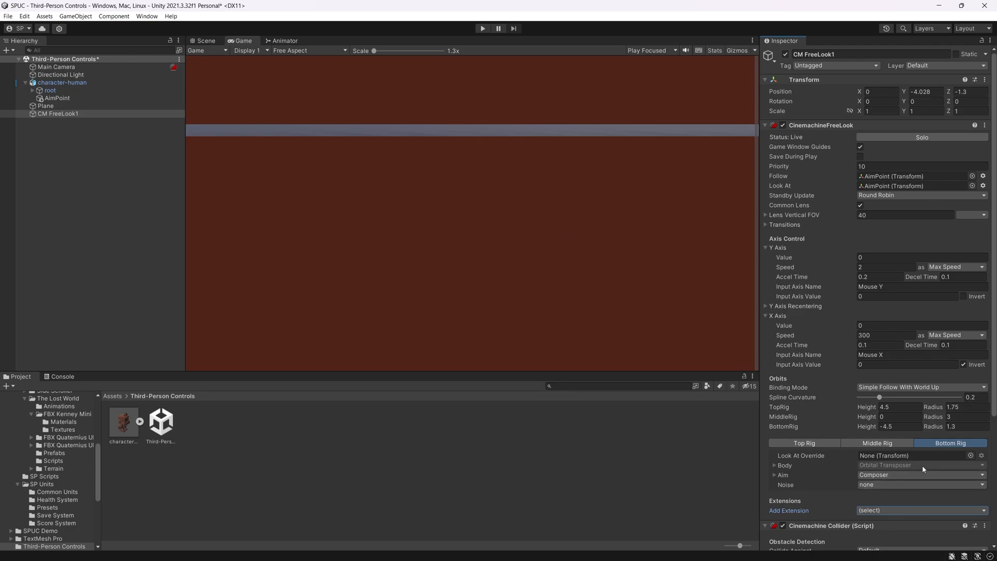
pyautogui.click(802, 442)
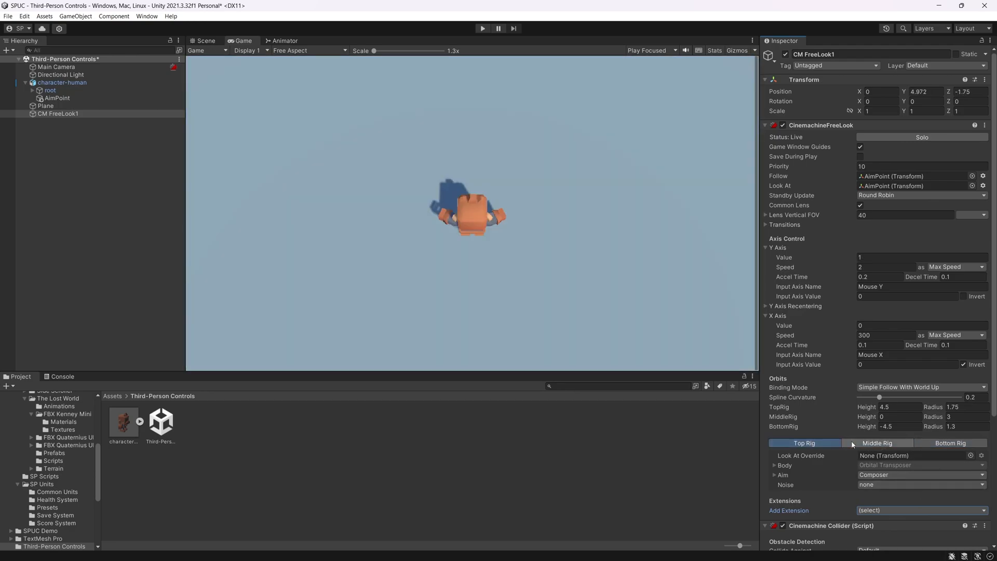
pyautogui.click(950, 443)
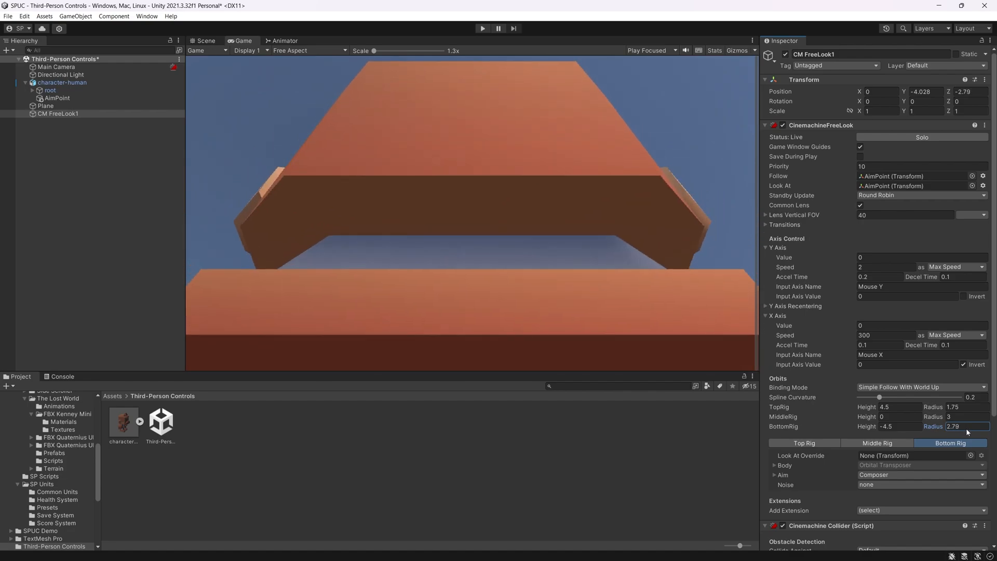
pyautogui.moveTo(957, 426); pyautogui.dragTo(976, 426)
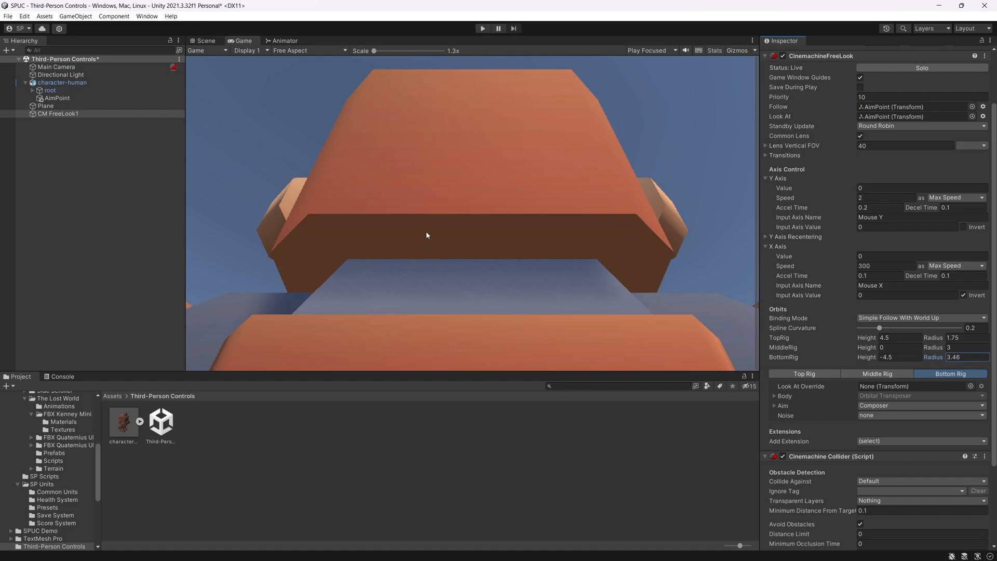
pyautogui.moveTo(523, 312)
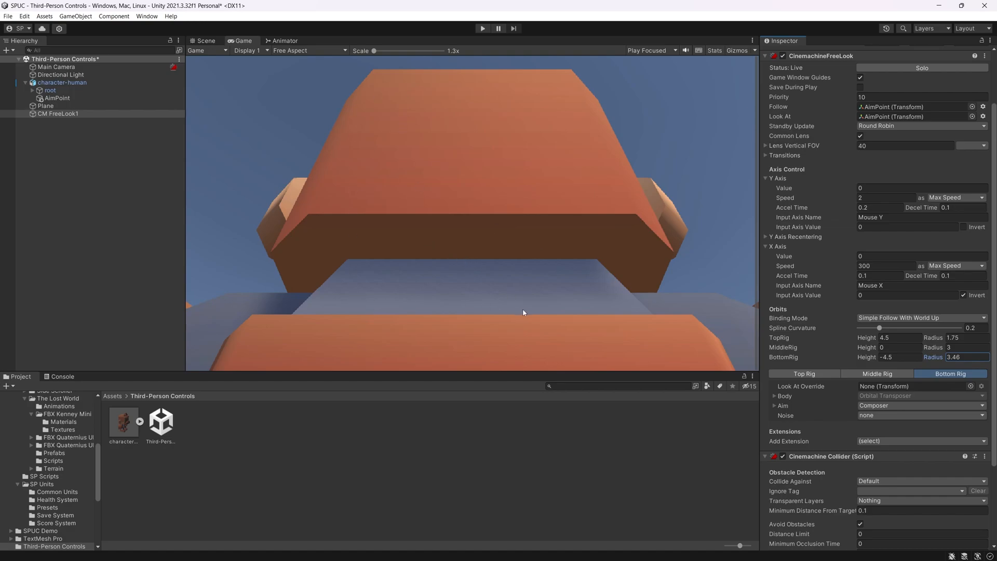
pyautogui.moveTo(561, 296)
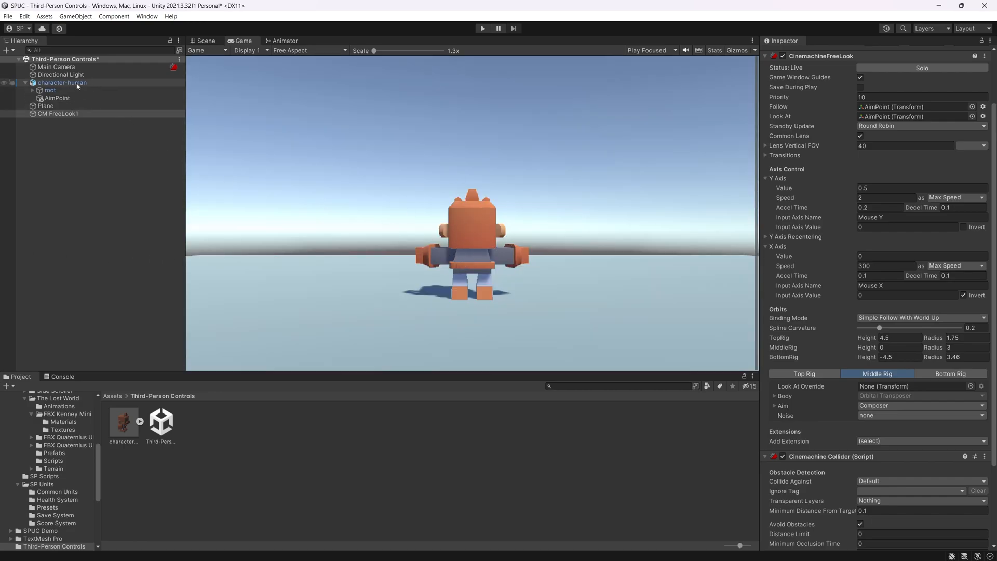
# Add a Capsule Collider component to character-human
pyautogui.click(61, 82)
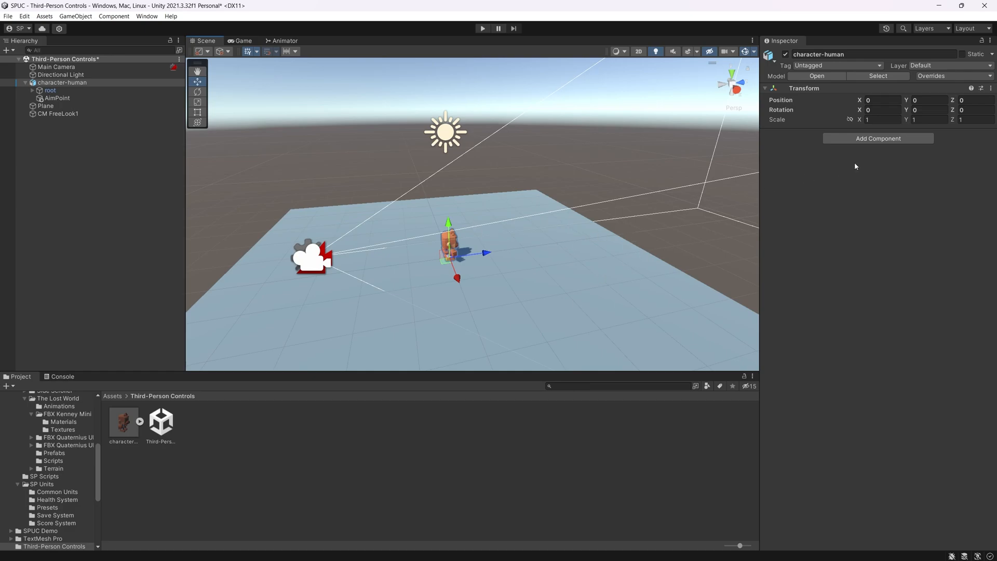
pyautogui.click(878, 138)
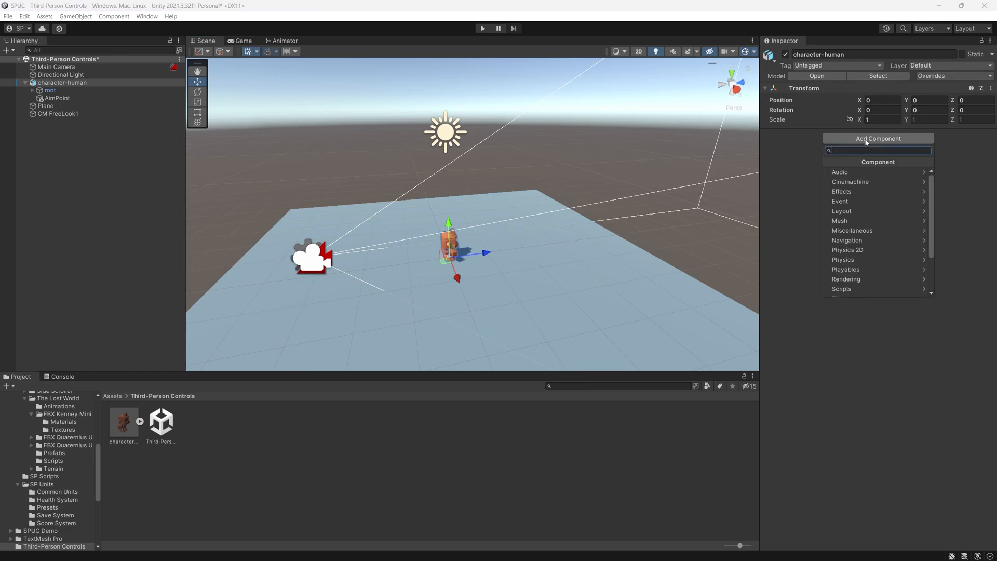
pyautogui.write('col')
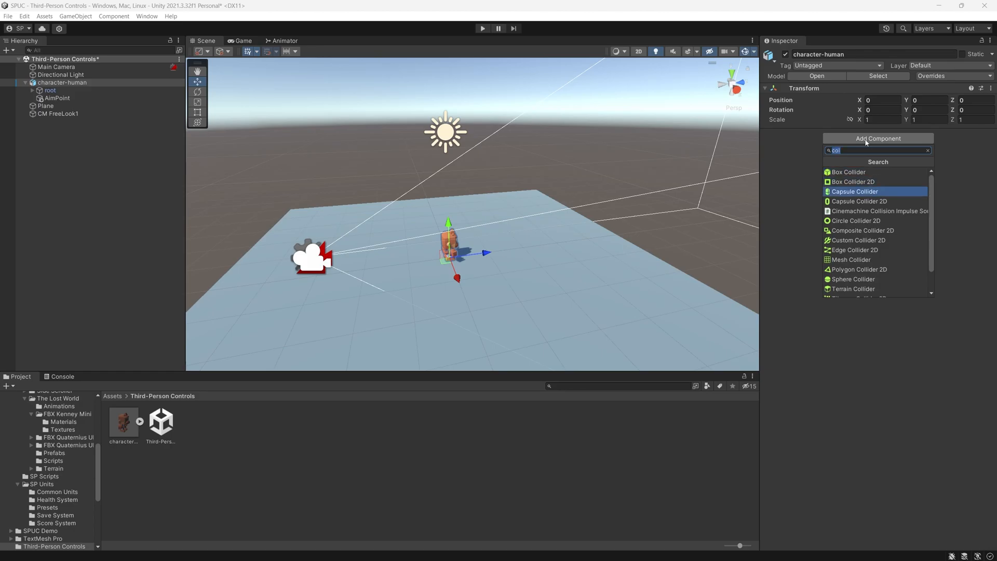
pyautogui.click(855, 191)
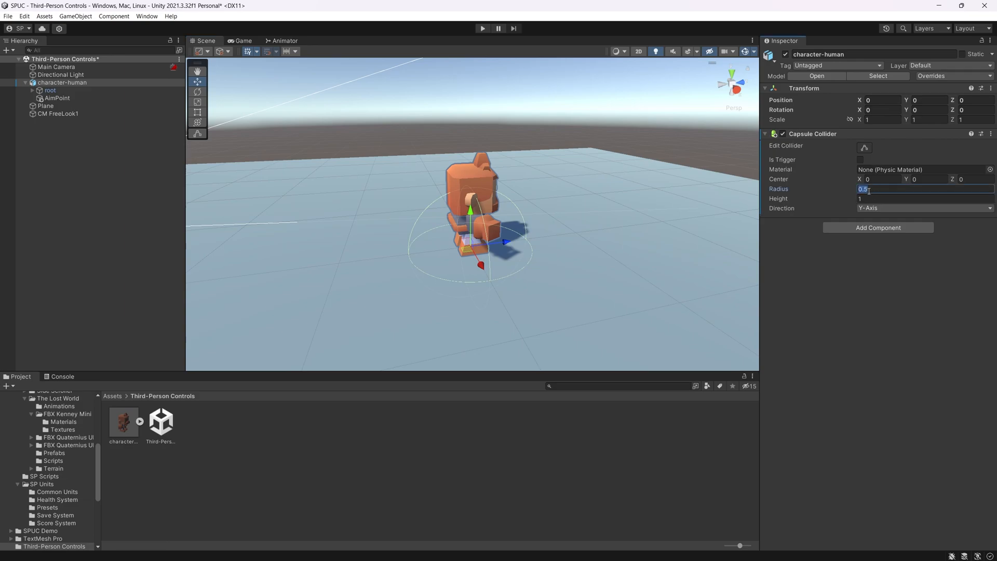
# Set the capsule collider radius 0.2, height 0.7 and center Y 0.35
pyautogui.write('2')
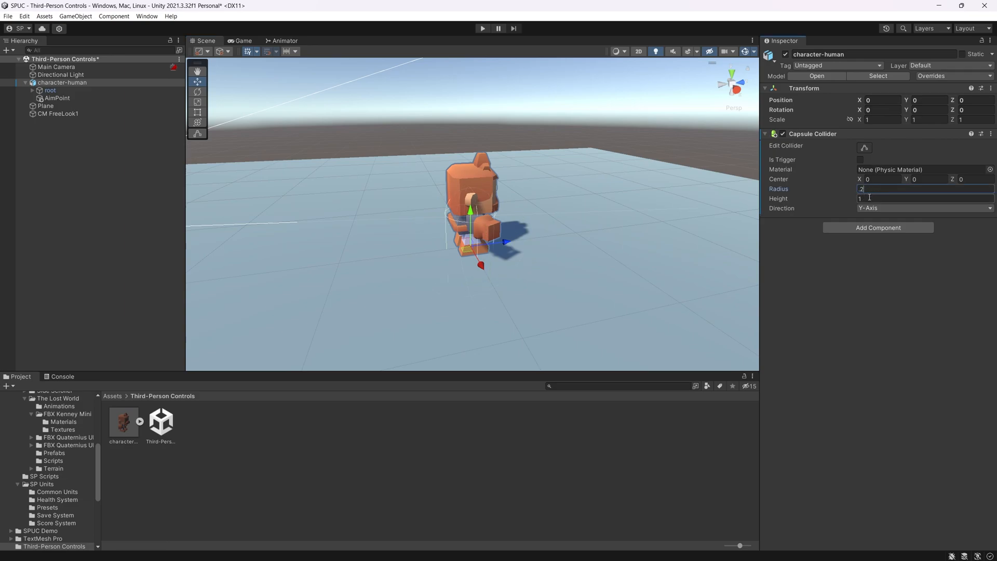
pyautogui.press('Tab')
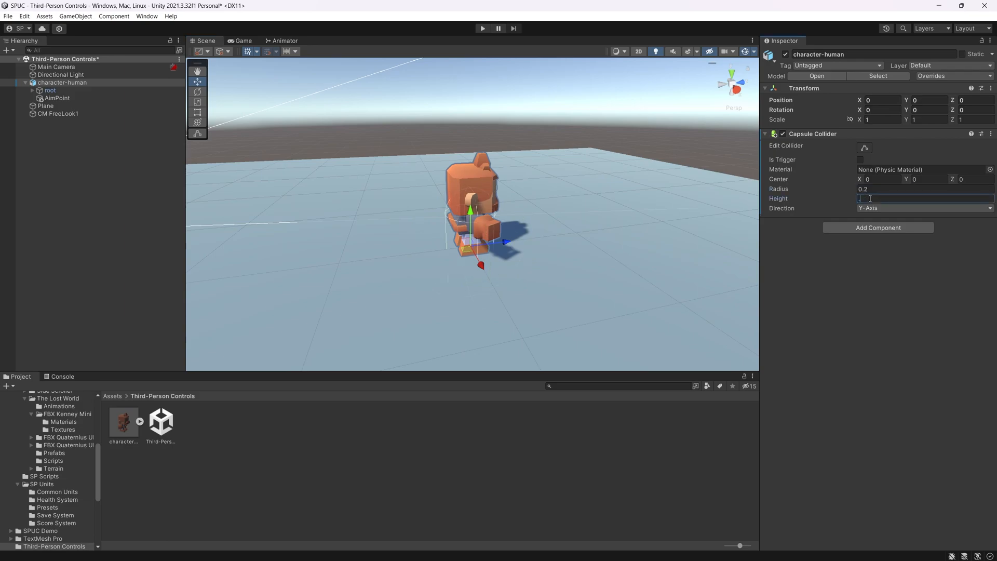
pyautogui.write('0.7')
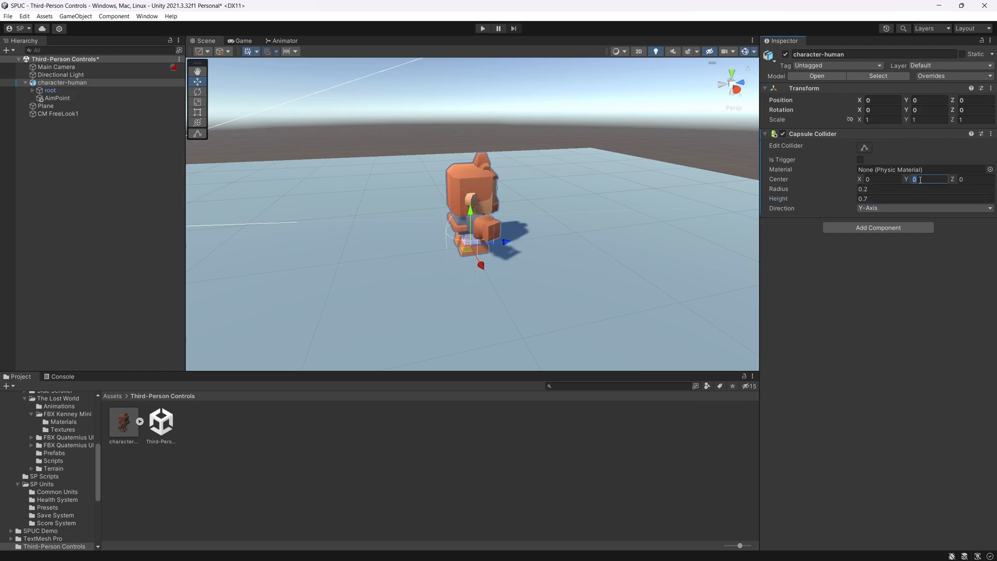
pyautogui.write('.35')
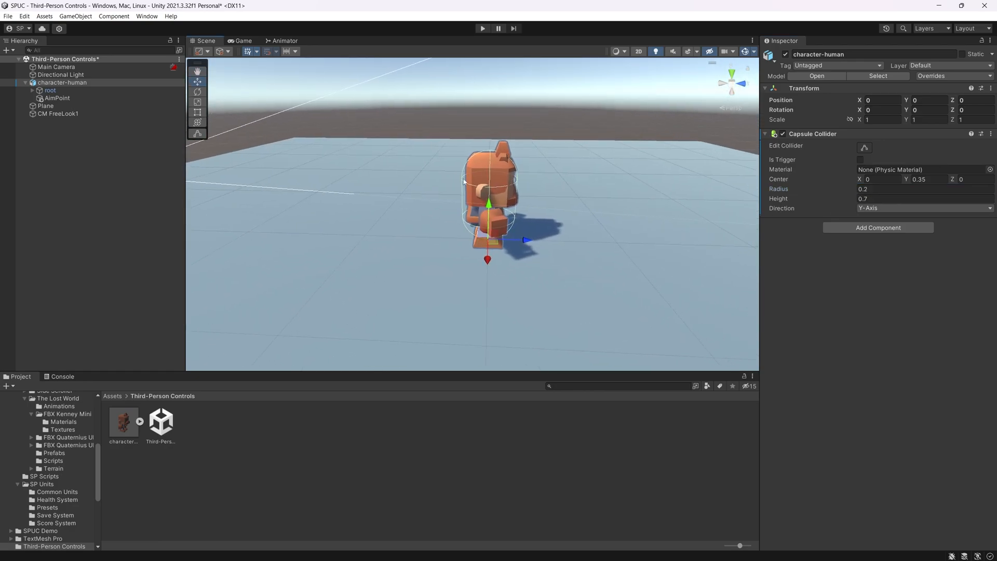
# Add a Rigidbody to character-human with rotation frozen on X, Y and Z
pyautogui.click(877, 227)
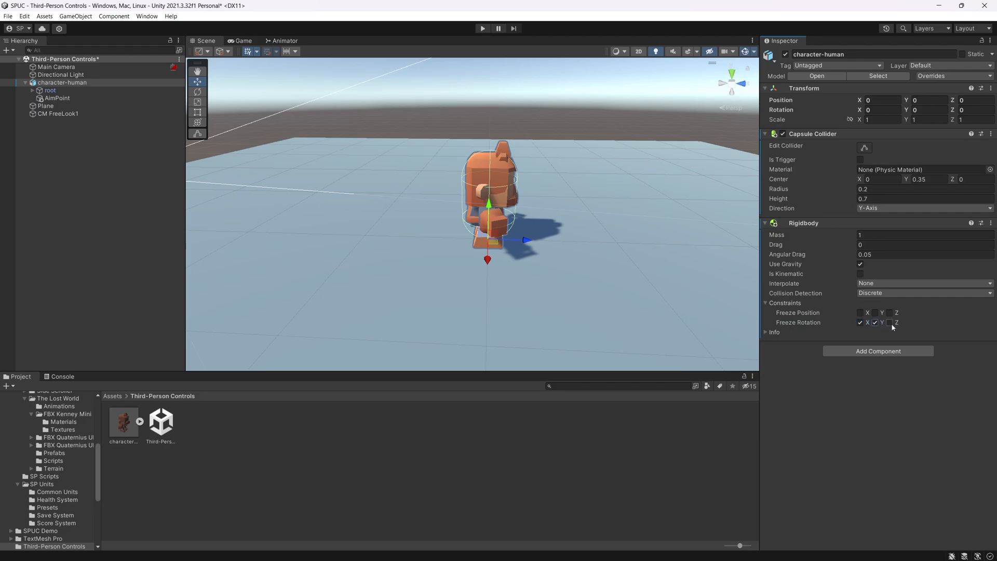
pyautogui.click(889, 322)
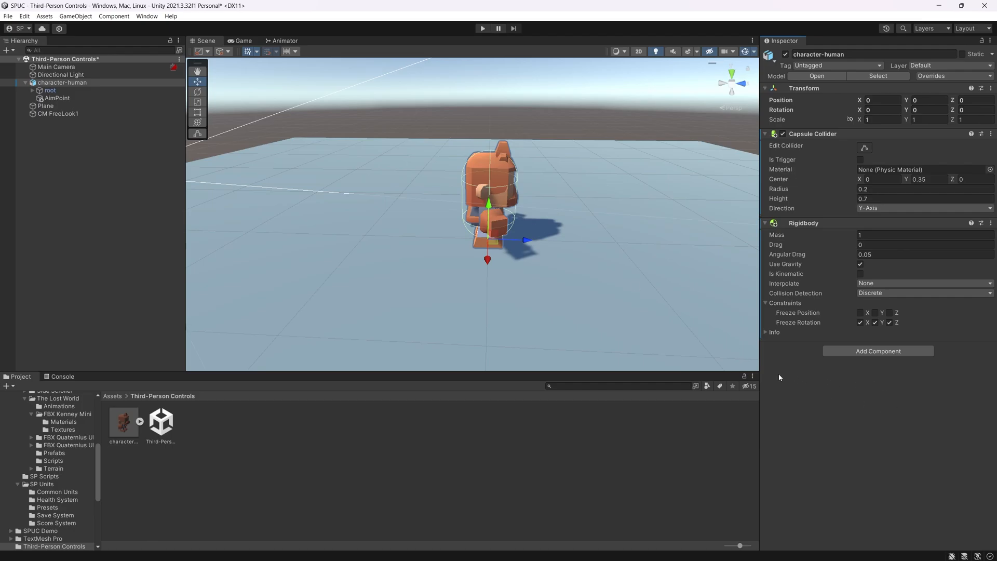
pyautogui.moveTo(548, 248)
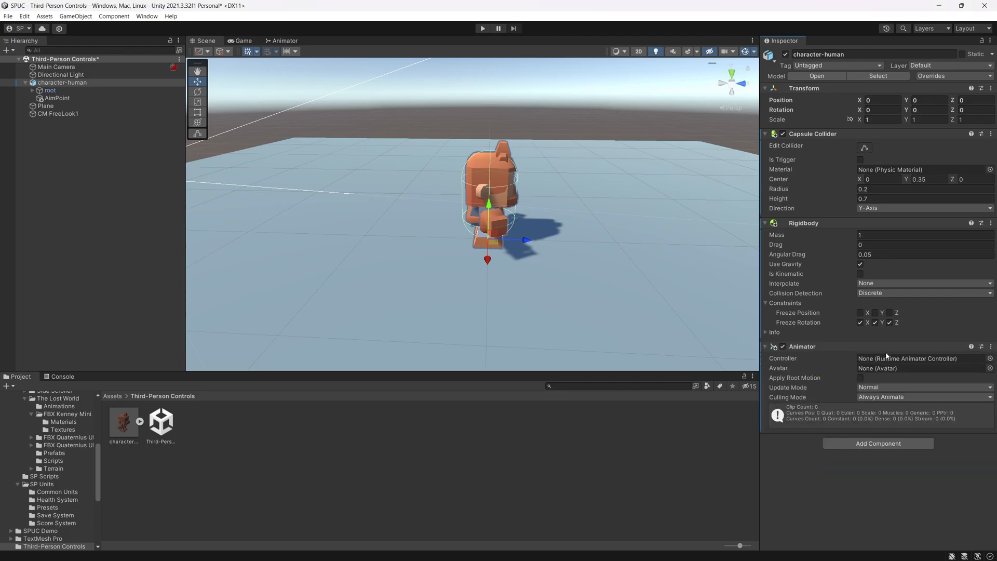
# Create a Character Animator Controller and add the idle default state and walk state from the model's clips
pyautogui.rightClick(162, 395)
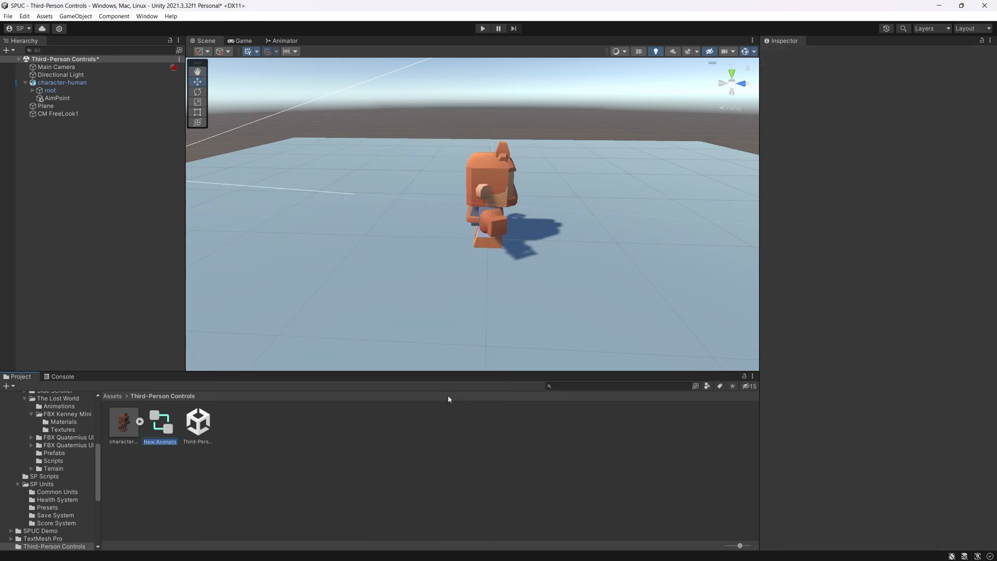
pyautogui.write('CharacAnima')
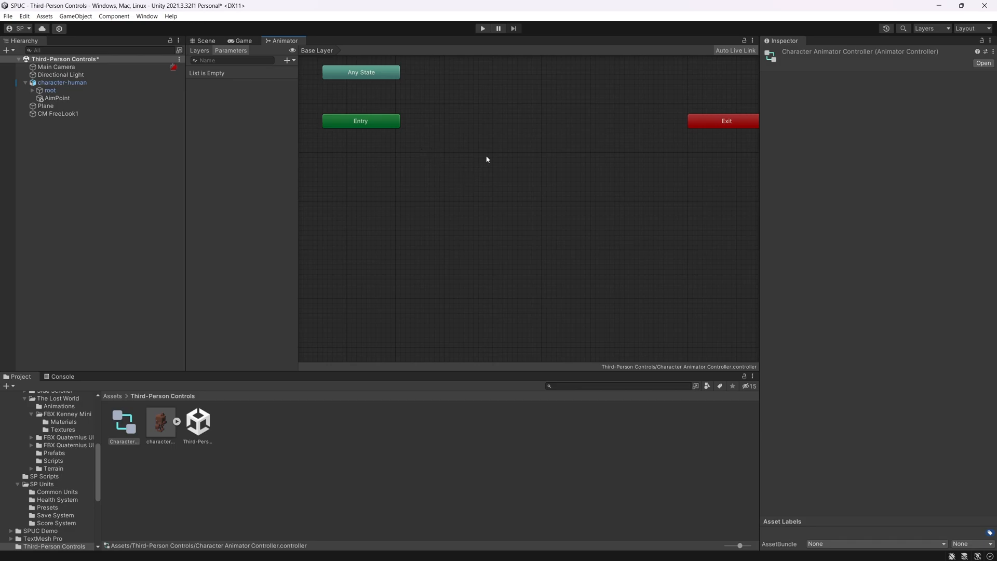
pyautogui.click(160, 422)
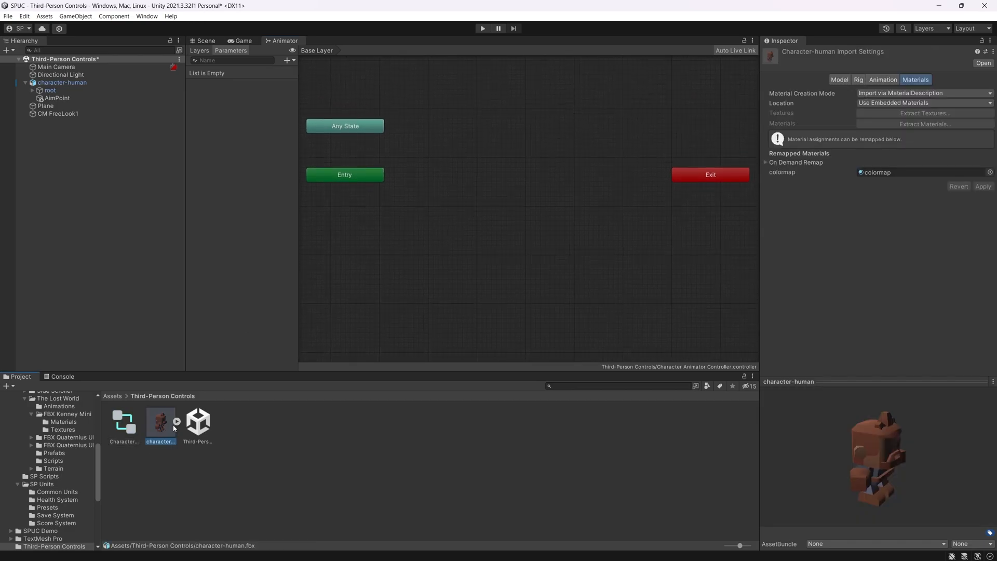
pyautogui.click(176, 421)
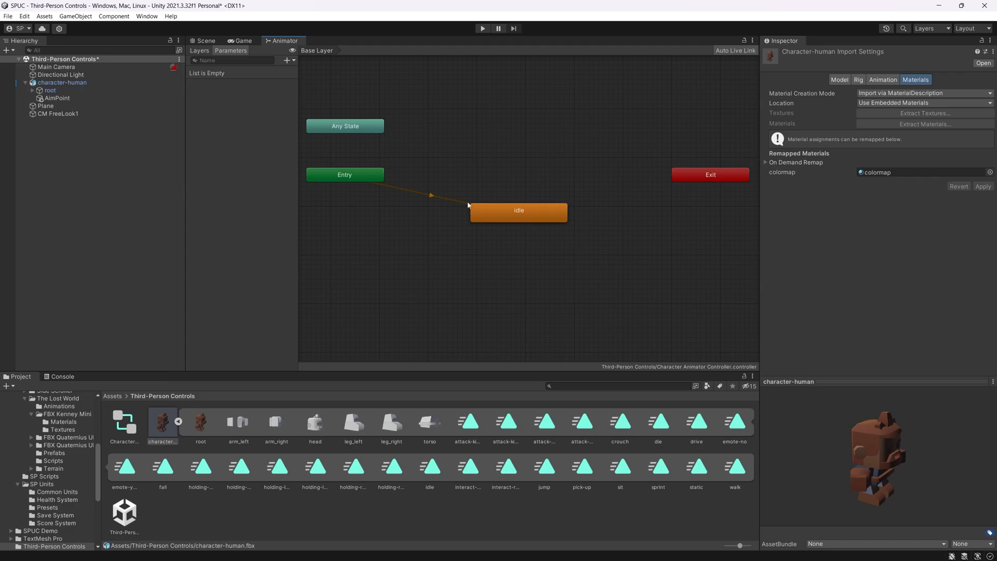
pyautogui.moveTo(737, 481)
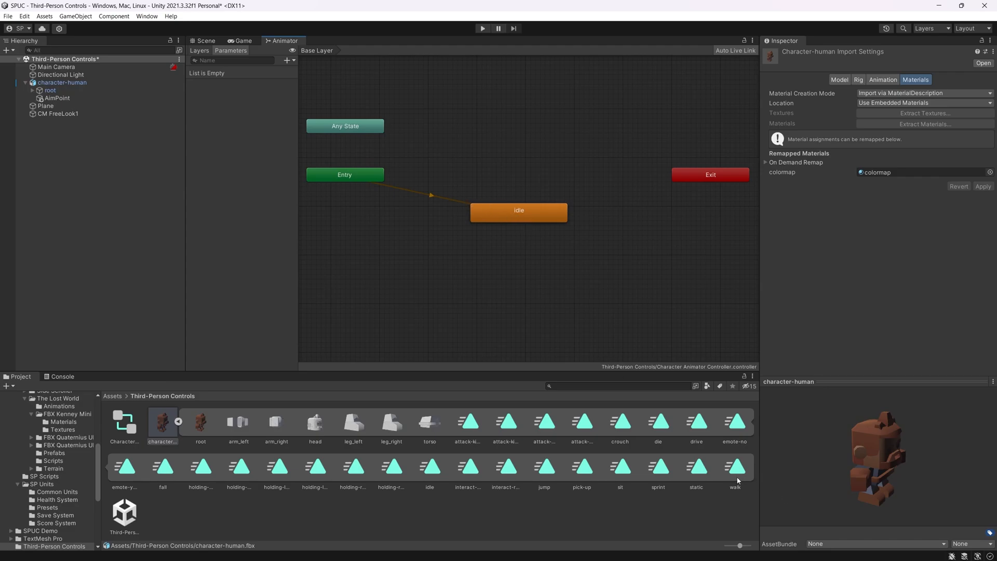
pyautogui.moveTo(734, 467); pyautogui.dragTo(539, 103)
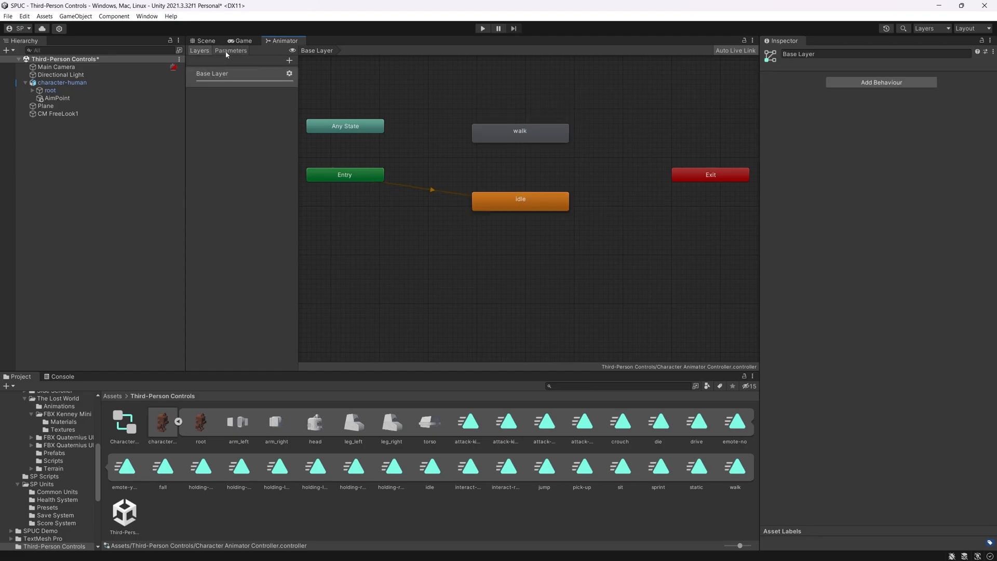
# Add a new float parameter named Move to the animator controller
pyautogui.click(231, 50)
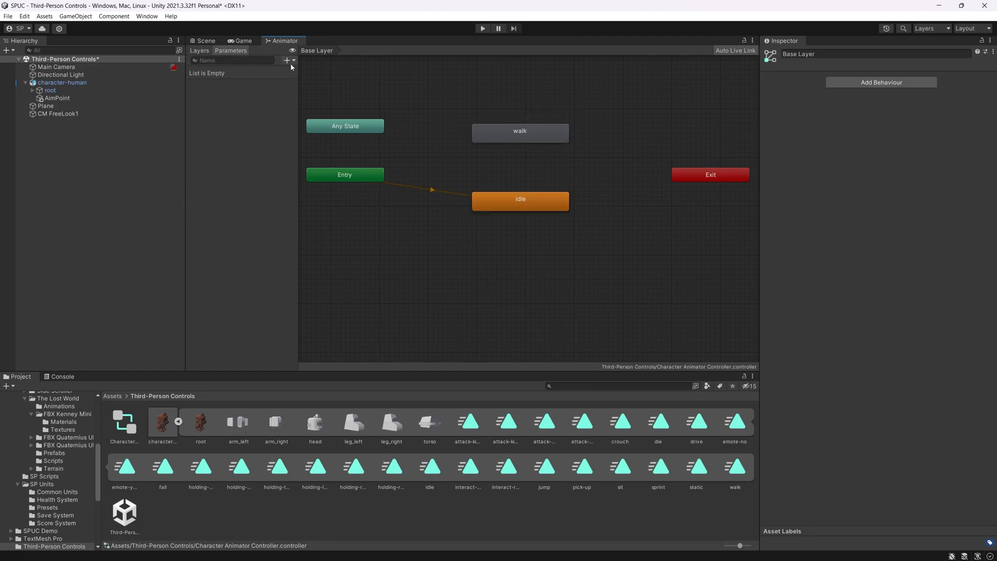
pyautogui.click(287, 60)
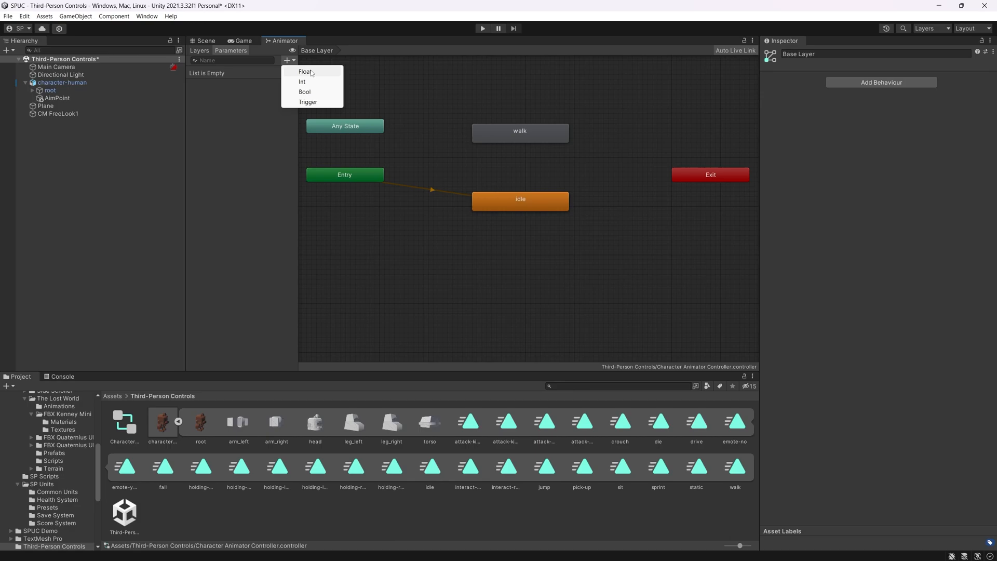
pyautogui.click(305, 71)
pyautogui.write('Move')
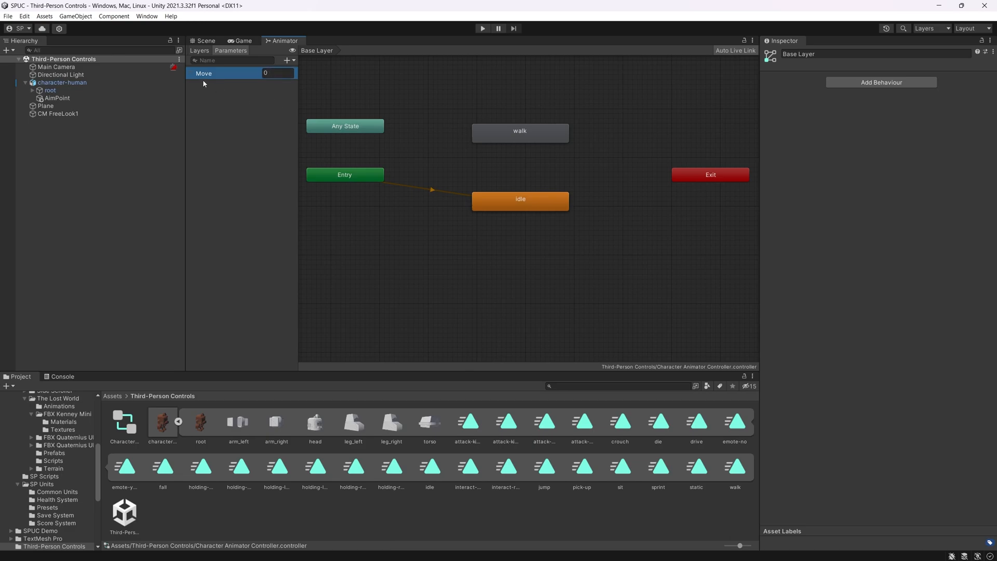
# Create an idle-to-walk transition with Has Exit Time off and transition duration 0.1
pyautogui.click(519, 200)
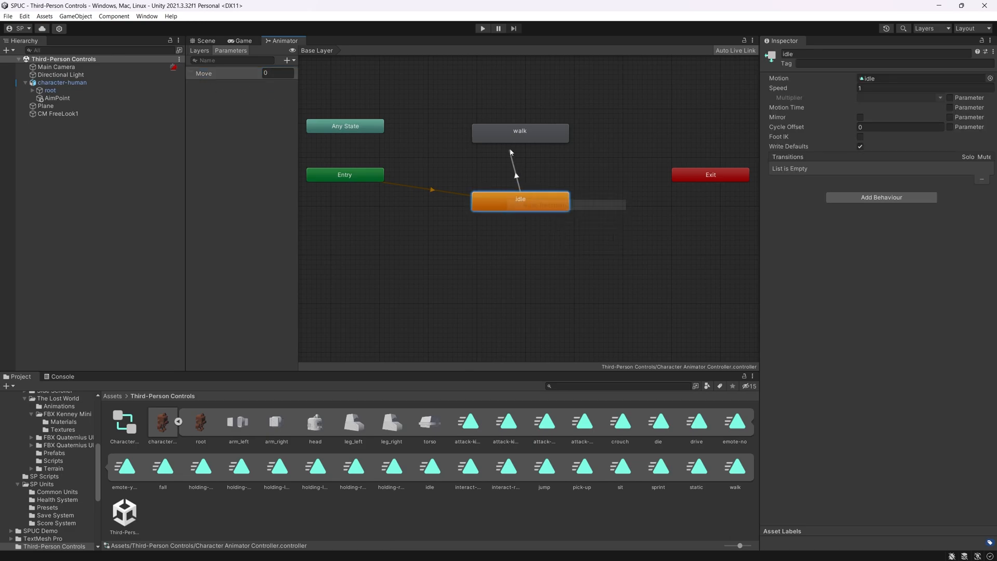
pyautogui.click(519, 159)
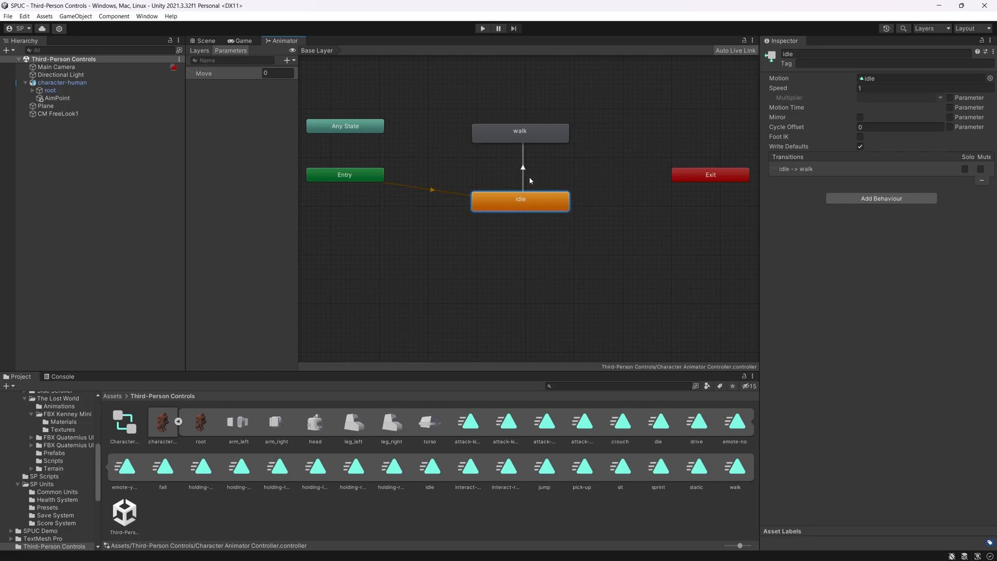
pyautogui.click(521, 167)
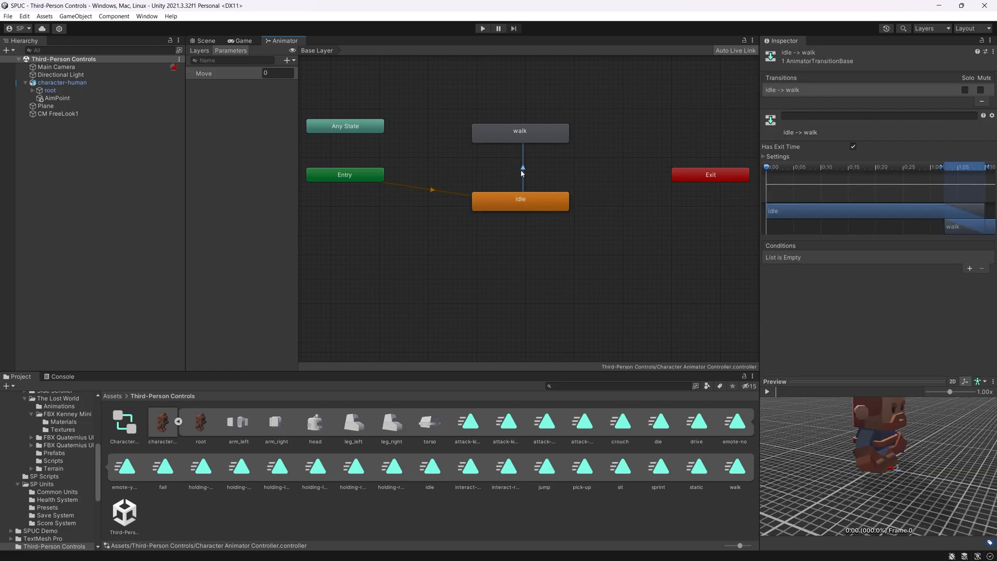
pyautogui.click(852, 146)
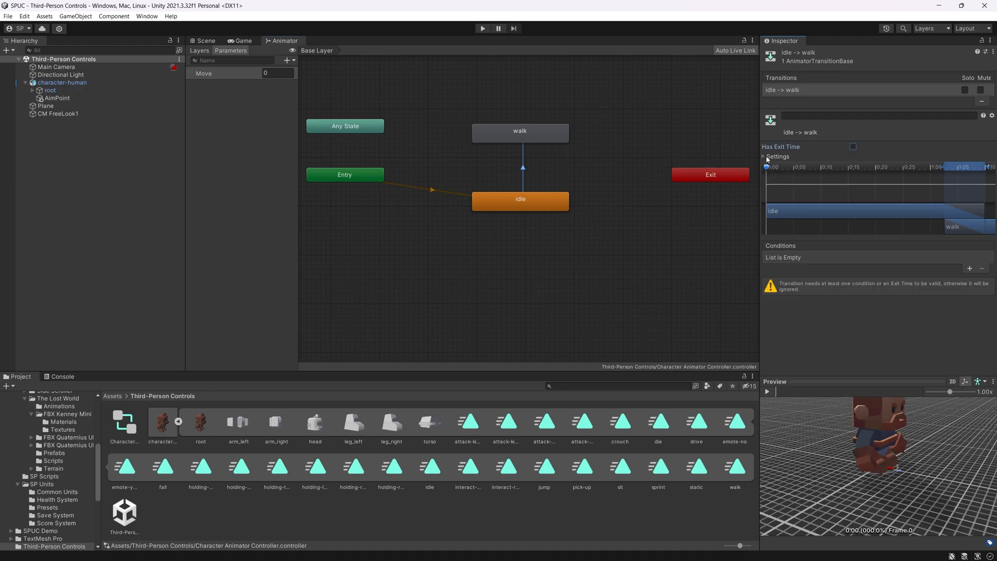
pyautogui.click(763, 157)
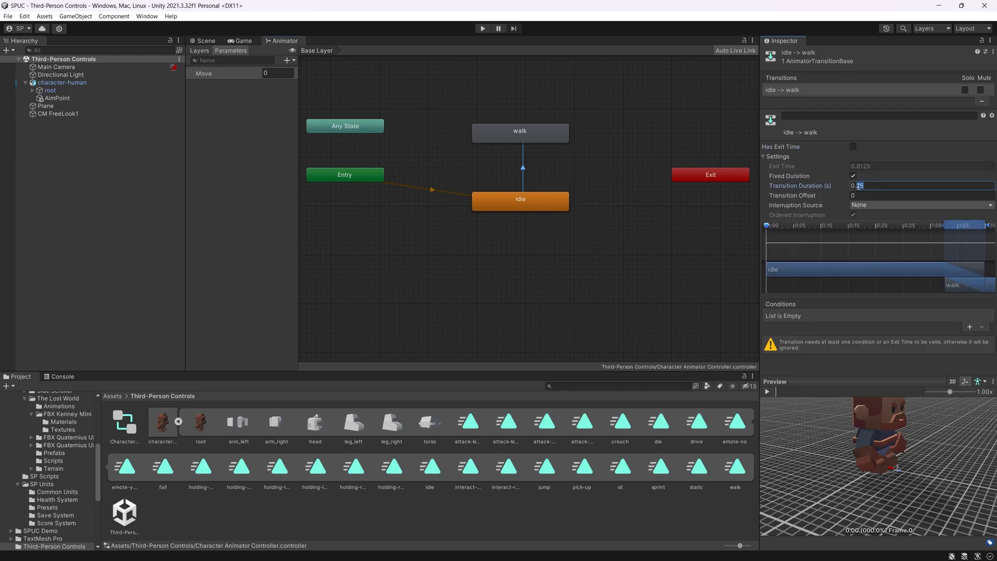
pyautogui.write('0.1')
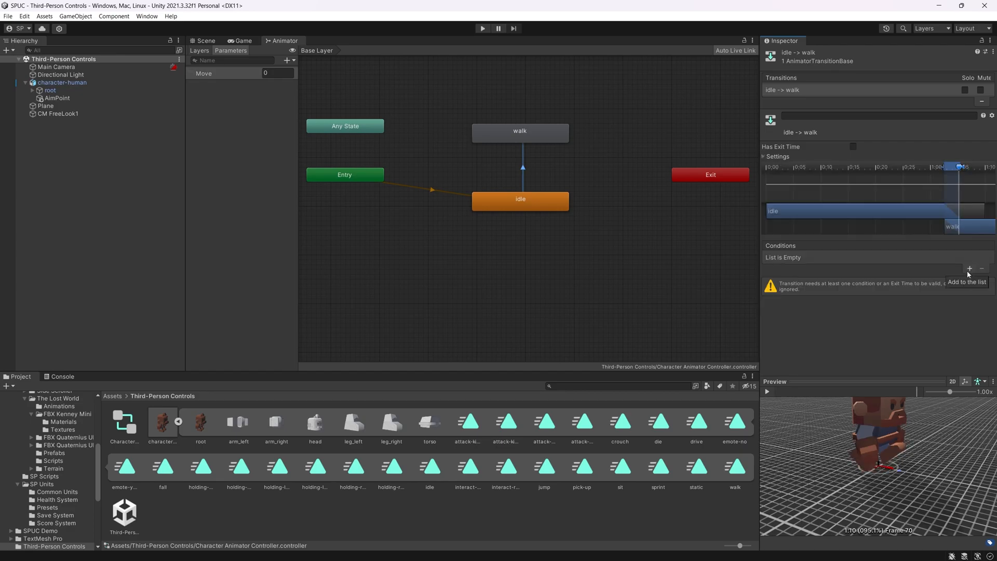
# Add a condition on the idle-to-walk transition: Move greater than 0.01
pyautogui.click(969, 268)
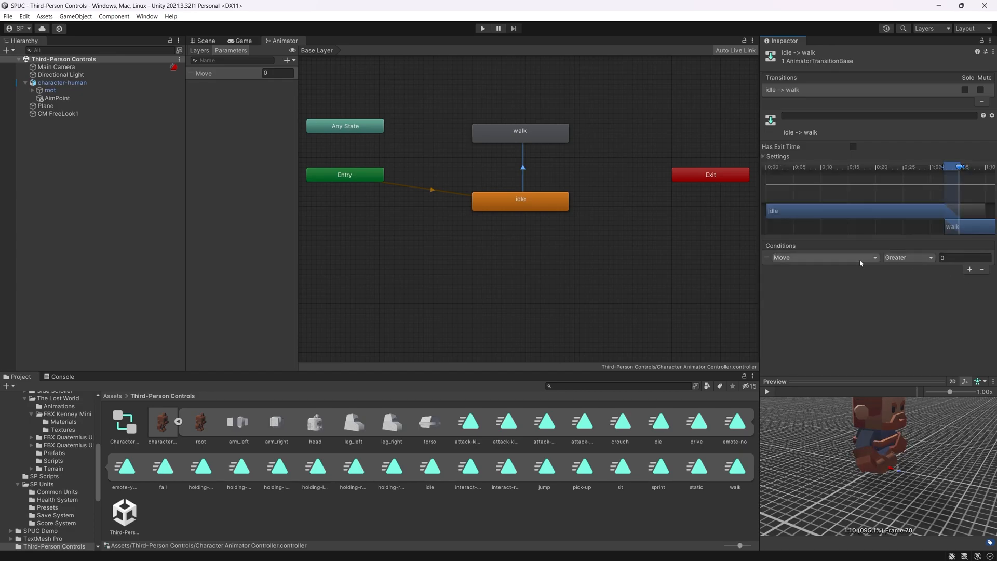
pyautogui.click(964, 258)
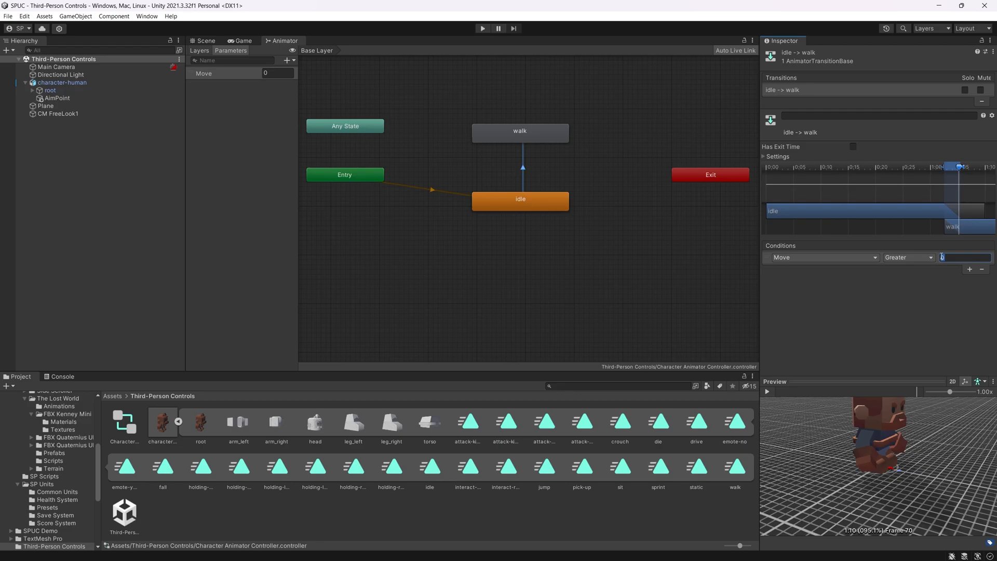
# Finish the 0.01 threshold, then create a walk-to-idle transition with exit time off and duration 0.1
pyautogui.write('0.01')
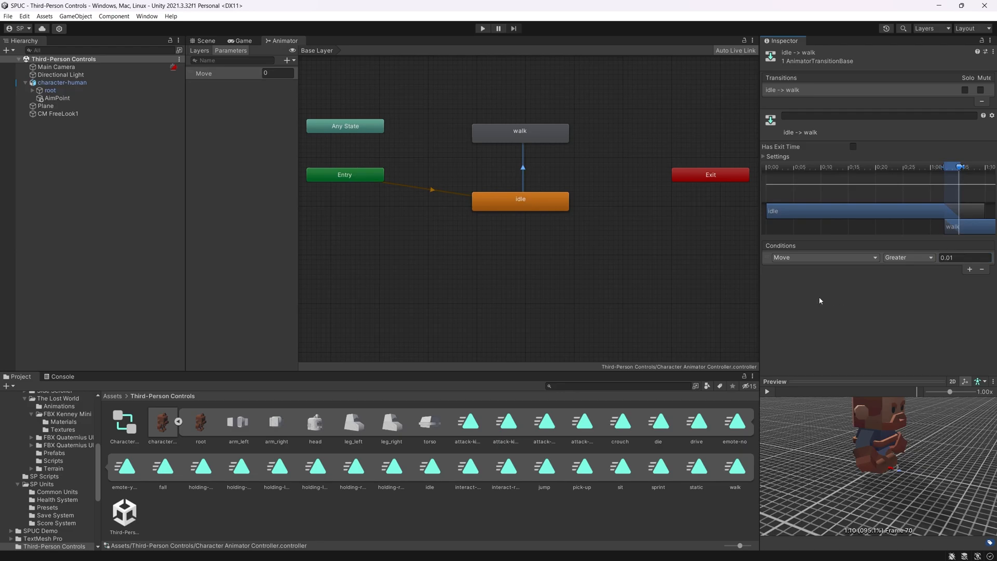
pyautogui.rightClick(519, 131)
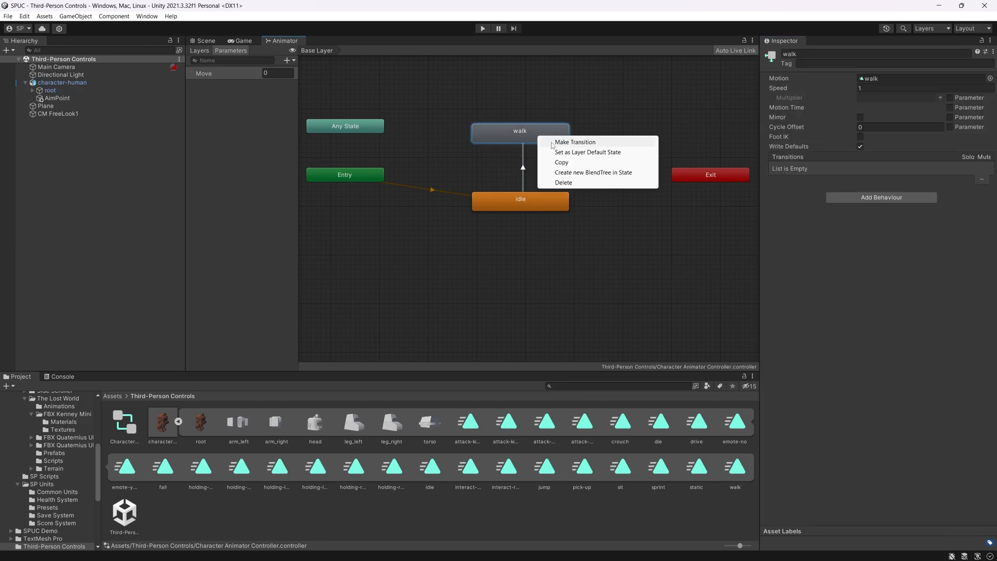
pyautogui.click(574, 142)
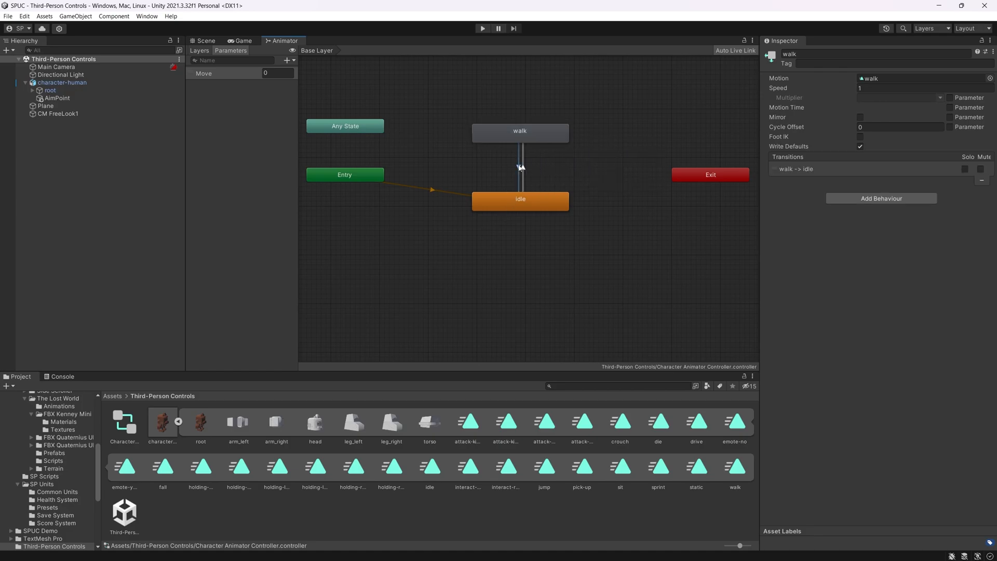
pyautogui.click(520, 165)
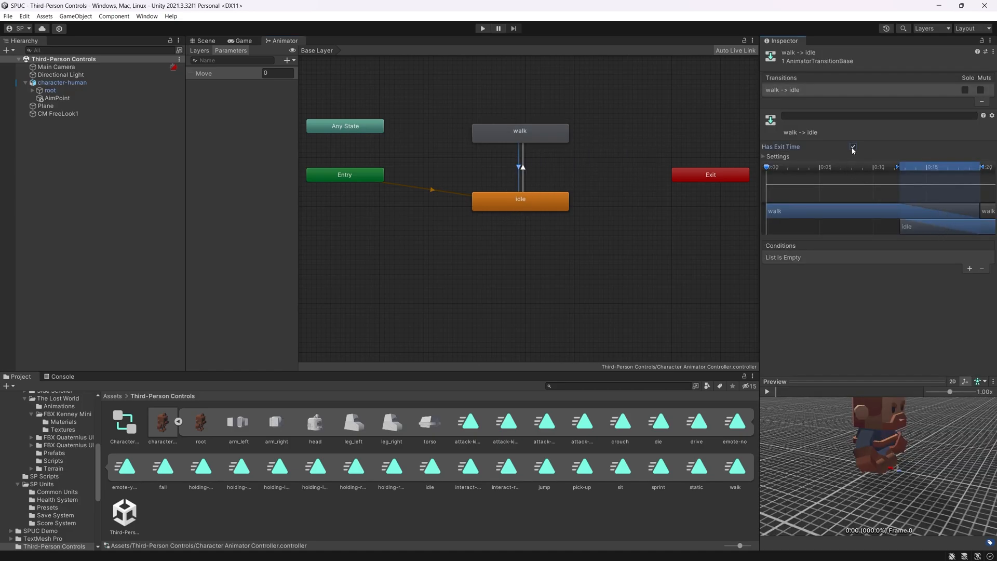
pyautogui.click(853, 146)
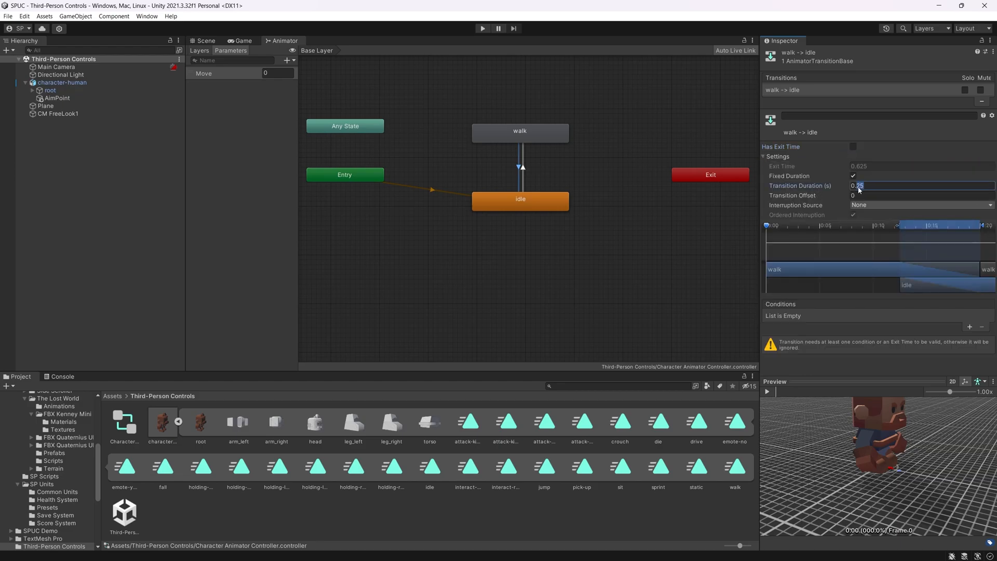
pyautogui.write('0.1')
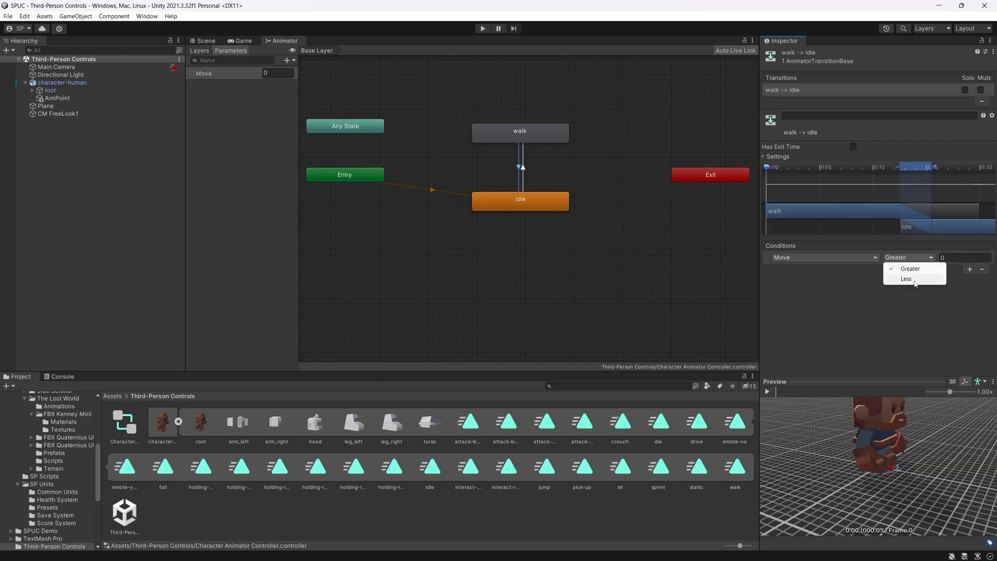
# Set the walk-to-idle condition to Move less than 0.01 and select the walk state
pyautogui.click(906, 280)
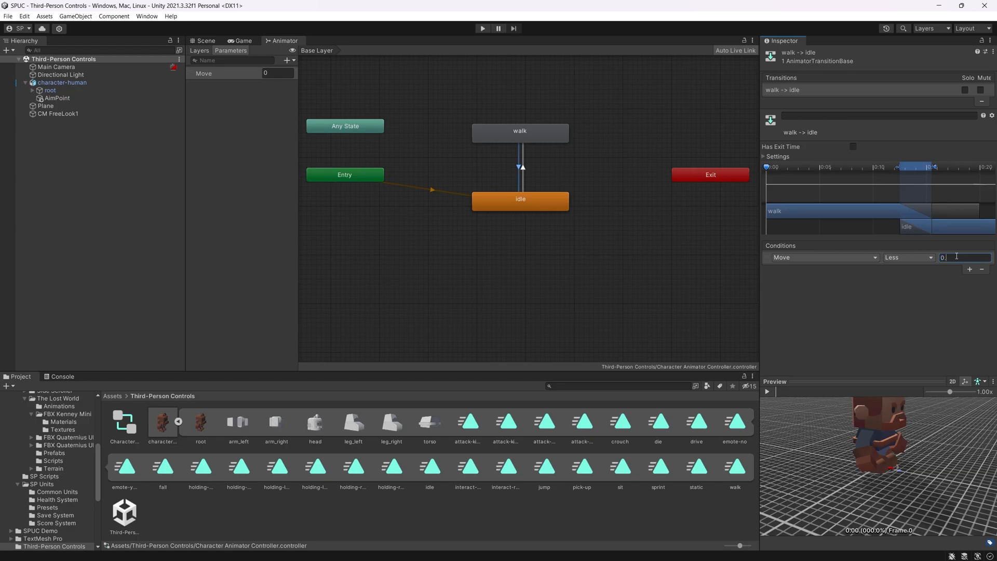
pyautogui.write('0.01')
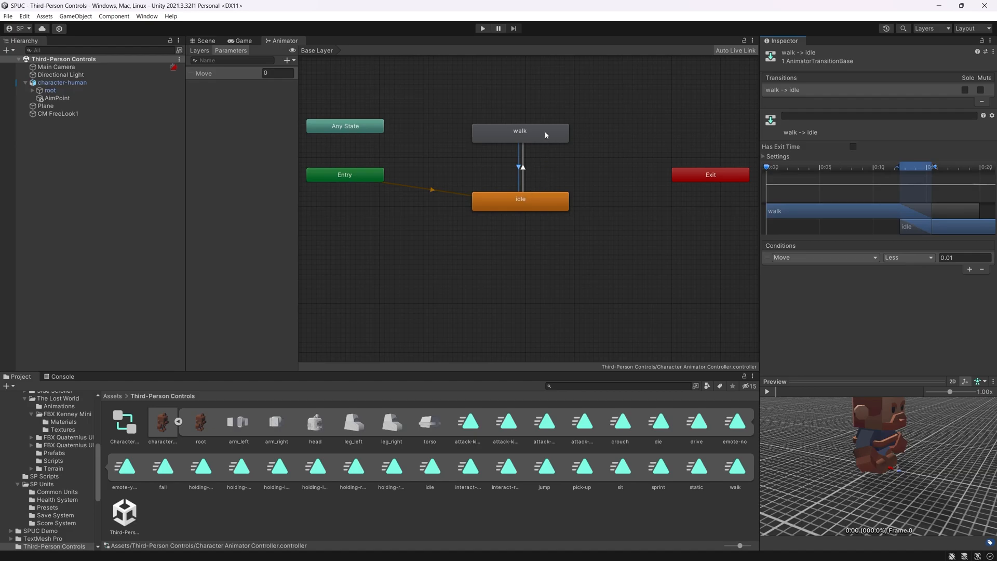
pyautogui.click(519, 131)
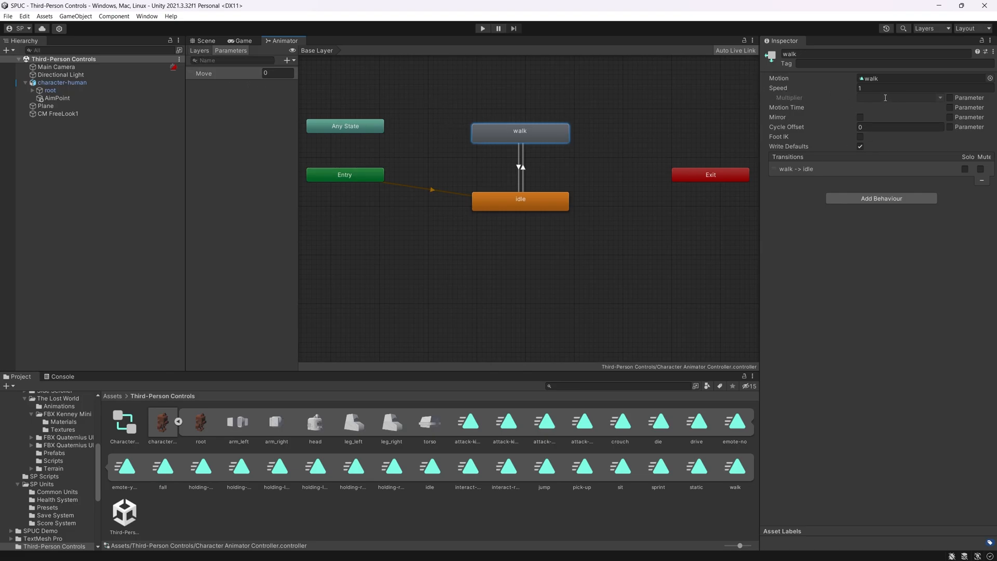
# Drive the walk state's speed multiplier by Move and set its base speed to 0.5
pyautogui.click(950, 98)
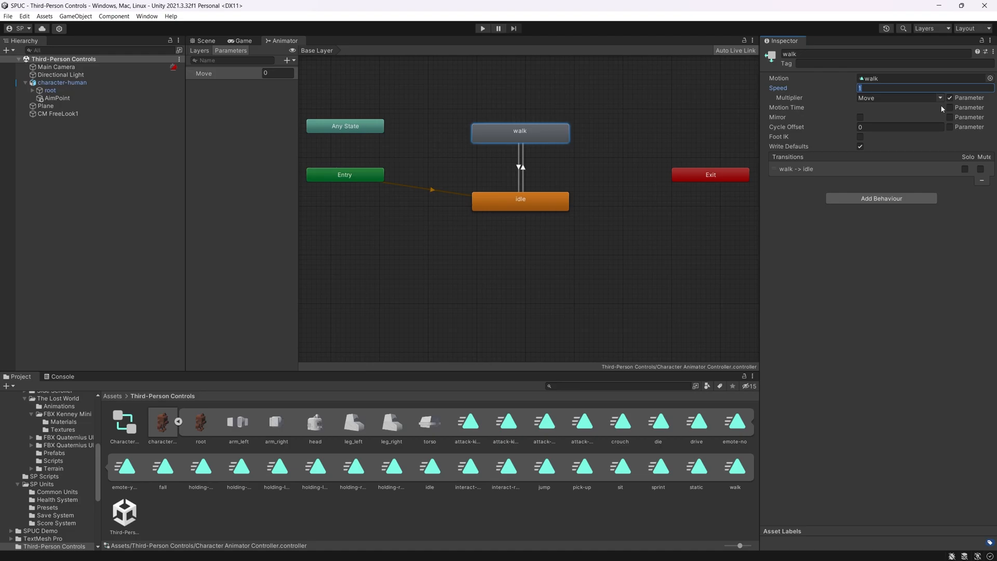
pyautogui.write('0.5')
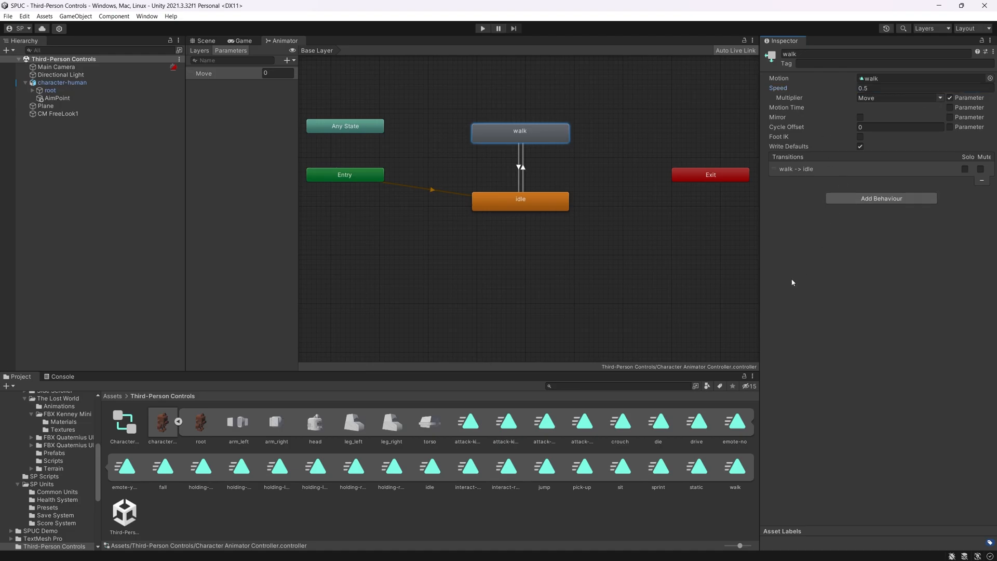
pyautogui.moveTo(684, 223)
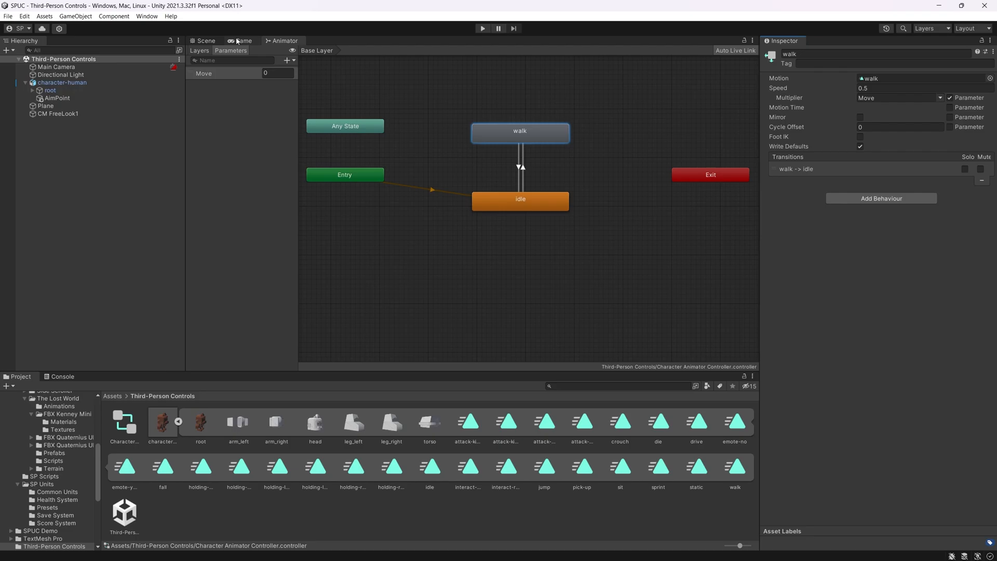
# Switch to the Game view and select character-human to assign the Character Animator Controller
pyautogui.click(243, 41)
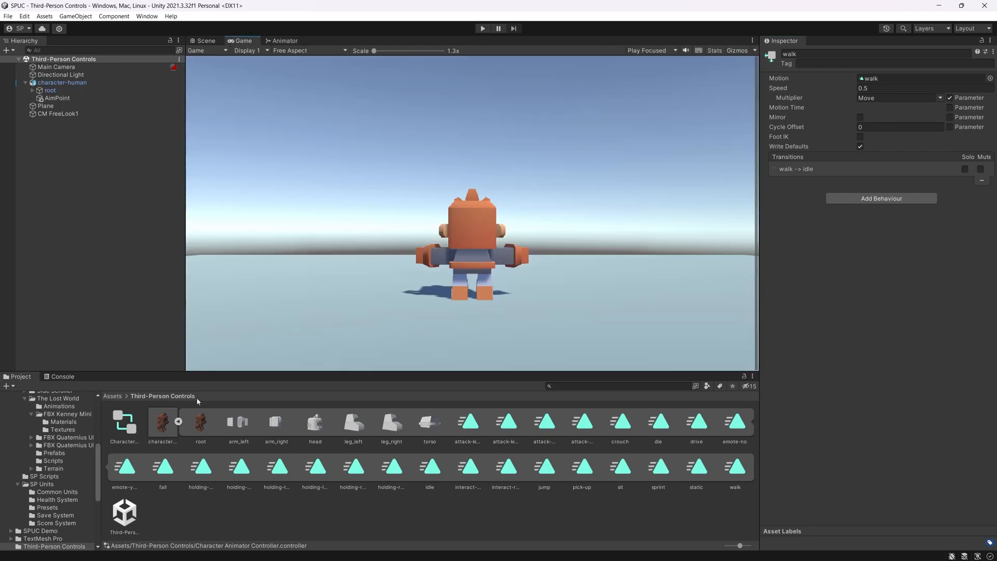
pyautogui.click(62, 82)
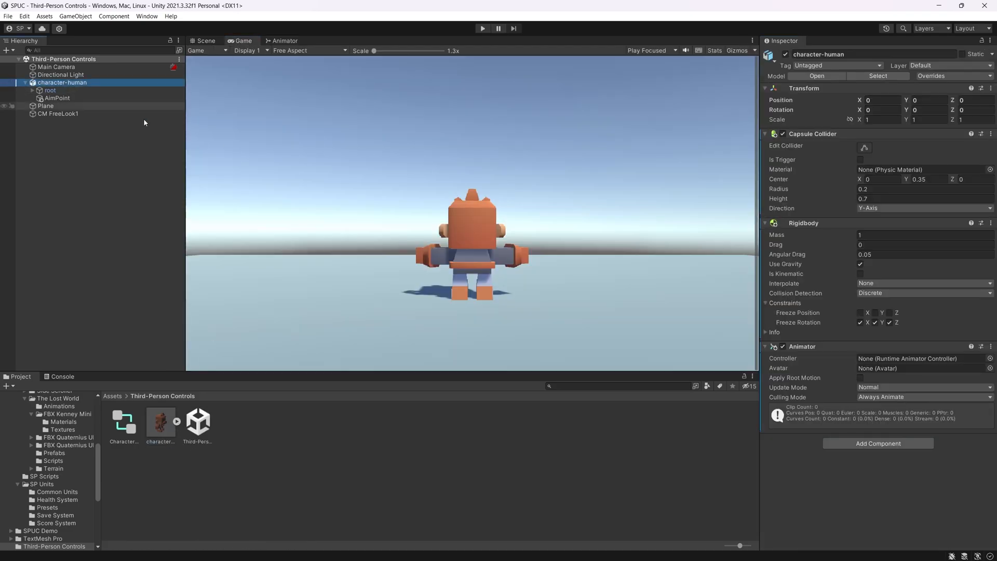
pyautogui.click(124, 423)
pyautogui.write('sc')
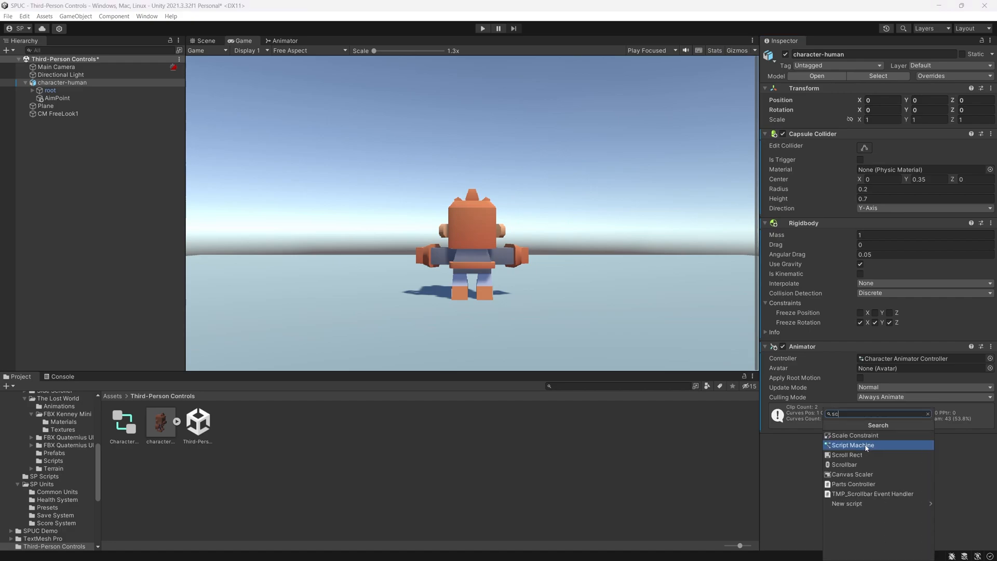
# Add a Script Machine with a new CharacterController script graph saved in Third-Person Controls
pyautogui.click(852, 444)
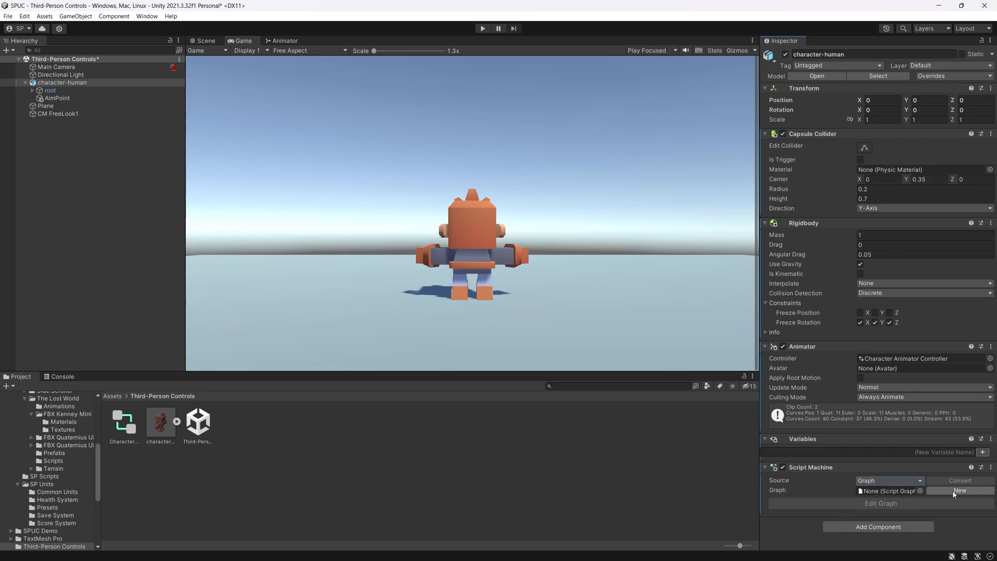
pyautogui.click(959, 490)
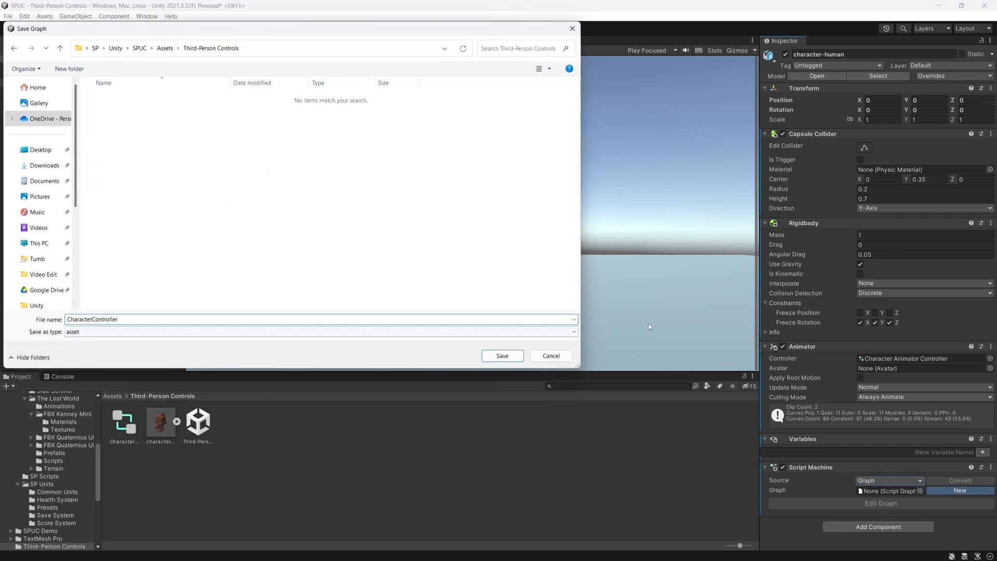
pyautogui.click(501, 355)
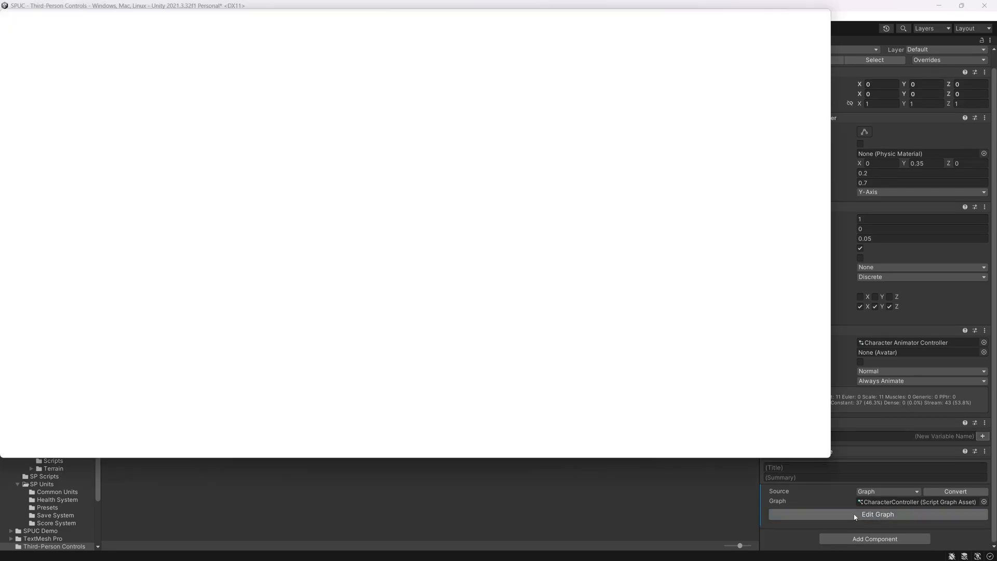
# In the graph editor, add a Keyboard Move 3D Preset node and set its Z speed to 2
pyautogui.click(878, 514)
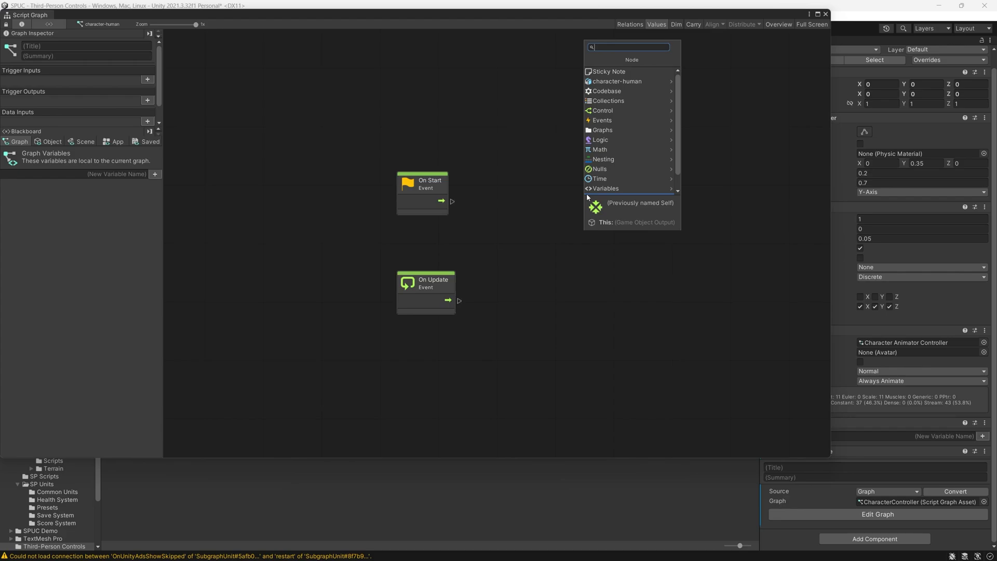
pyautogui.write('k')
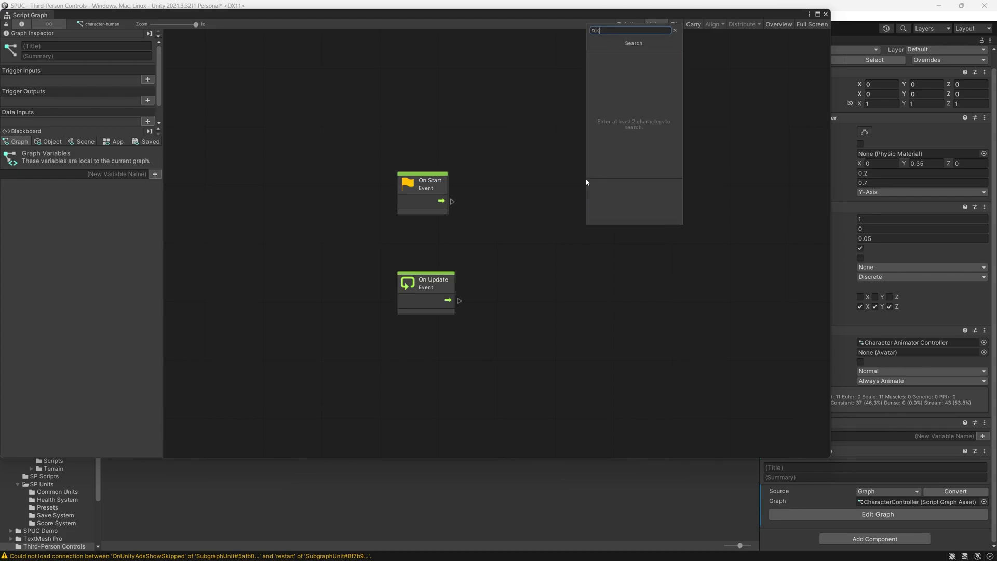
pyautogui.write('eyboard')
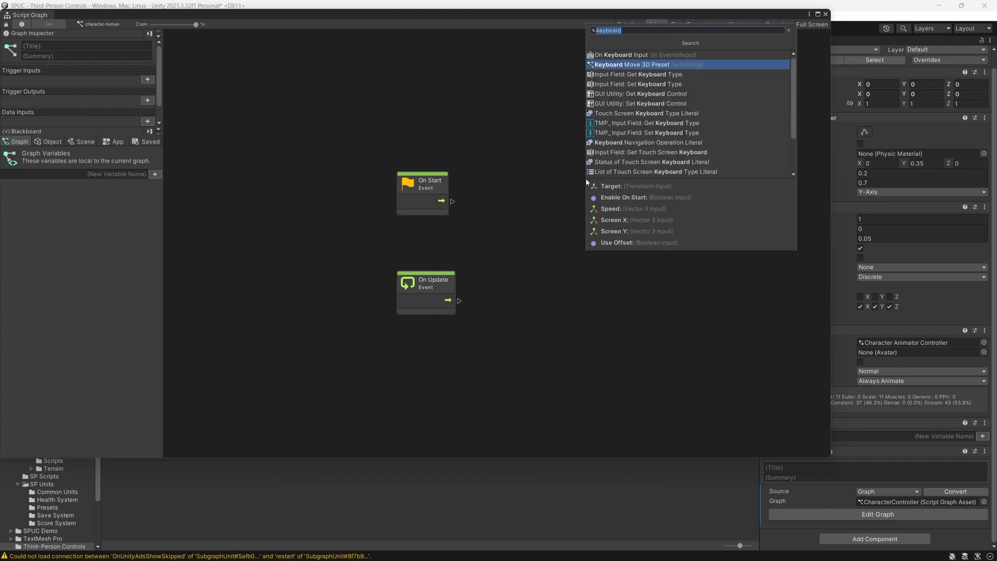
pyautogui.click(631, 64)
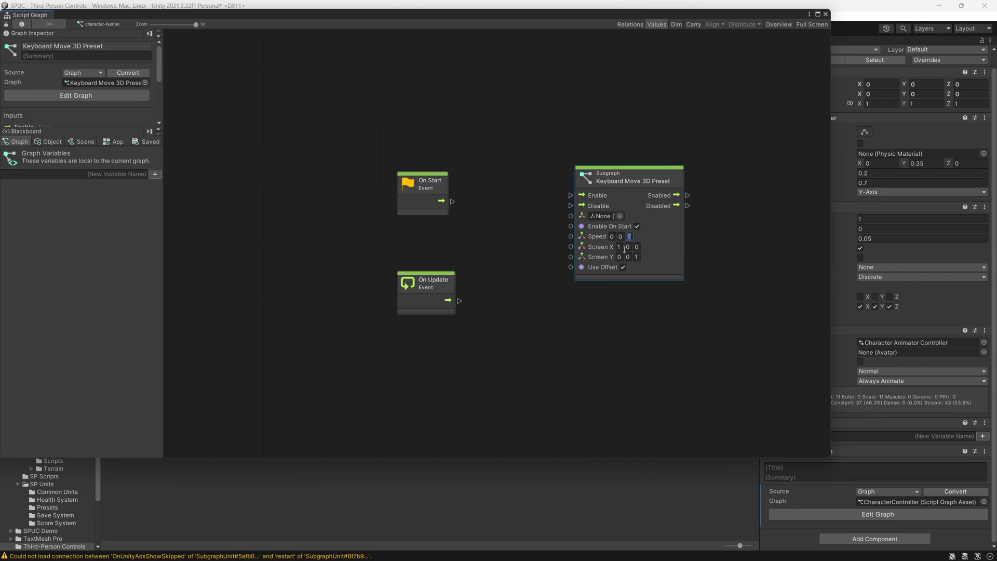
pyautogui.write('2')
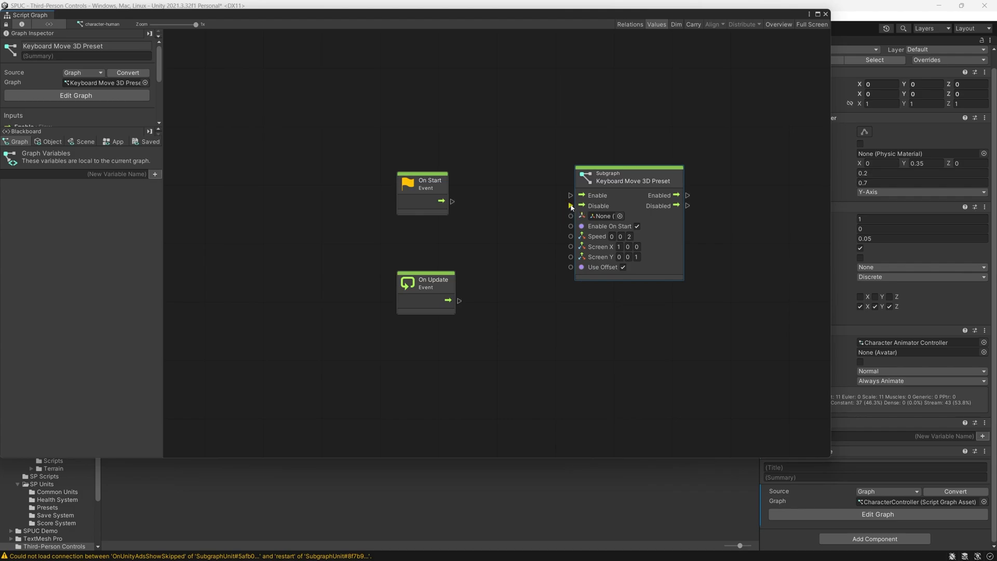
pyautogui.moveTo(570, 205)
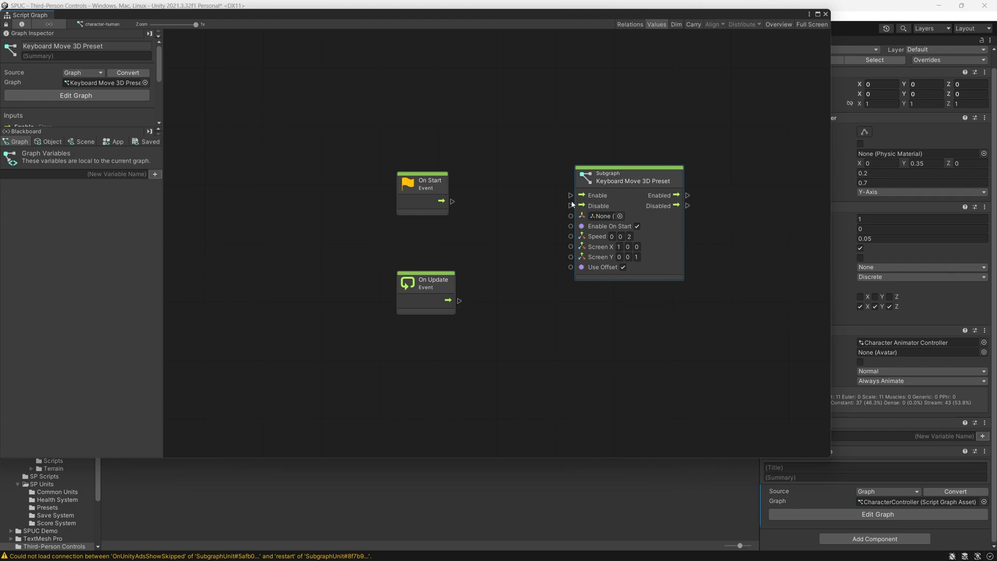
pyautogui.moveTo(637, 208)
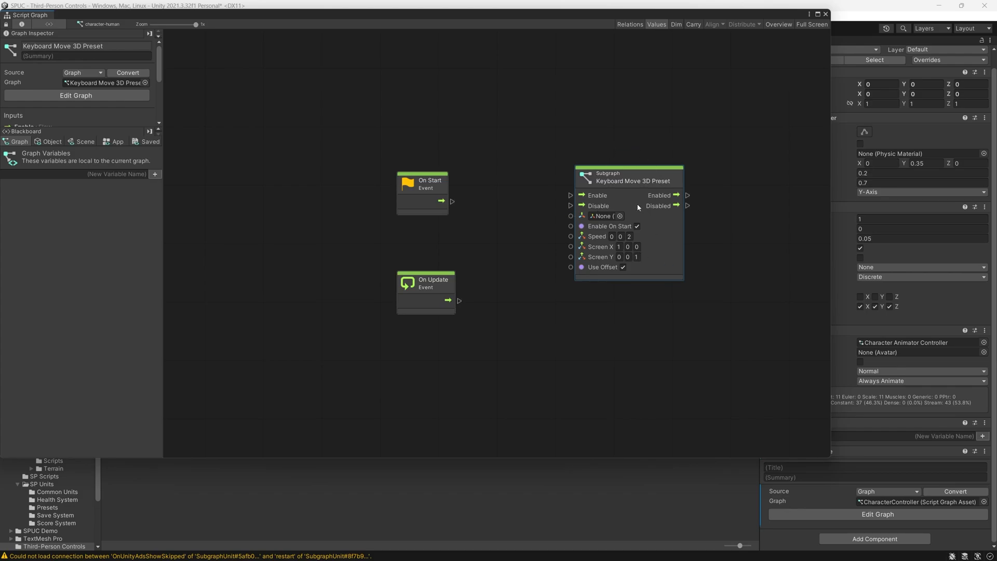
pyautogui.moveTo(626, 228)
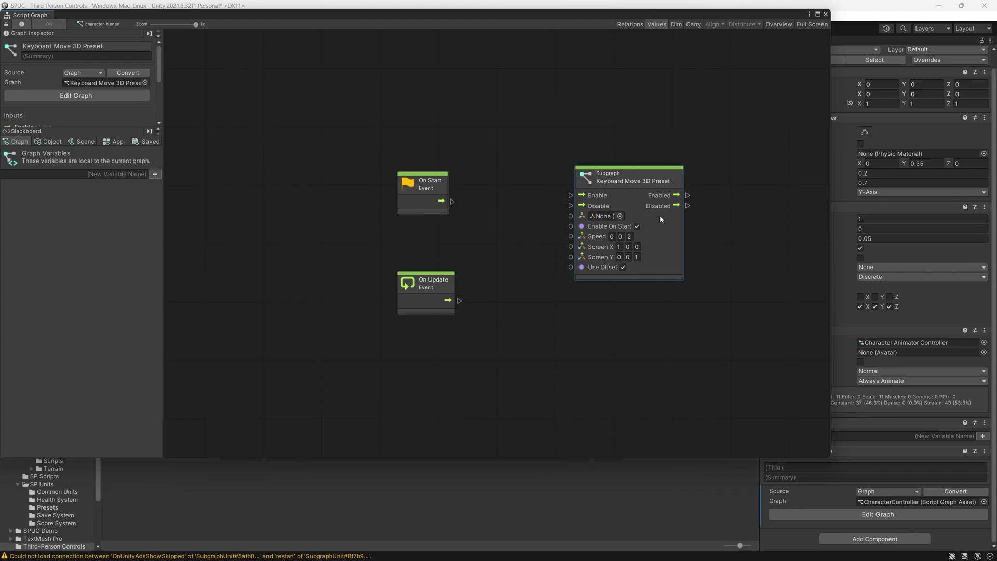
pyautogui.moveTo(656, 247)
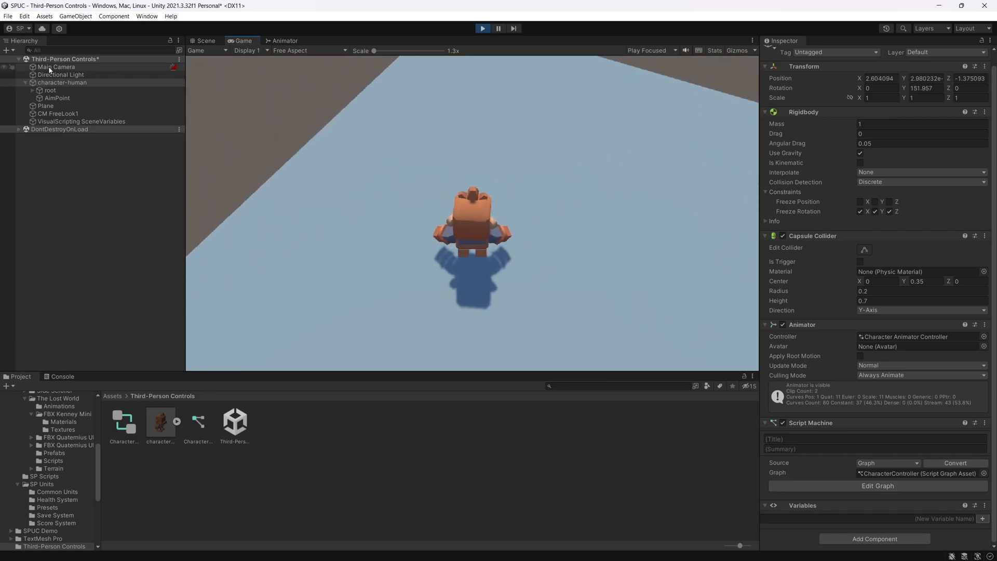
# Set Main Camera's CinemachineBrain to Fixed Update, play-test the character, then stop the game
pyautogui.click(56, 66)
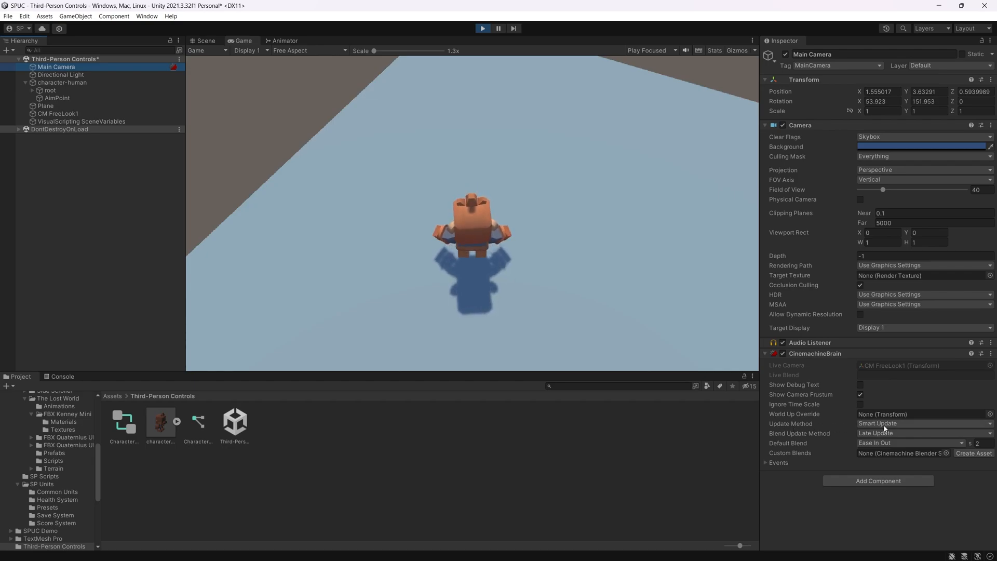
pyautogui.click(922, 423)
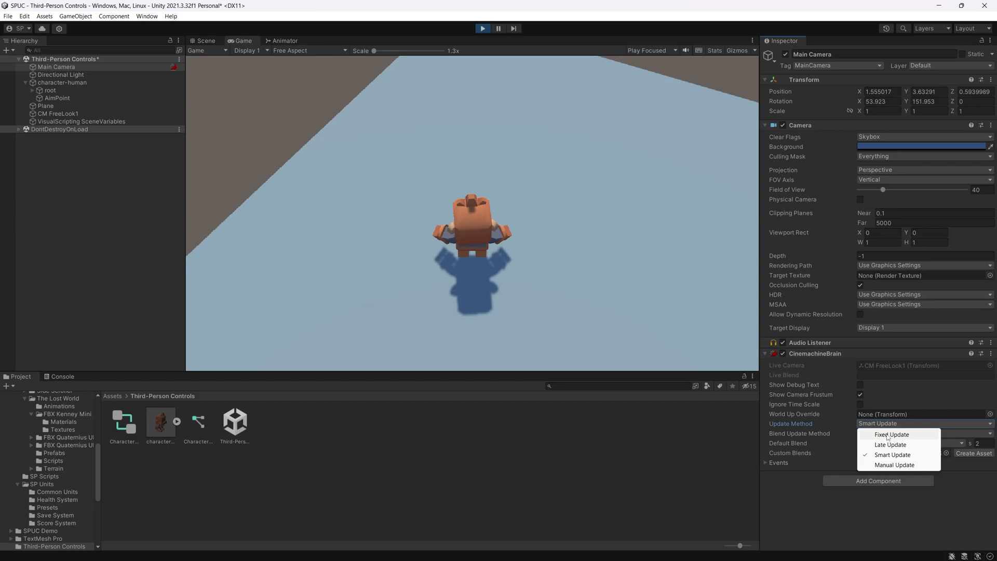
pyautogui.click(890, 434)
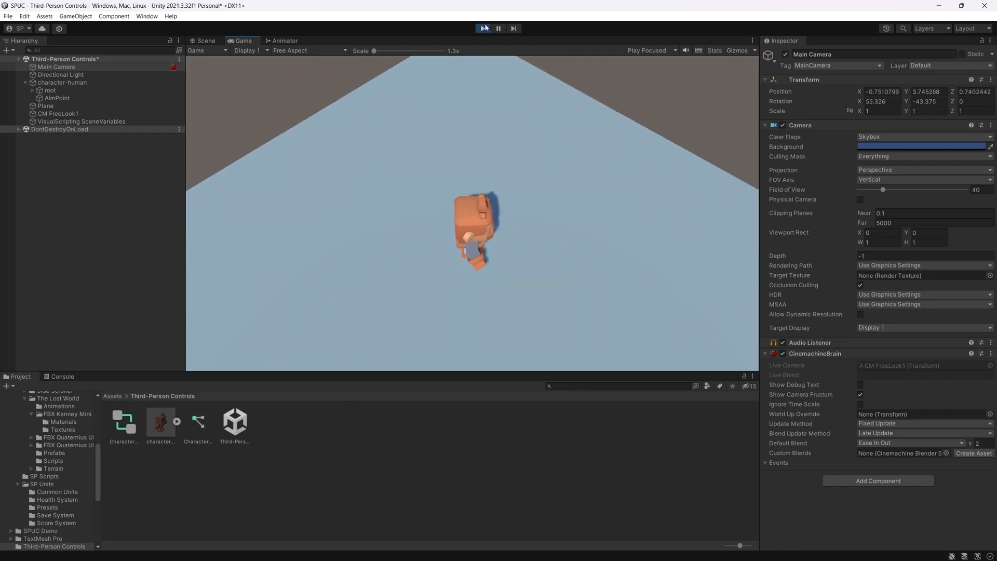
pyautogui.click(23, 16)
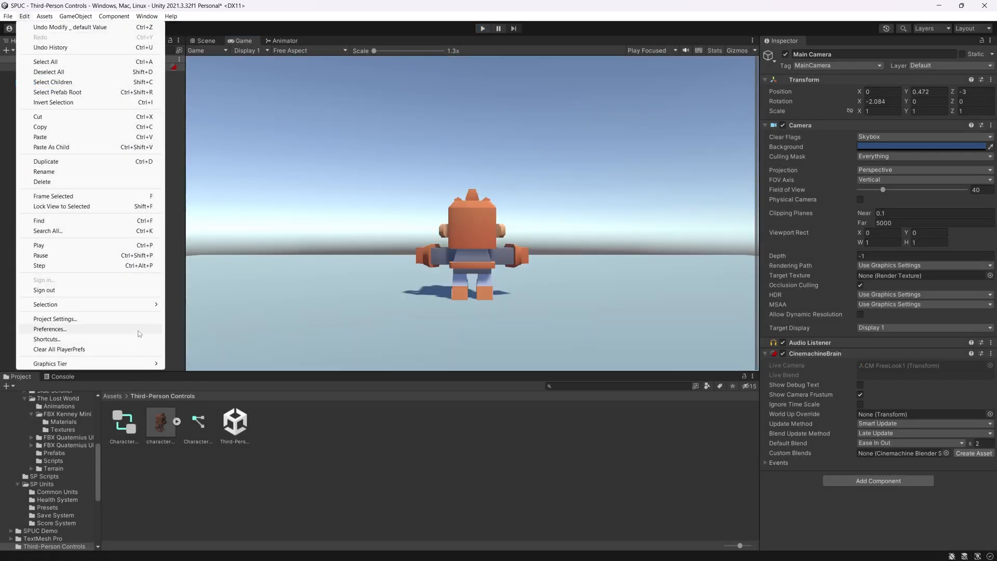
# Review the Input Manager axes in Project Settings before running the game again
pyautogui.click(55, 319)
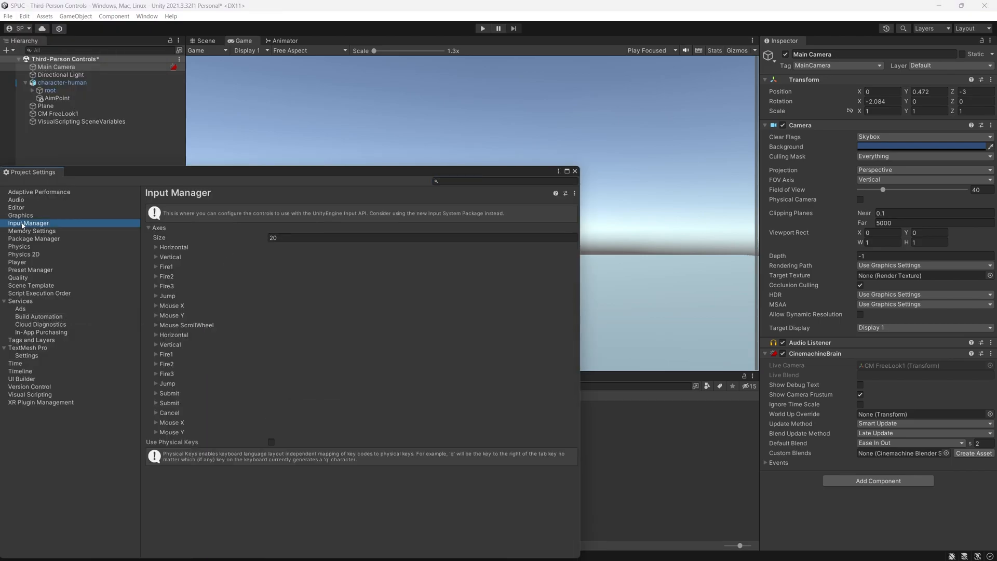
pyautogui.click(420, 237)
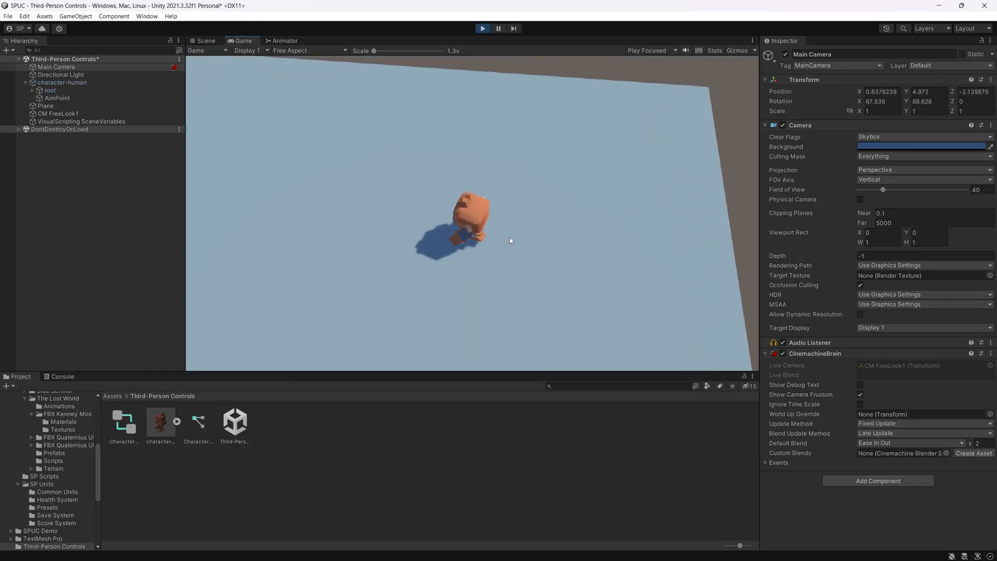
# Stop the game, inspect Scene Variables and CM FreeLook1, and save the Third-Person Controls scene
pyautogui.click(58, 113)
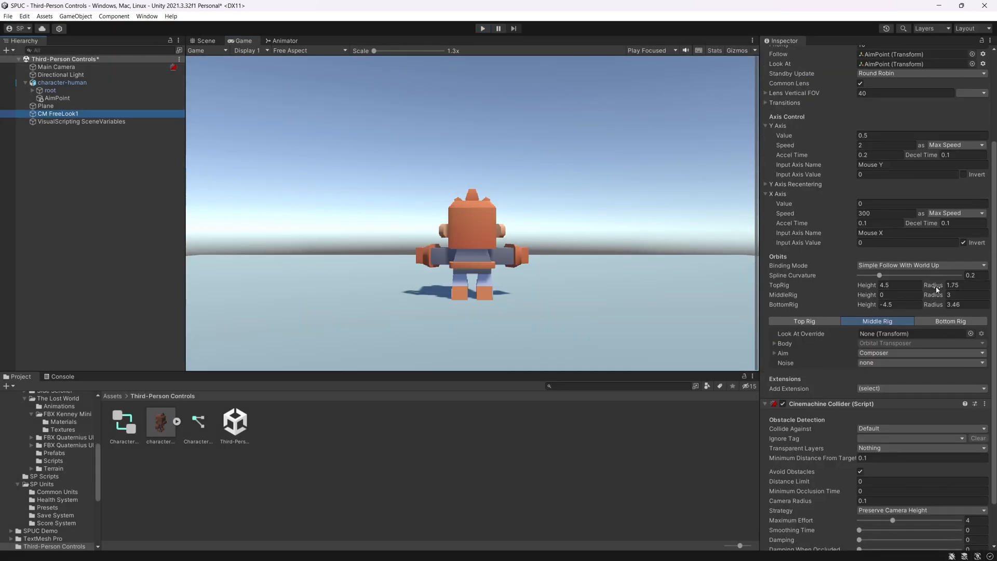
pyautogui.moveTo(748, 288)
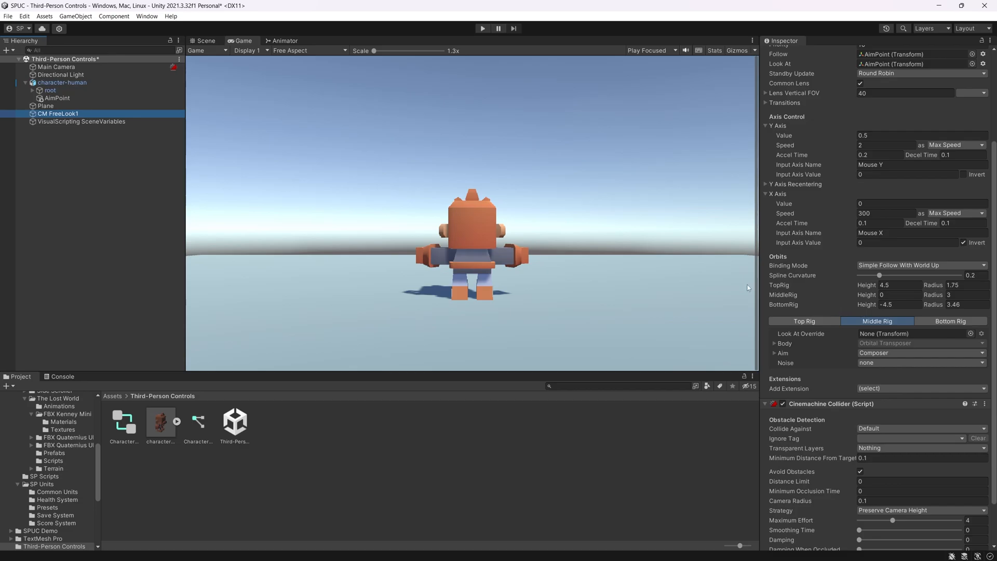
pyautogui.moveTo(443, 235)
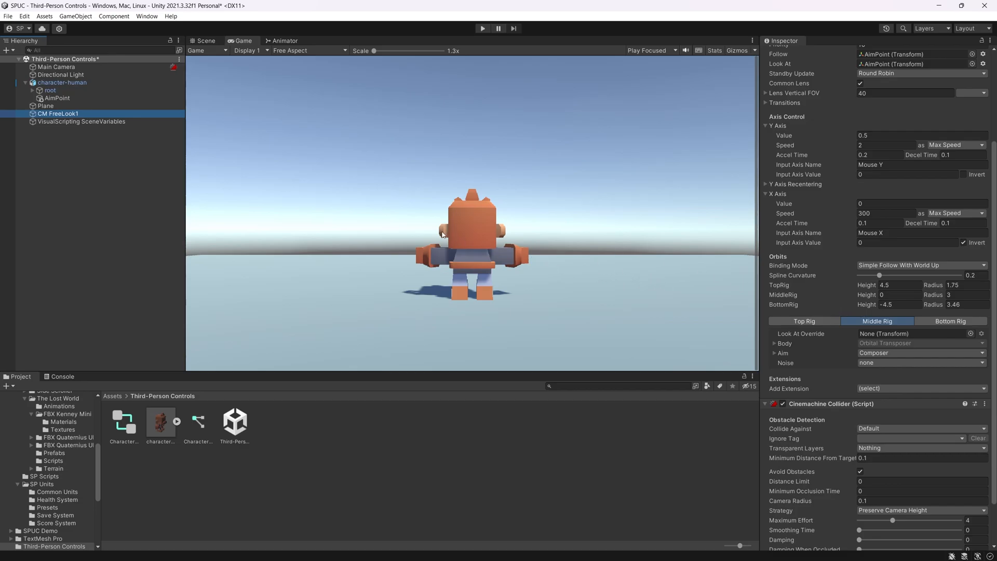
pyautogui.moveTo(150, 95)
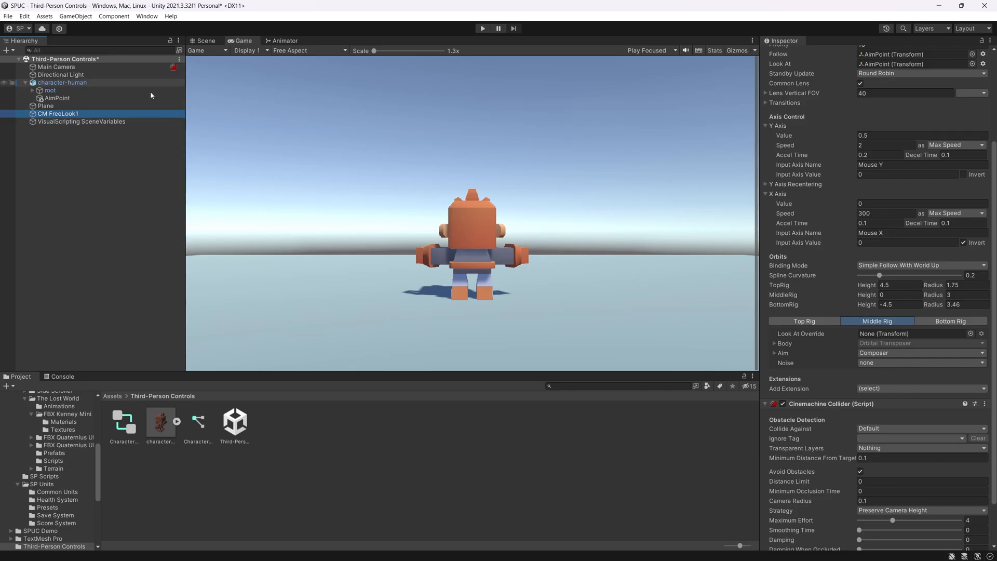
pyautogui.click(81, 122)
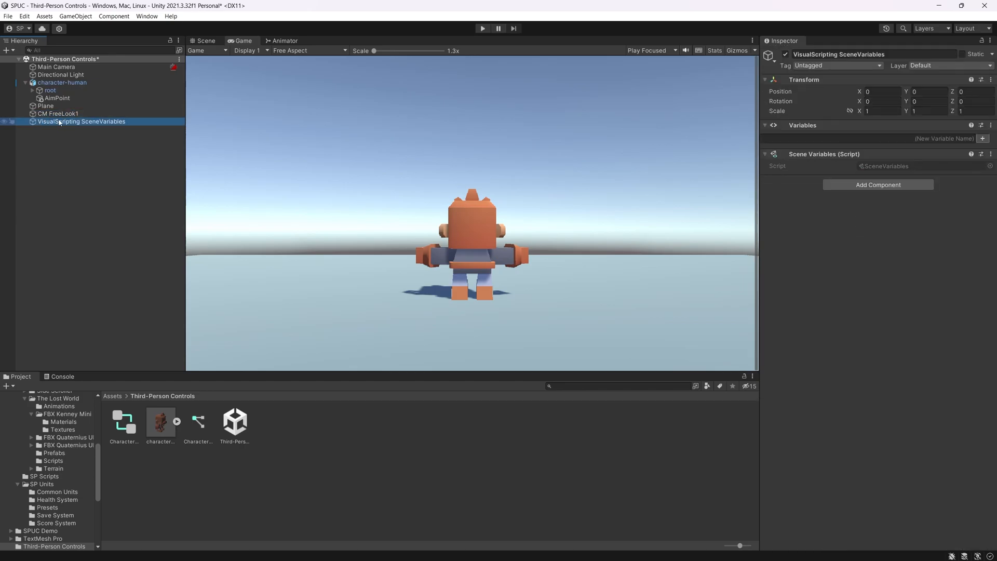
pyautogui.click(58, 113)
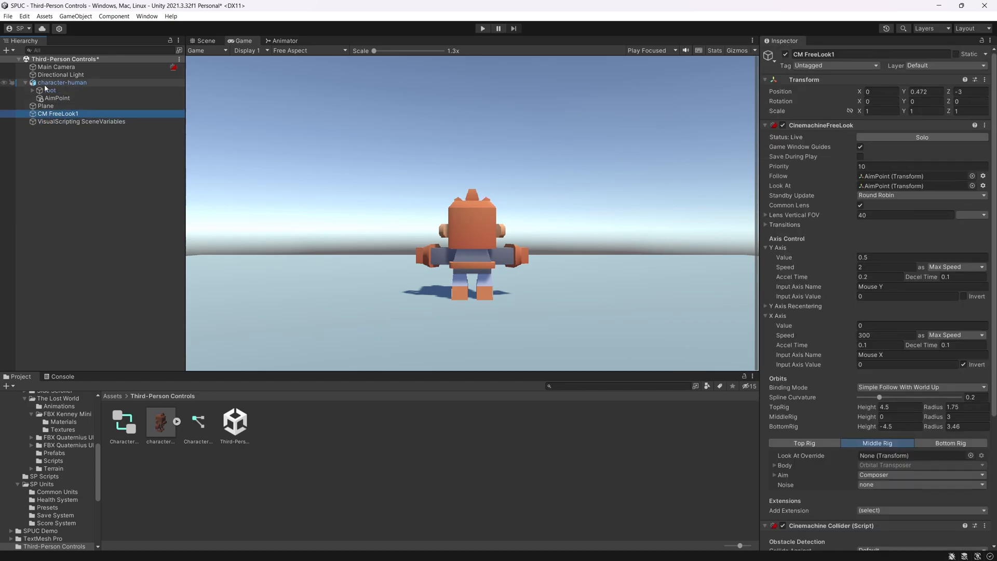
pyautogui.click(25, 82)
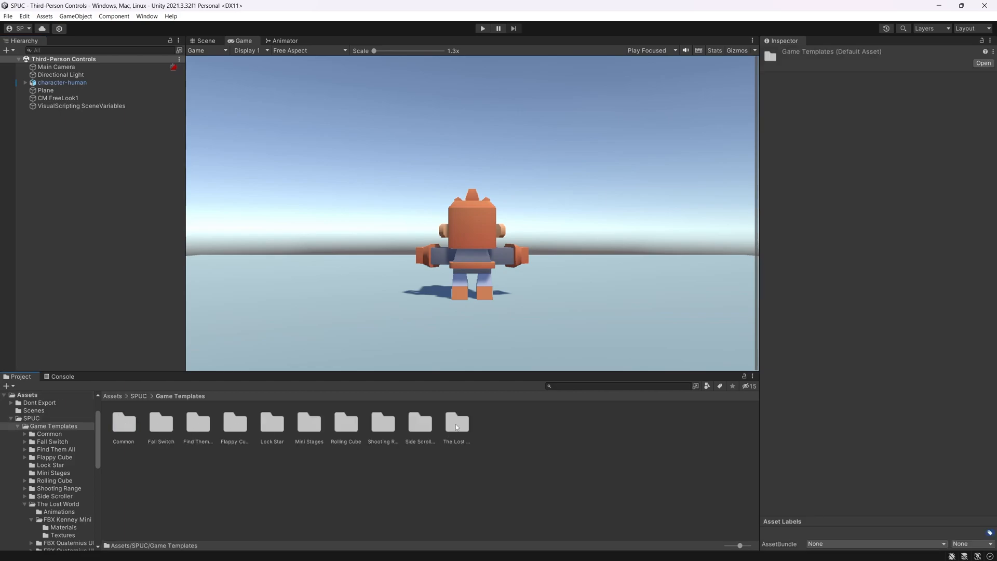
# Open The Lost World scene, paste character-human and CM FreeLook1 into it, and check its main camera
pyautogui.doubleClick(456, 421)
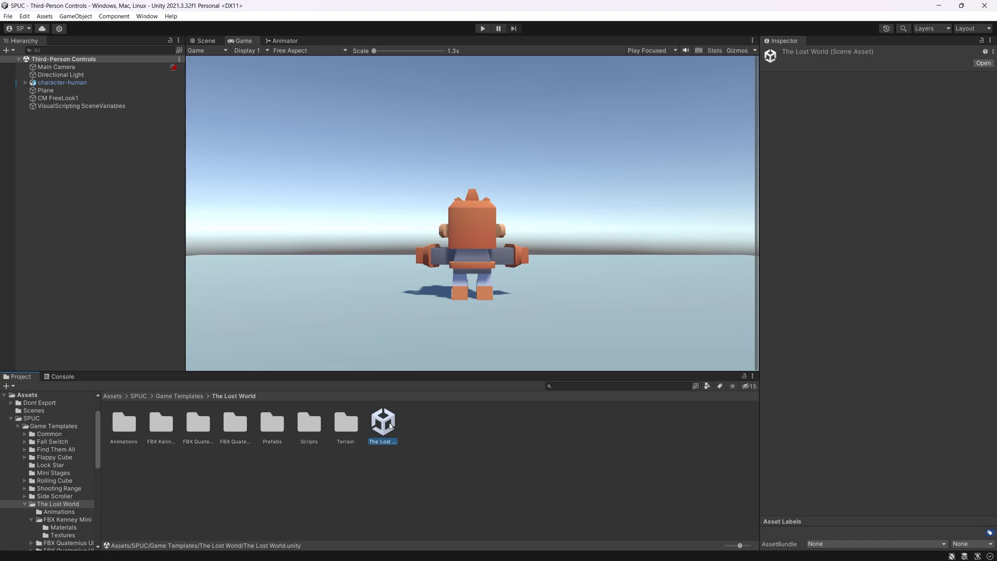
pyautogui.doubleClick(382, 421)
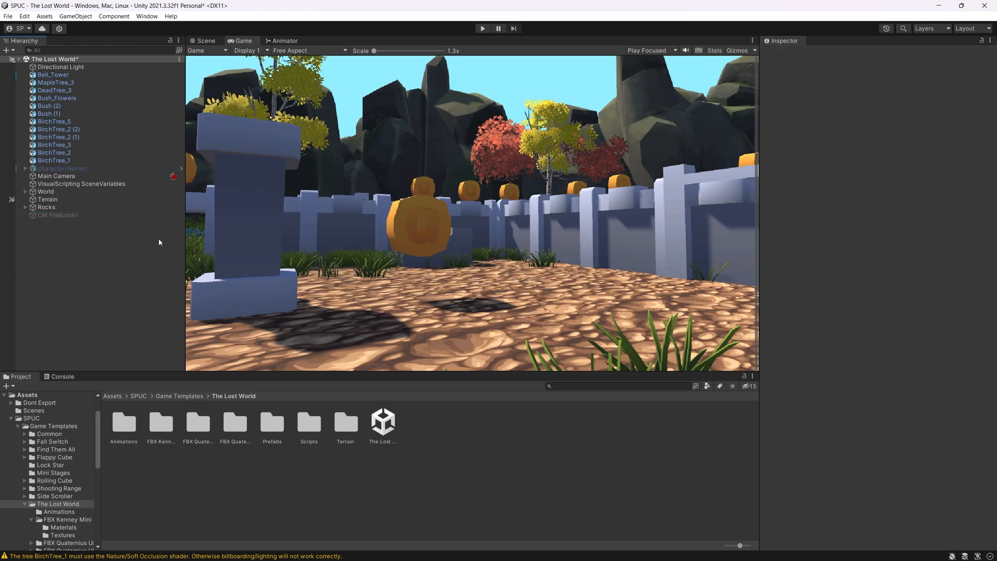
pyautogui.moveTo(123, 239)
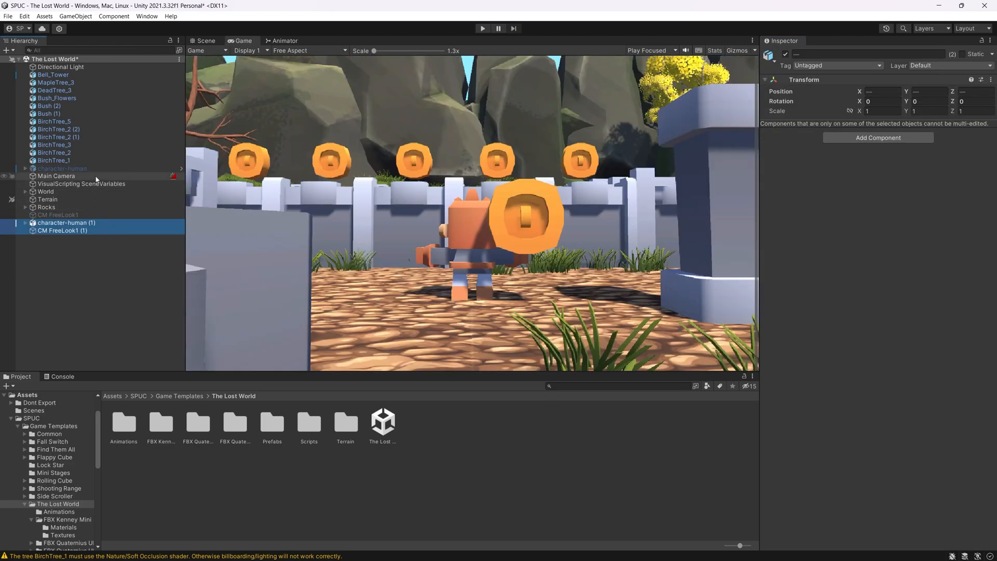
pyautogui.click(56, 176)
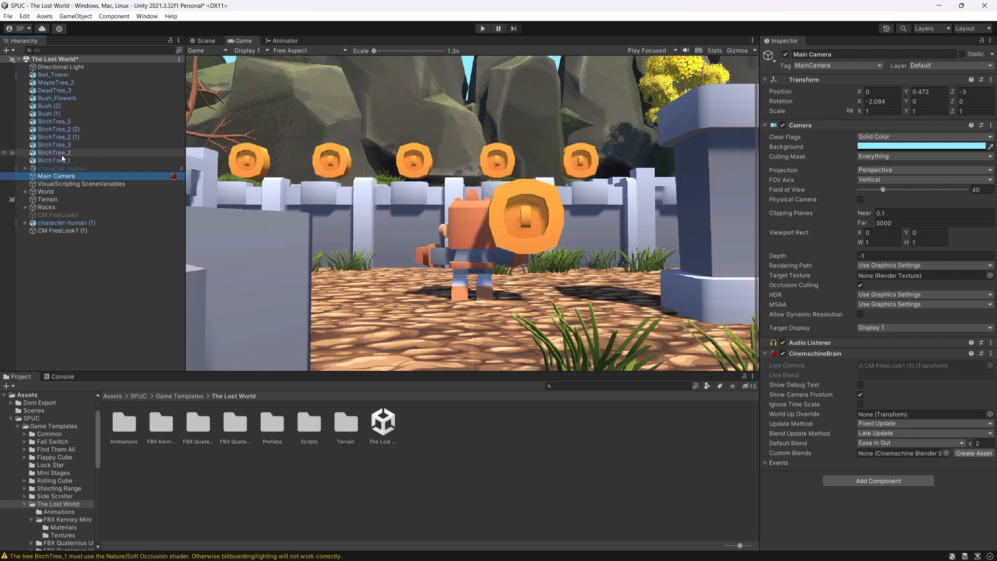
pyautogui.moveTo(61, 154)
pyautogui.write('cinem')
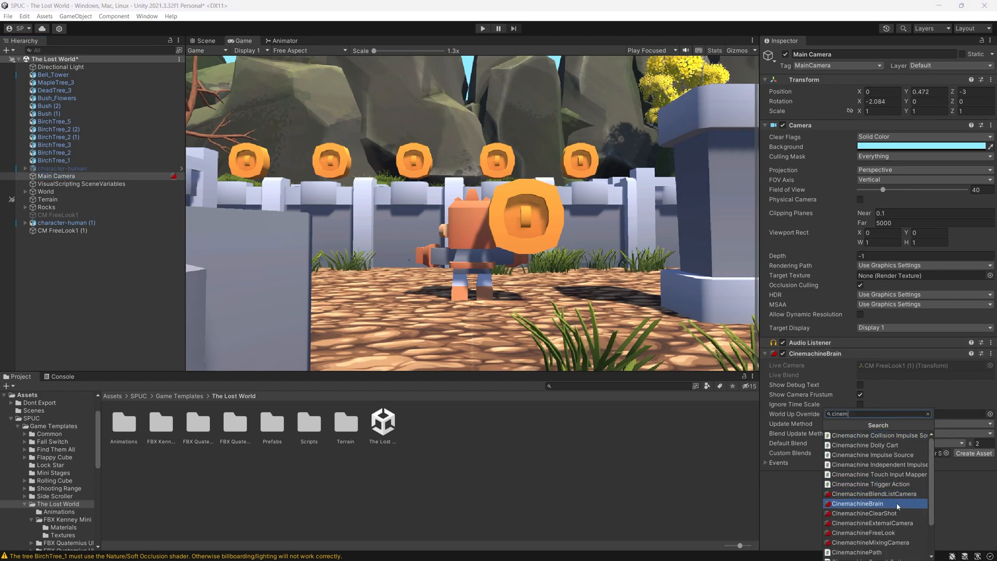
# Add a CinemachineBrain component to Main Camera so CM FreeLook1 (1) drives the view
pyautogui.click(859, 503)
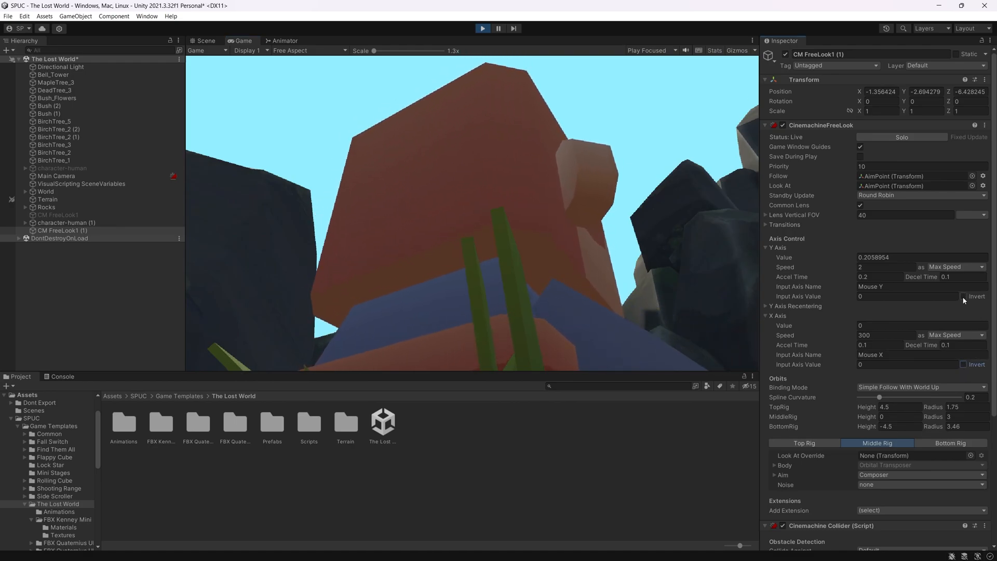
# Enable Invert on CM FreeLook1 (1)'s Y Axis input while The Lost World plays
pyautogui.click(964, 296)
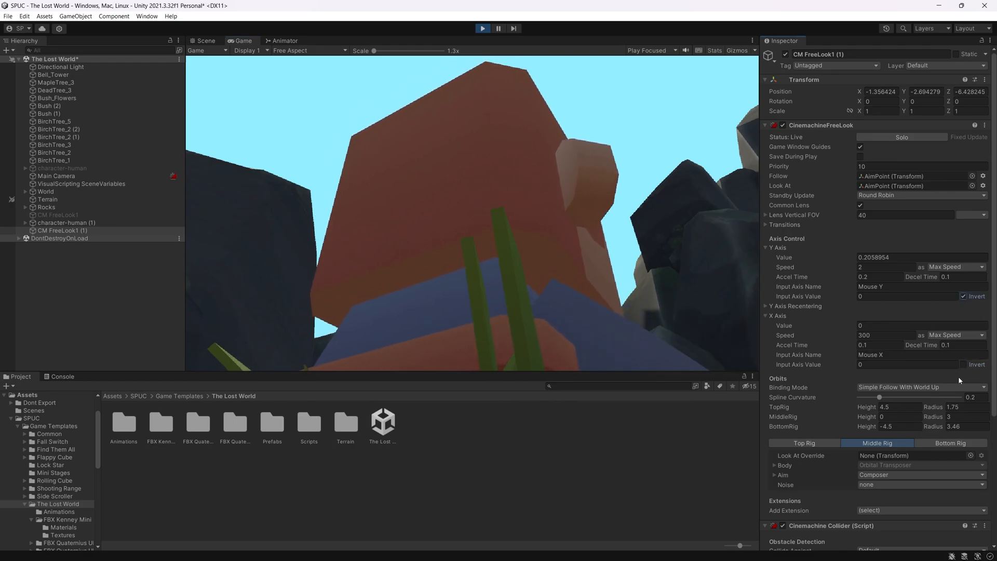